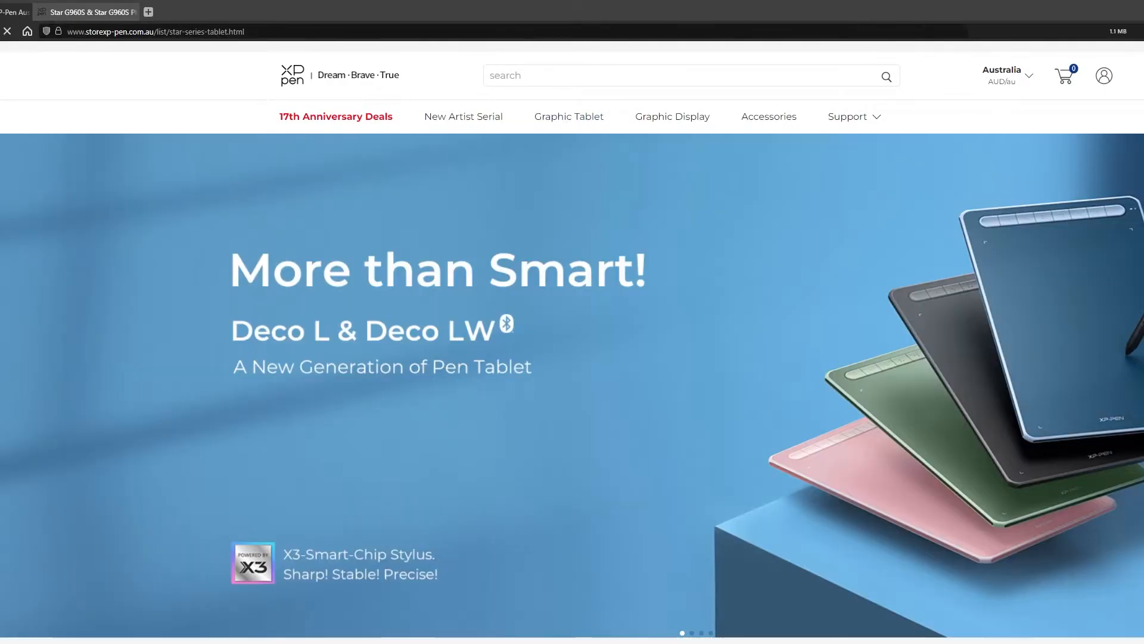
- Scroll down the XP-Pen store page toward the support and driver links
scroll("down", 3)
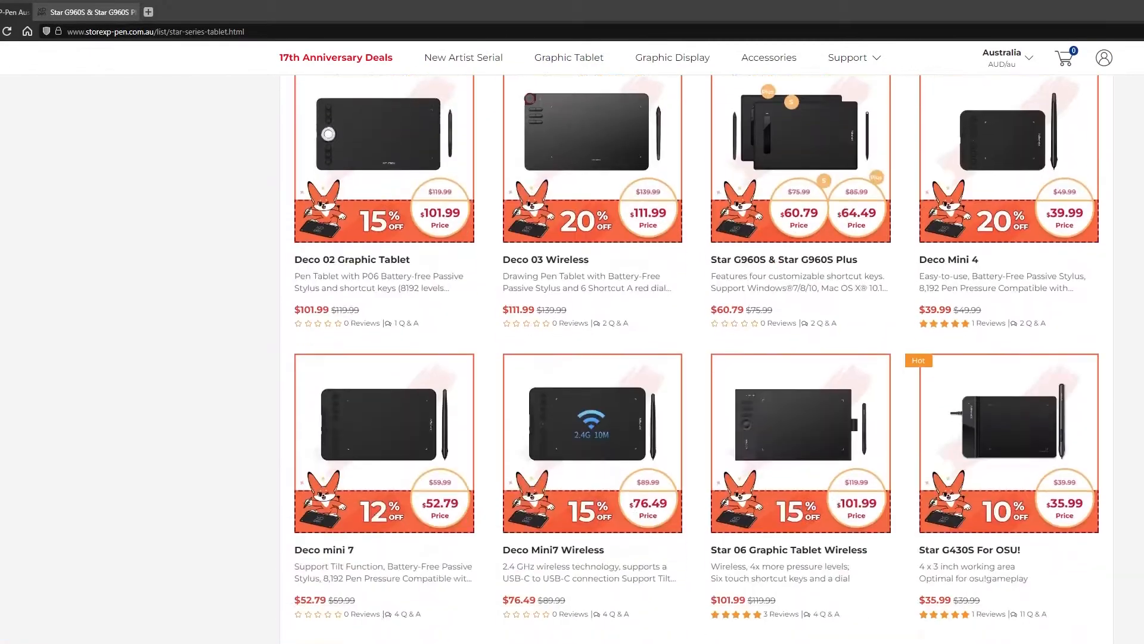
scroll("down", 3)
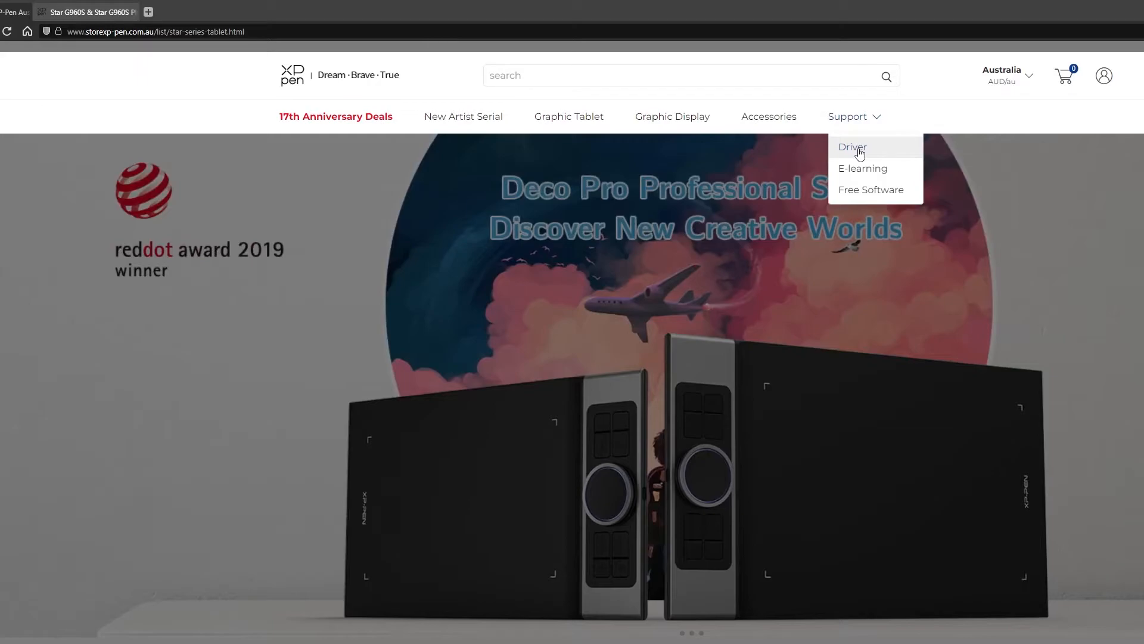
mouse_move(888, 138)
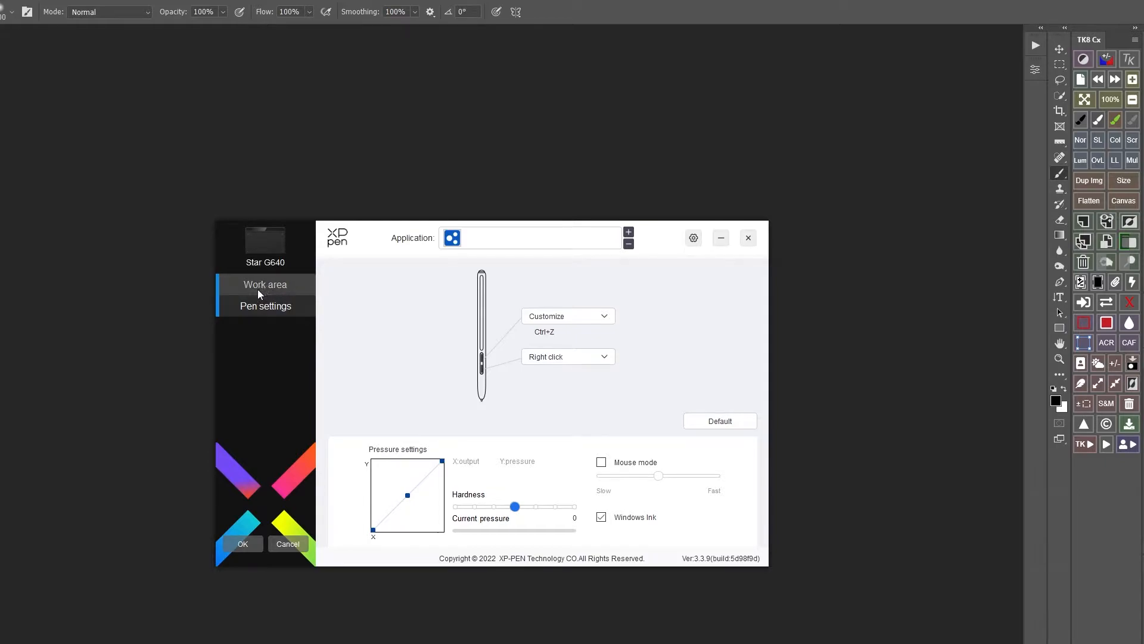
mouse_move(267, 287)
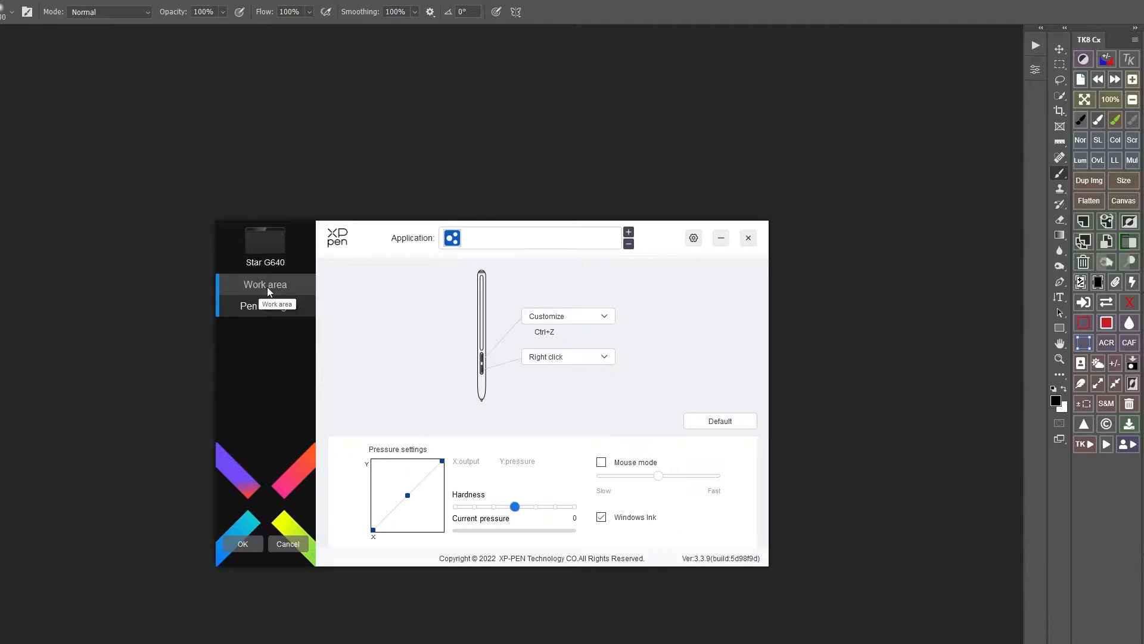
left_click(264, 305)
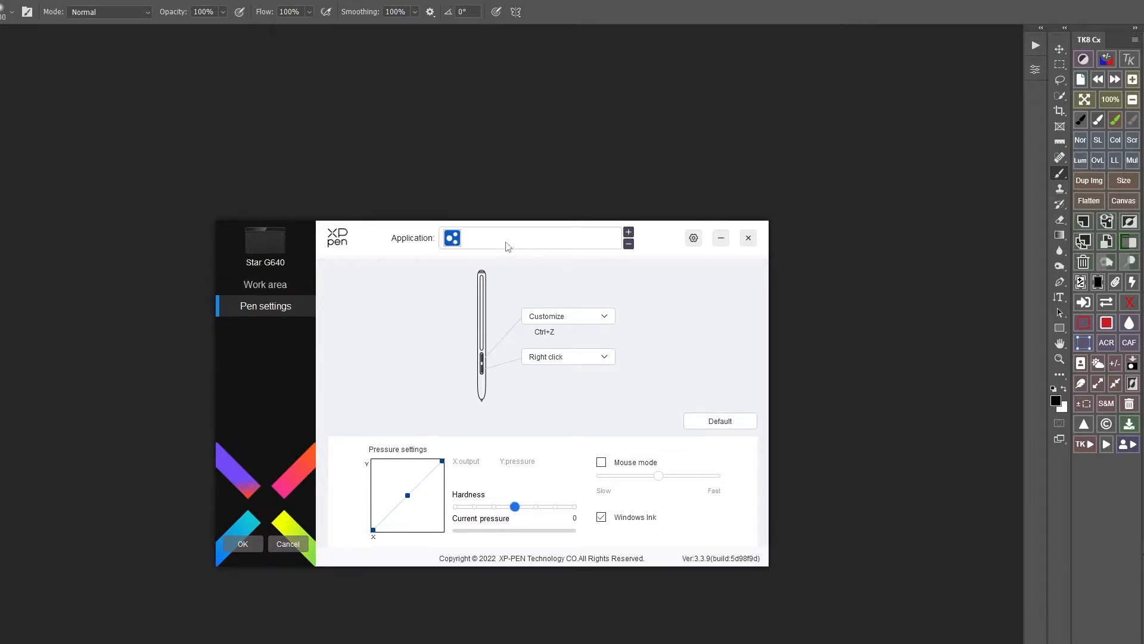
mouse_move(494, 253)
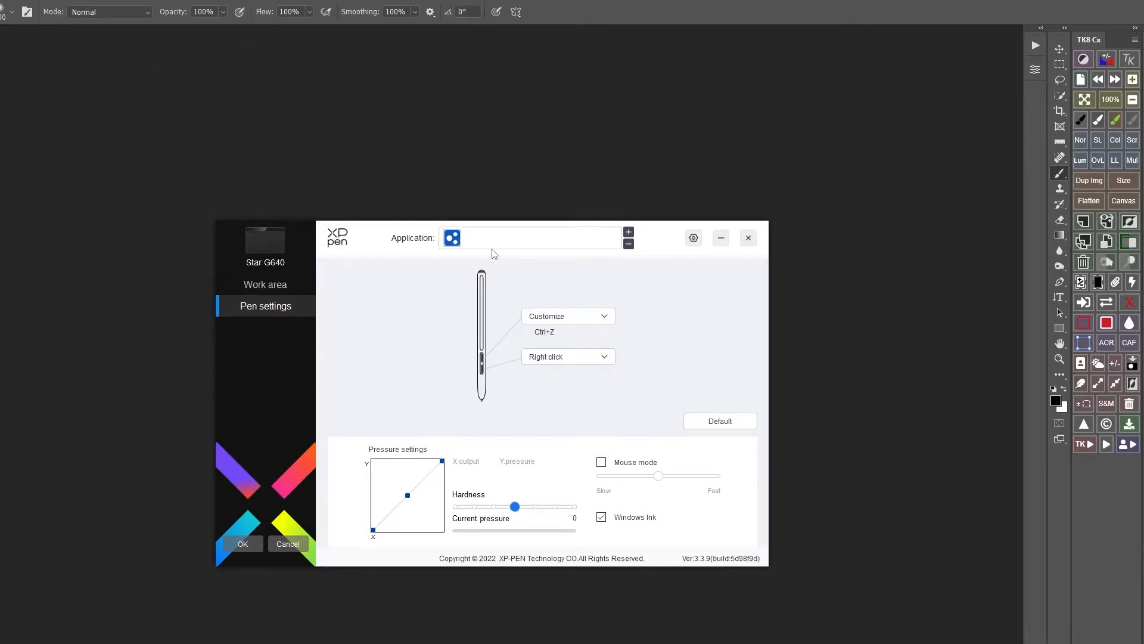
mouse_move(507, 246)
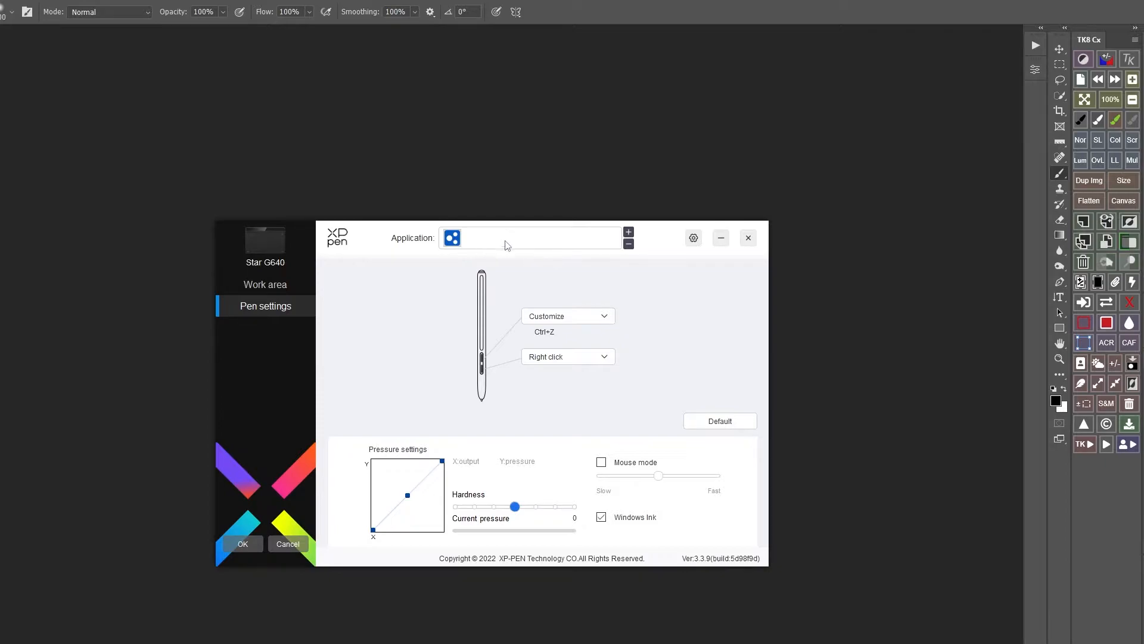
mouse_move(517, 243)
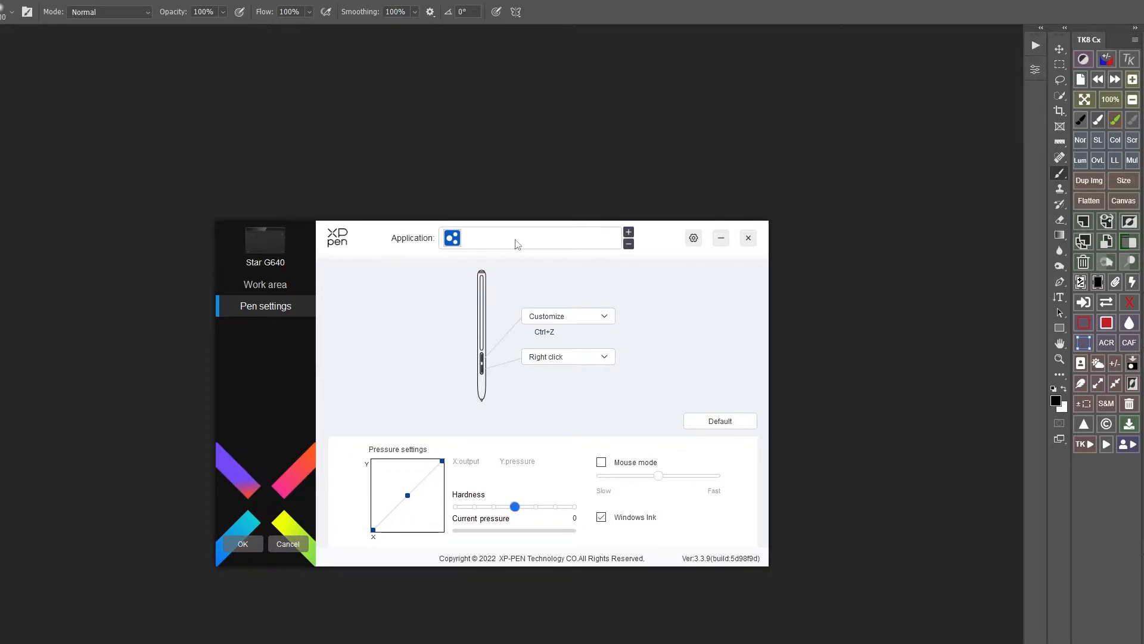
- Show the Star G640 work area mapping page from the sidebar
left_click(265, 284)
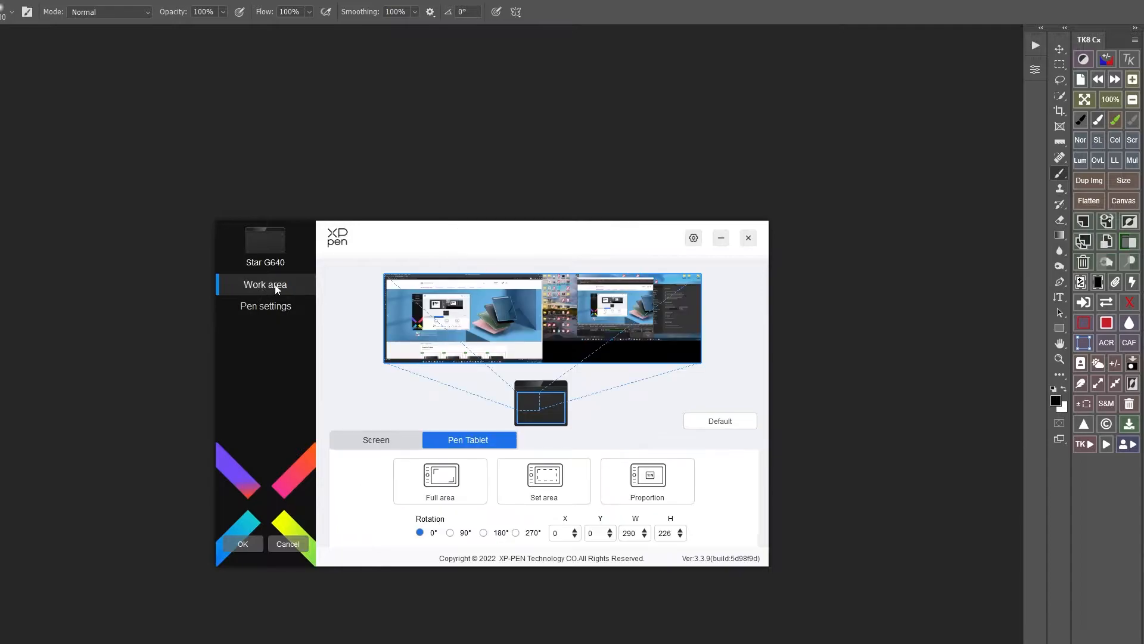
mouse_move(298, 260)
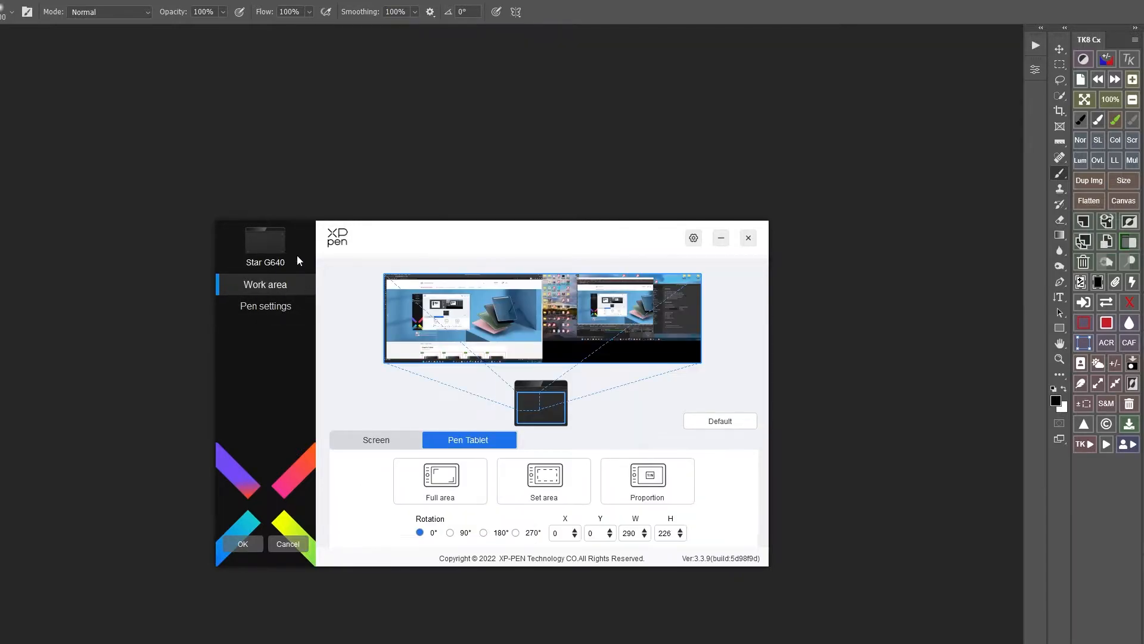
mouse_move(258, 267)
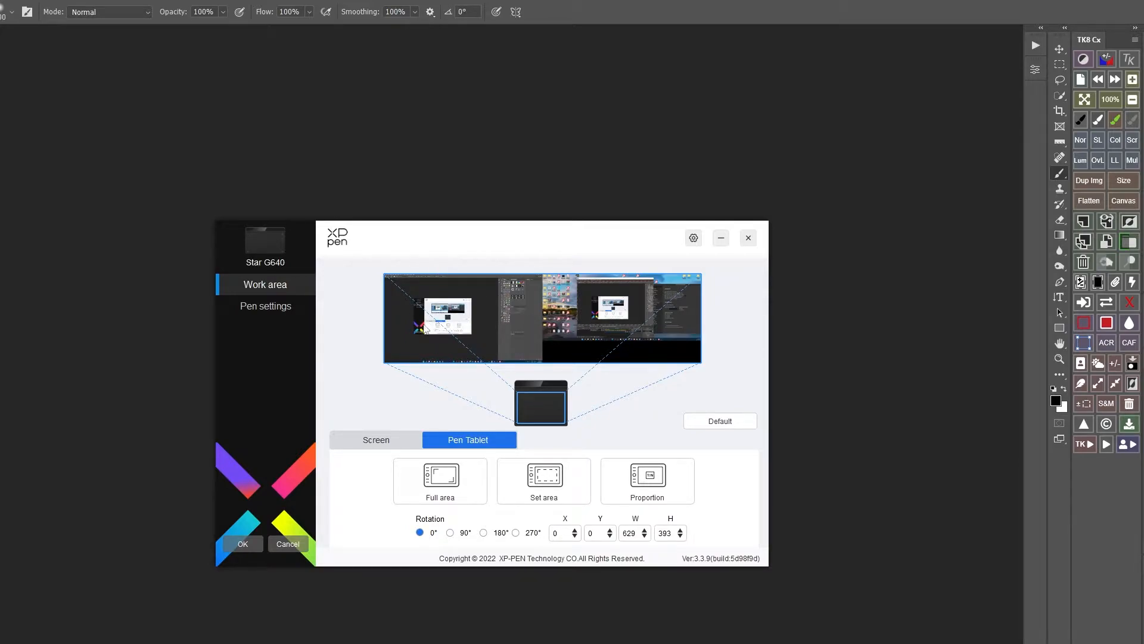
mouse_move(654, 329)
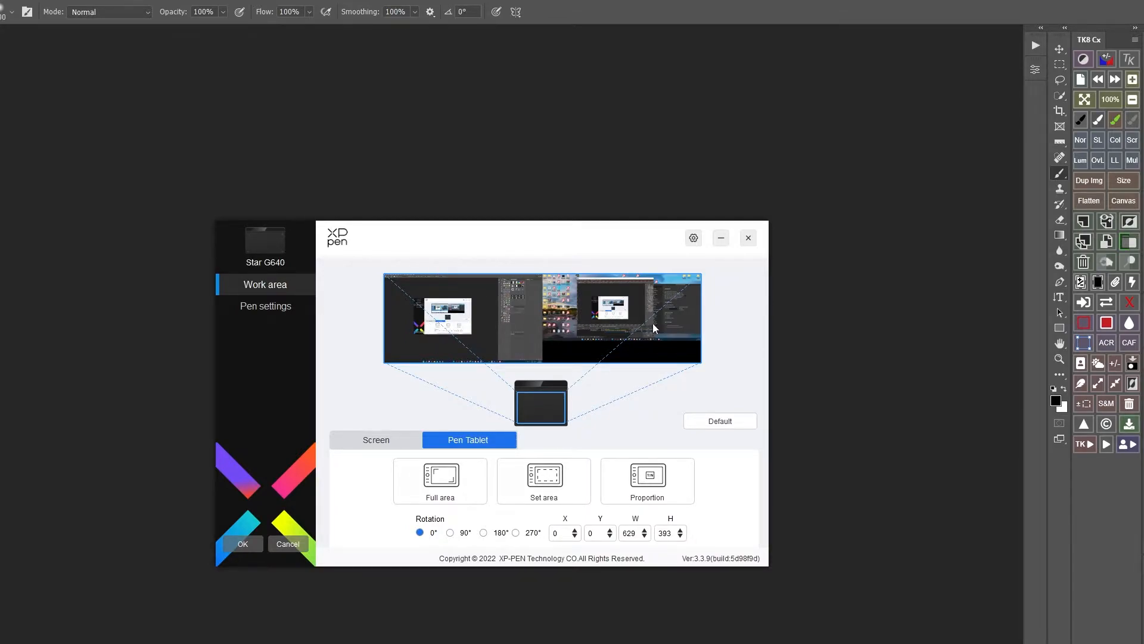
mouse_move(551, 396)
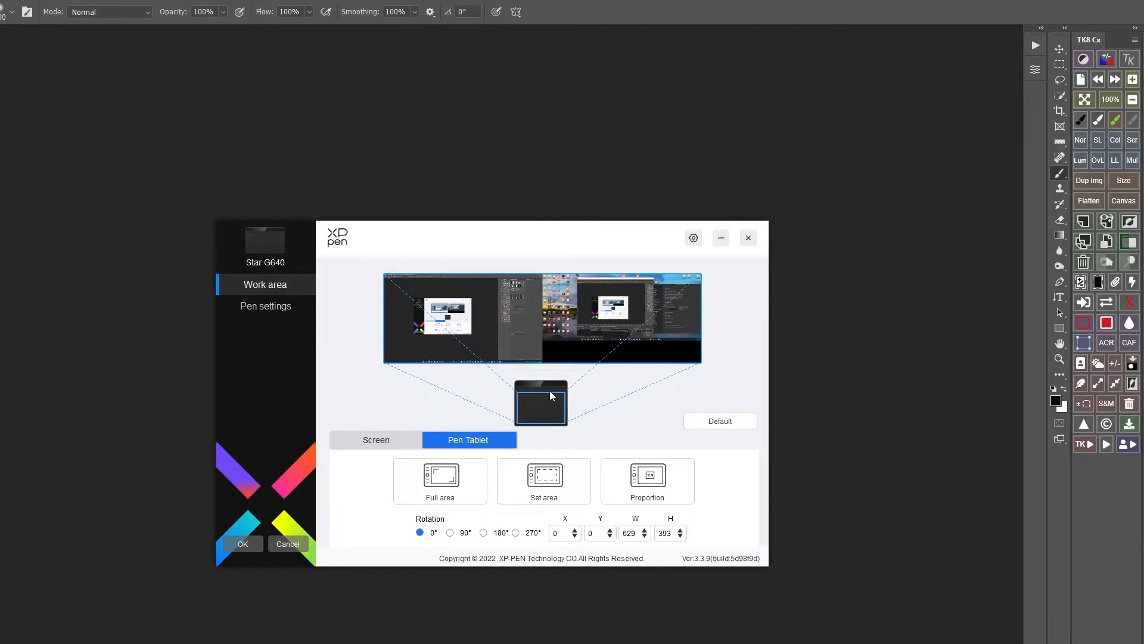
mouse_move(653, 130)
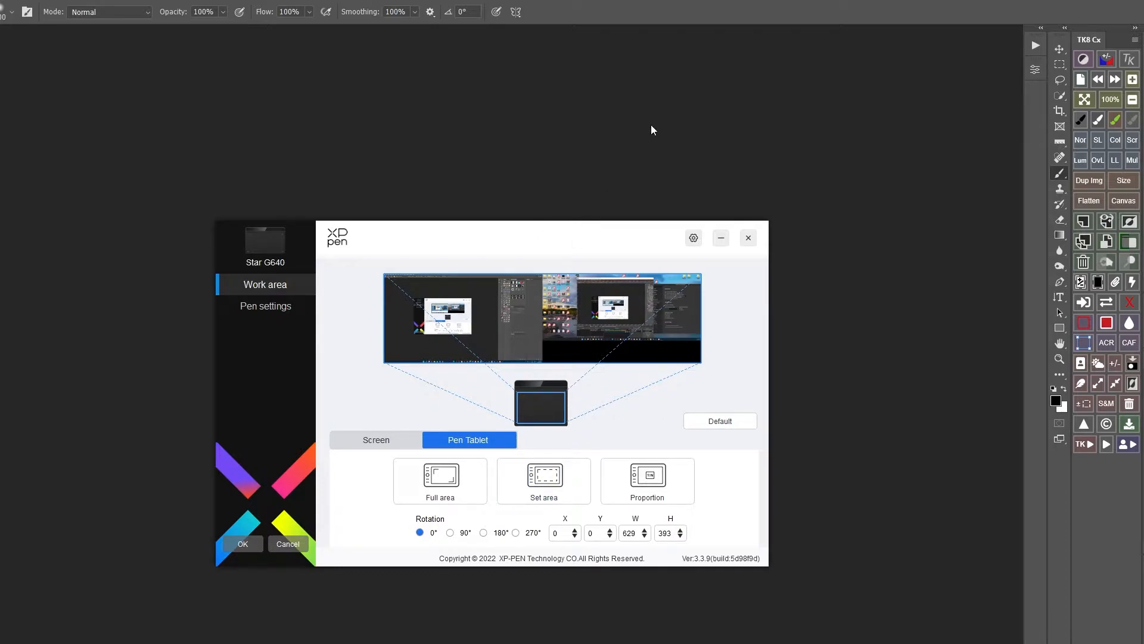
mouse_move(64, 207)
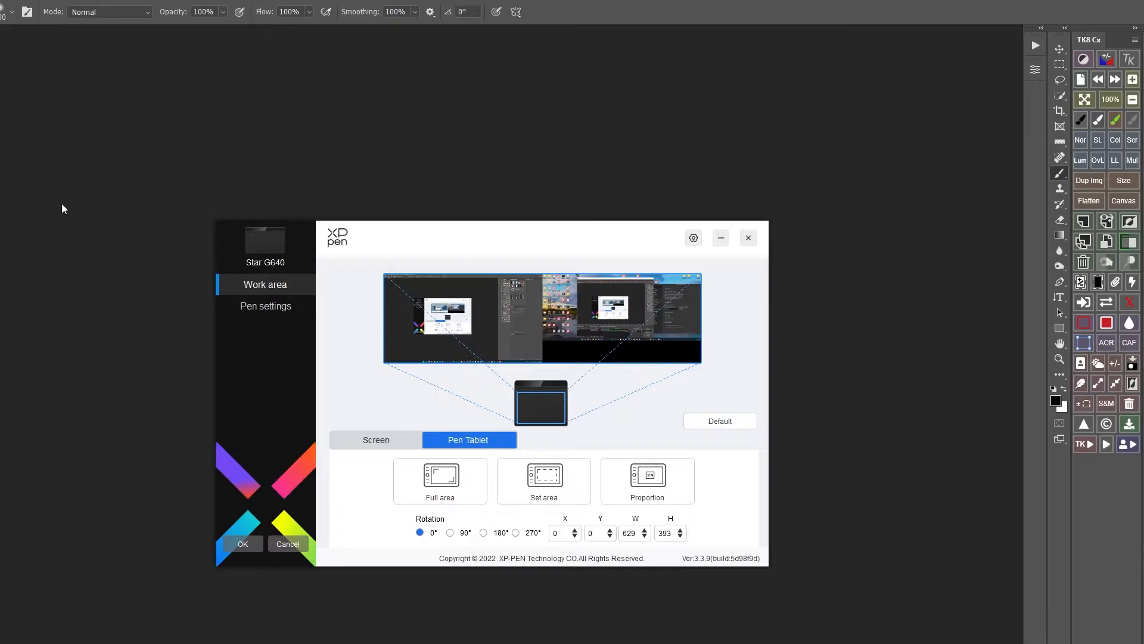
mouse_move(18, 126)
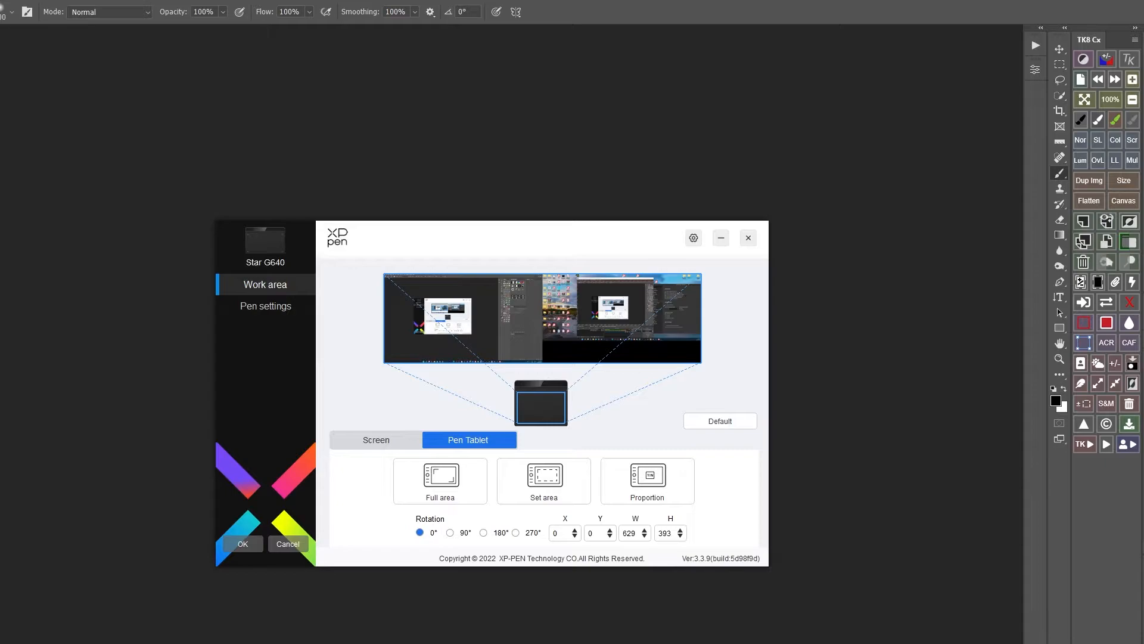
mouse_move(65, 133)
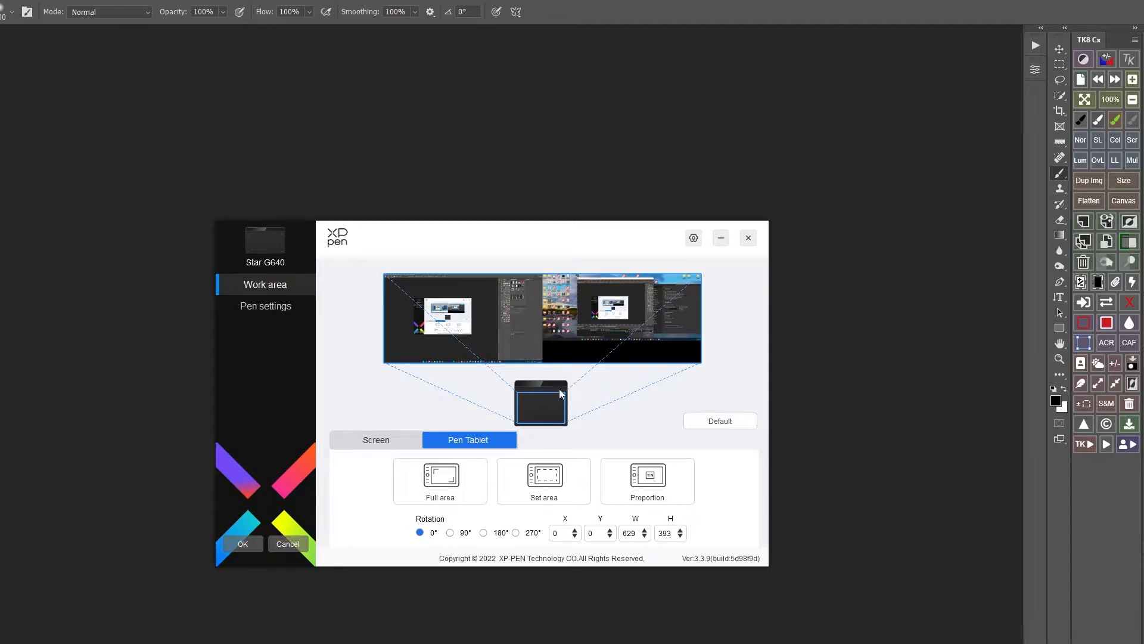
mouse_move(441, 360)
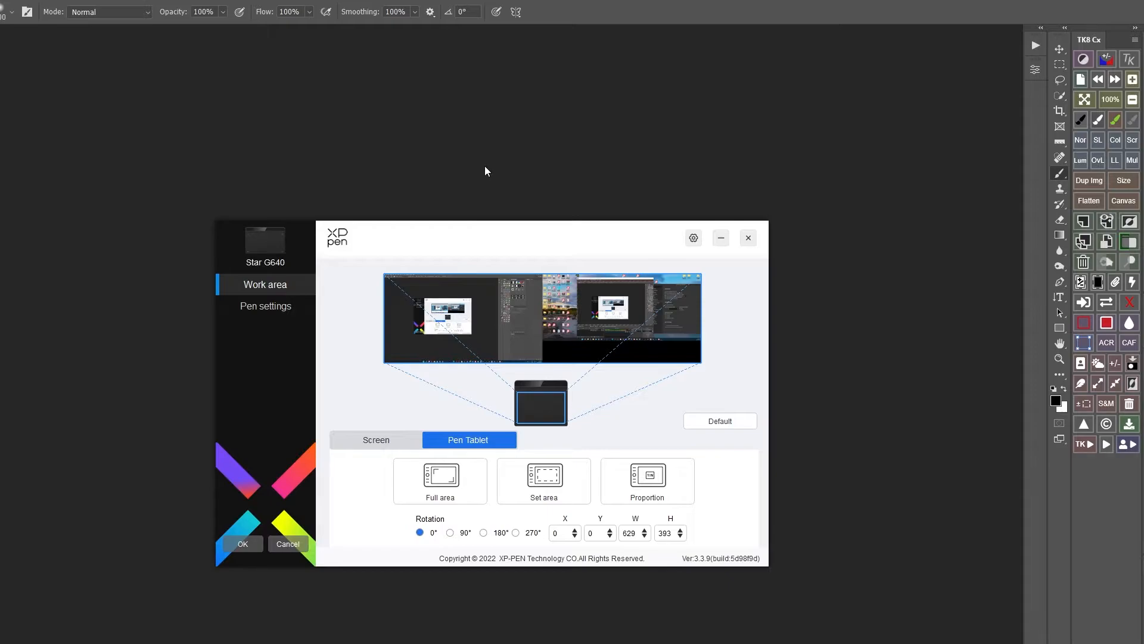
mouse_move(408, 59)
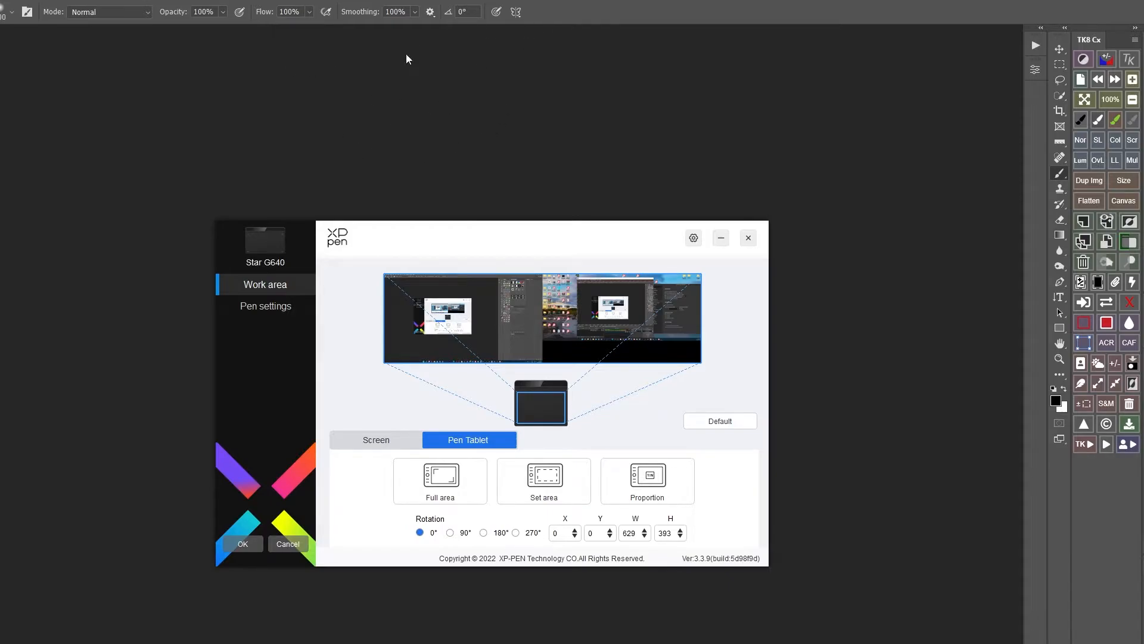
mouse_move(585, 171)
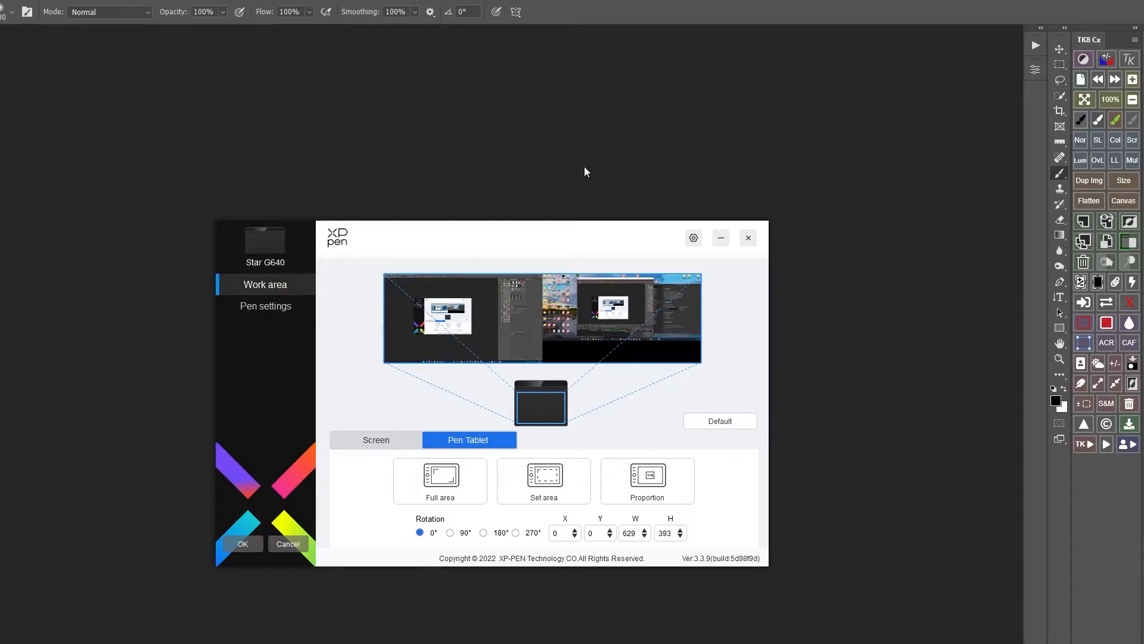
mouse_move(508, 143)
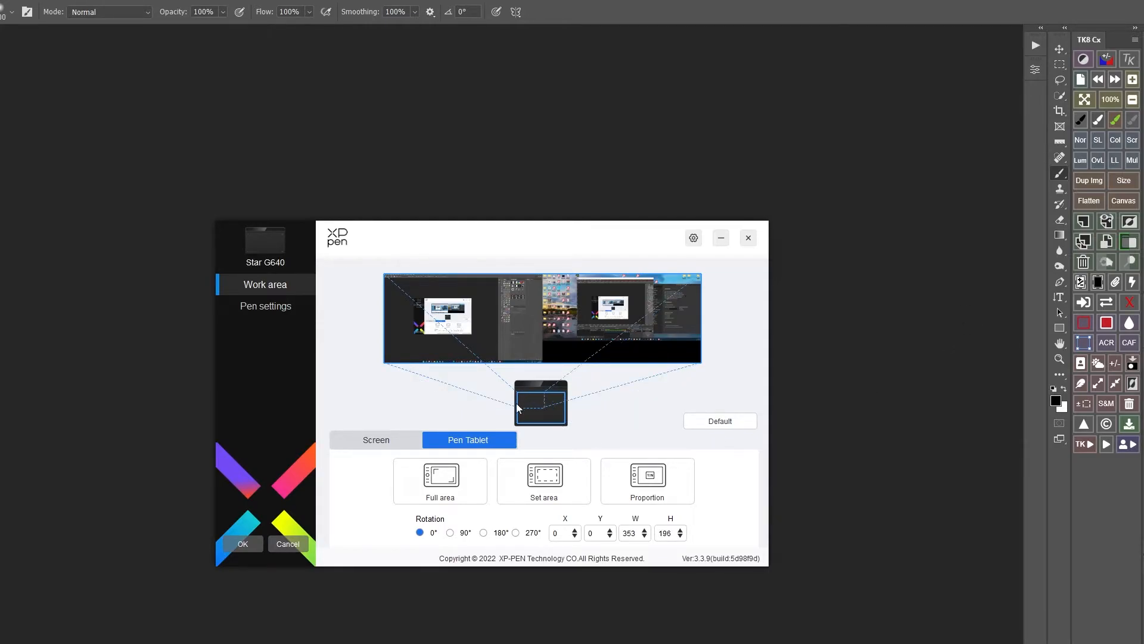
mouse_move(796, 208)
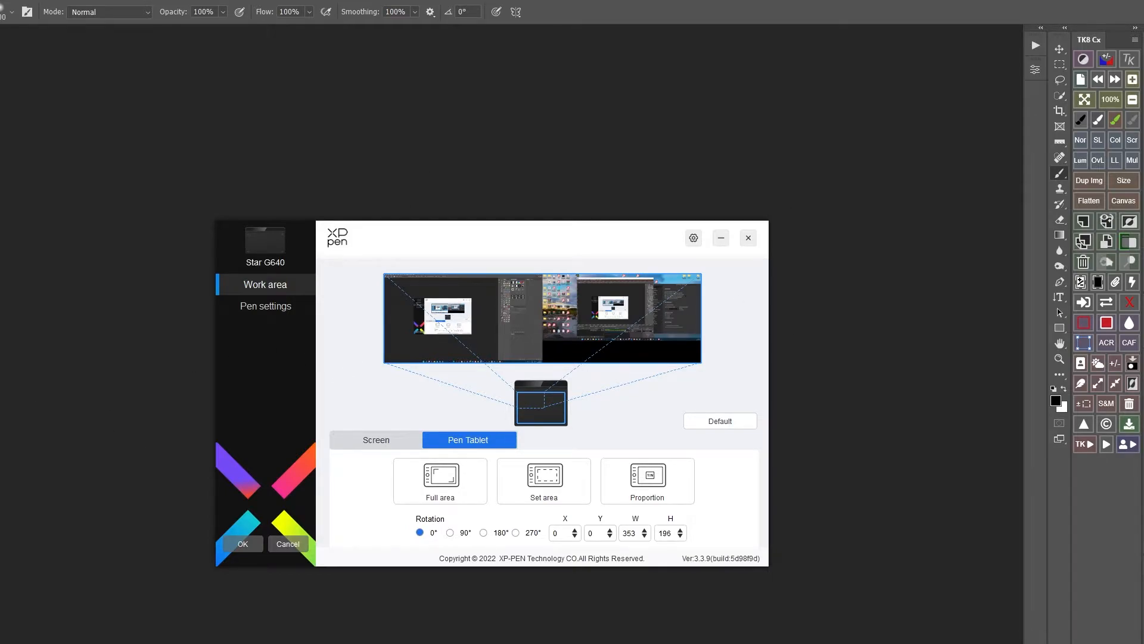
mouse_move(979, 294)
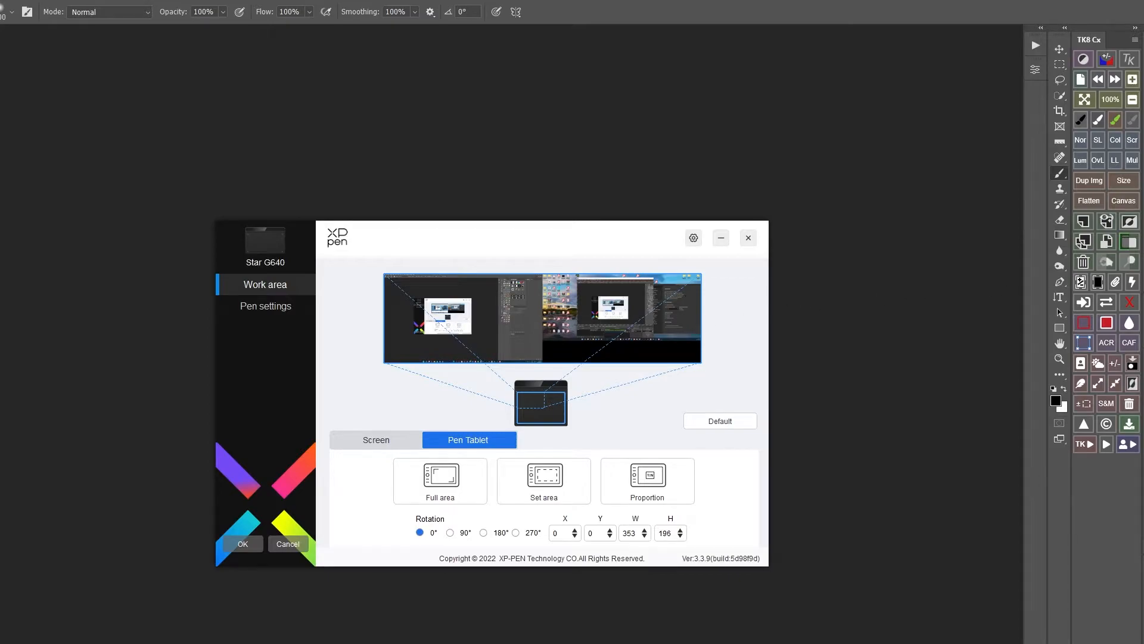
mouse_move(338, 517)
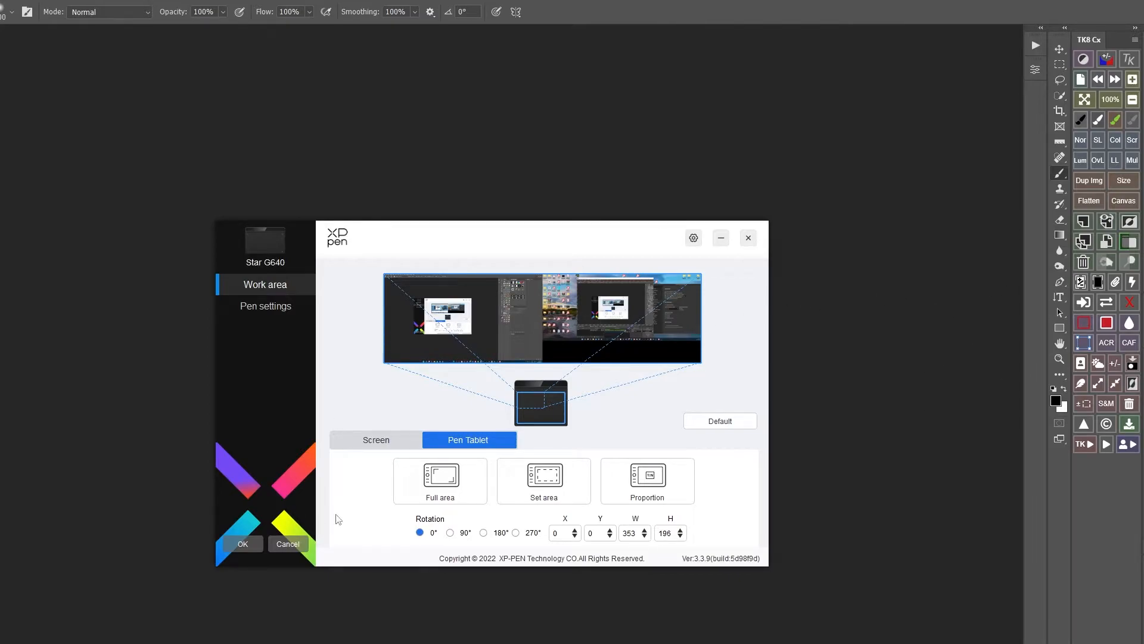
mouse_move(722, 423)
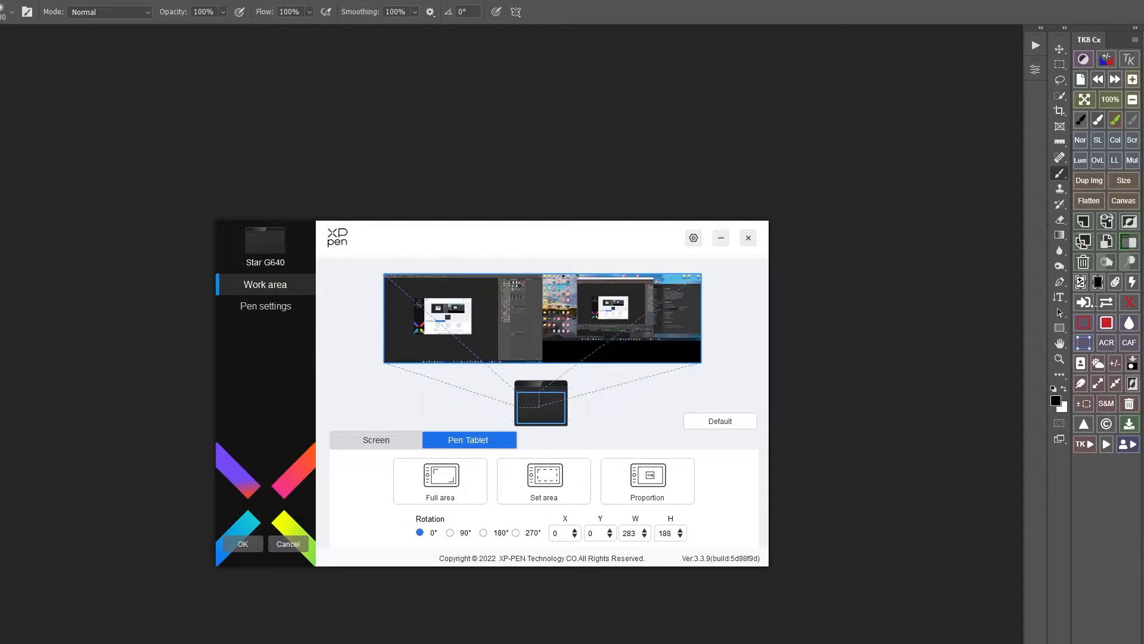
mouse_move(35, 324)
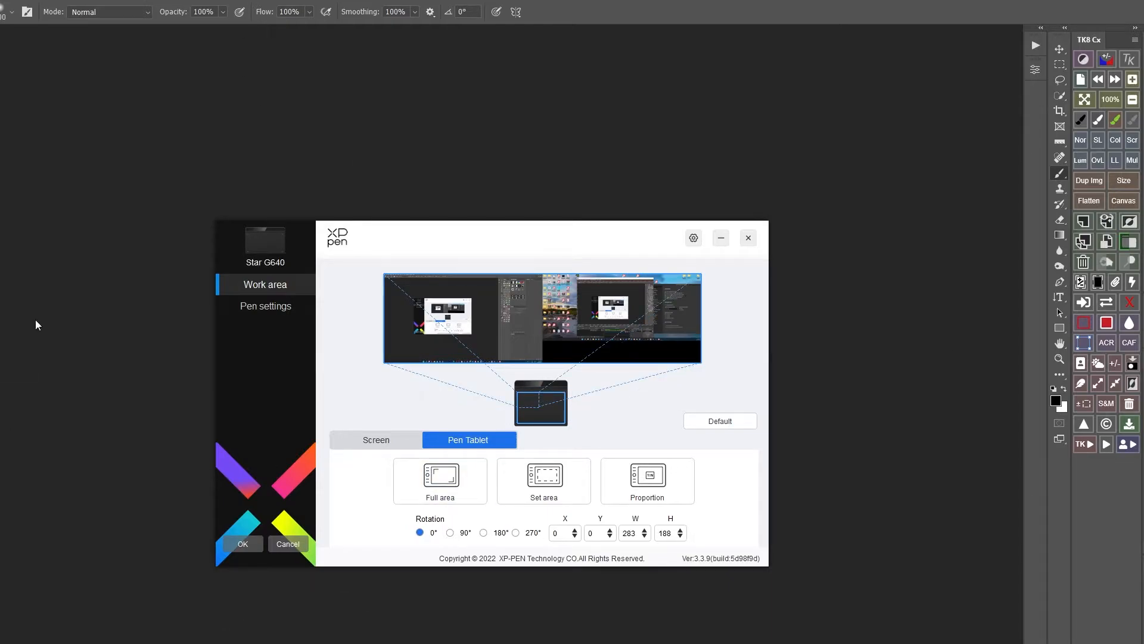
mouse_move(806, 317)
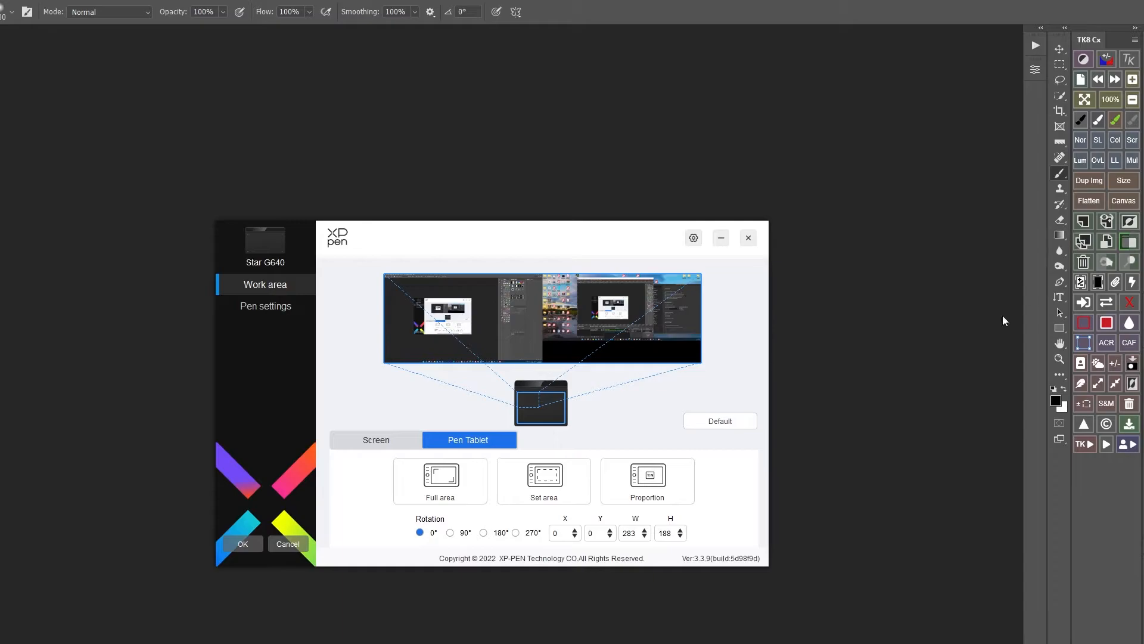
mouse_move(574, 443)
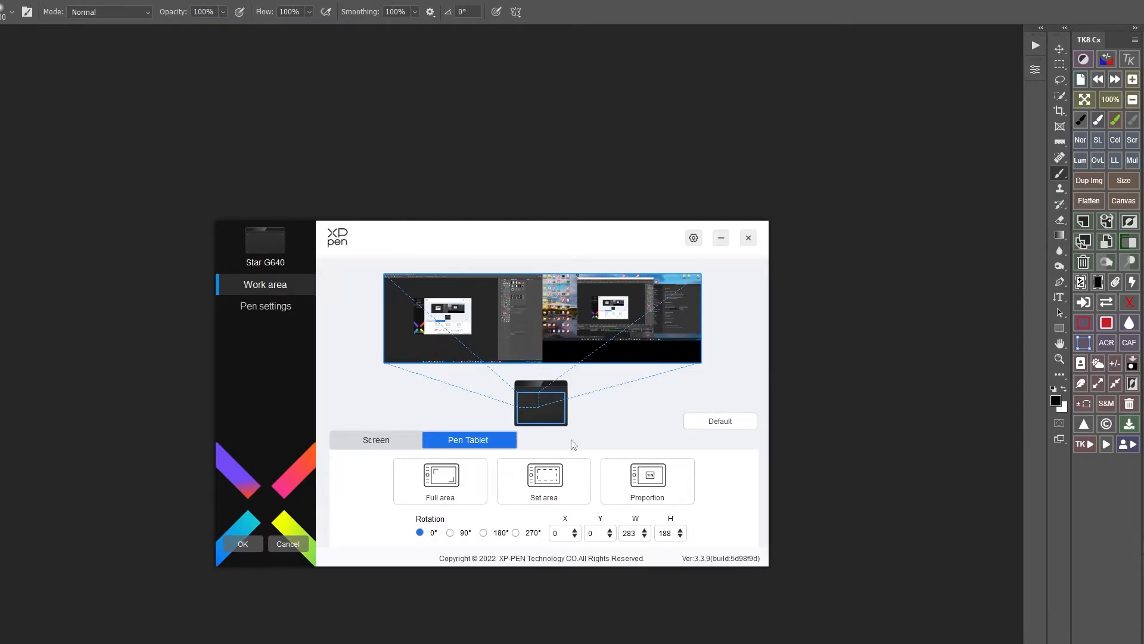
mouse_move(356, 340)
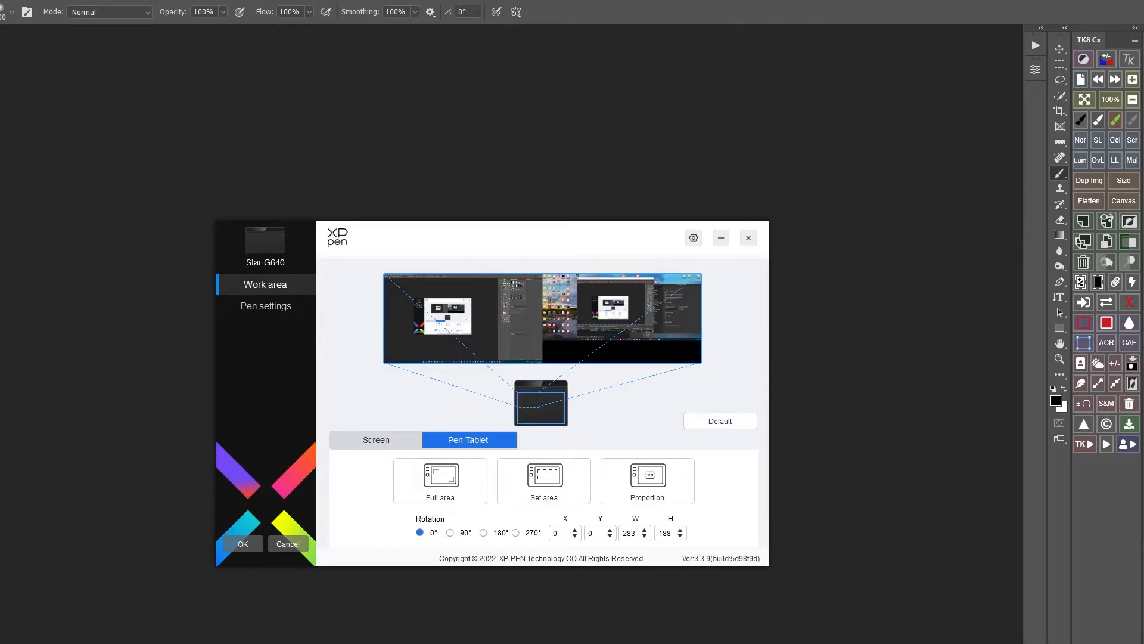
mouse_move(587, 404)
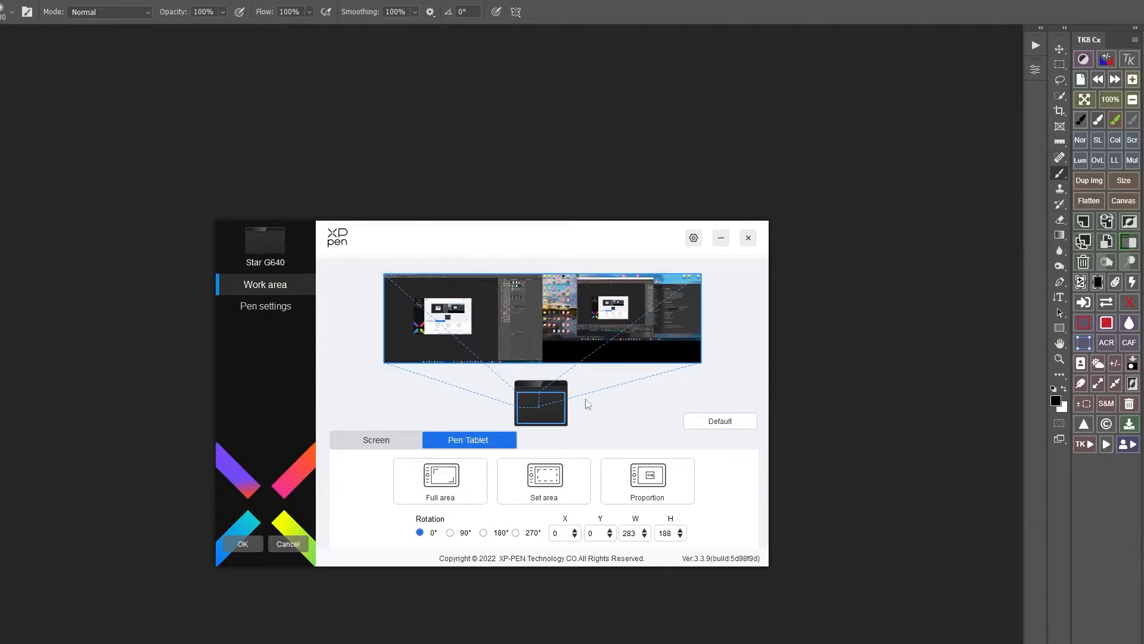
- Reset the work area to the full tablet surface
left_click(439, 479)
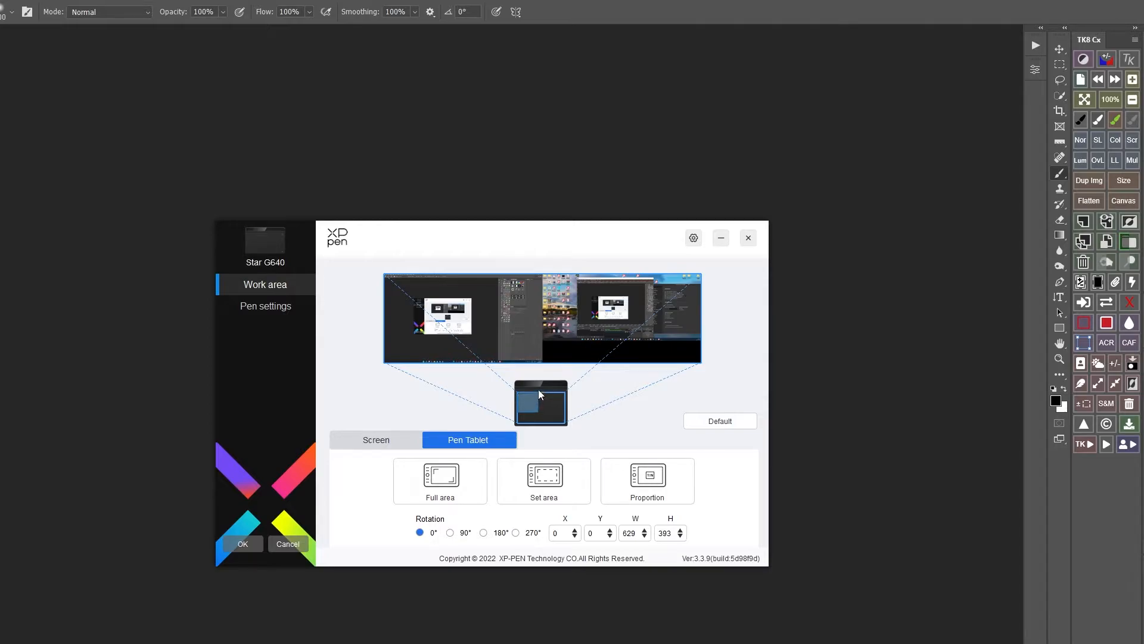
mouse_move(537, 396)
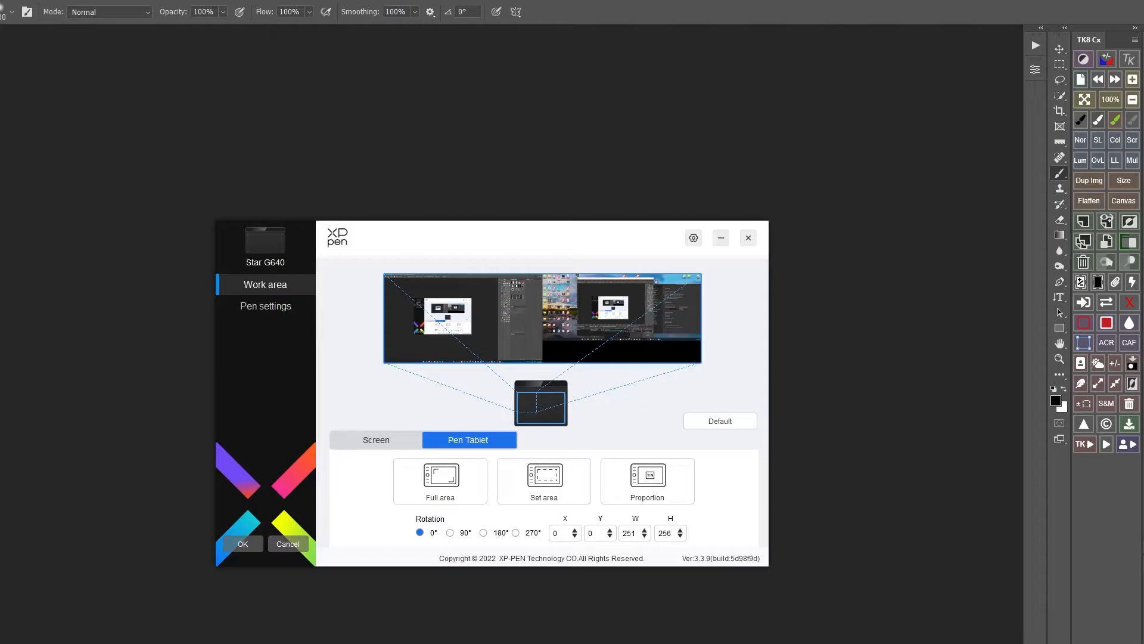
mouse_move(179, 351)
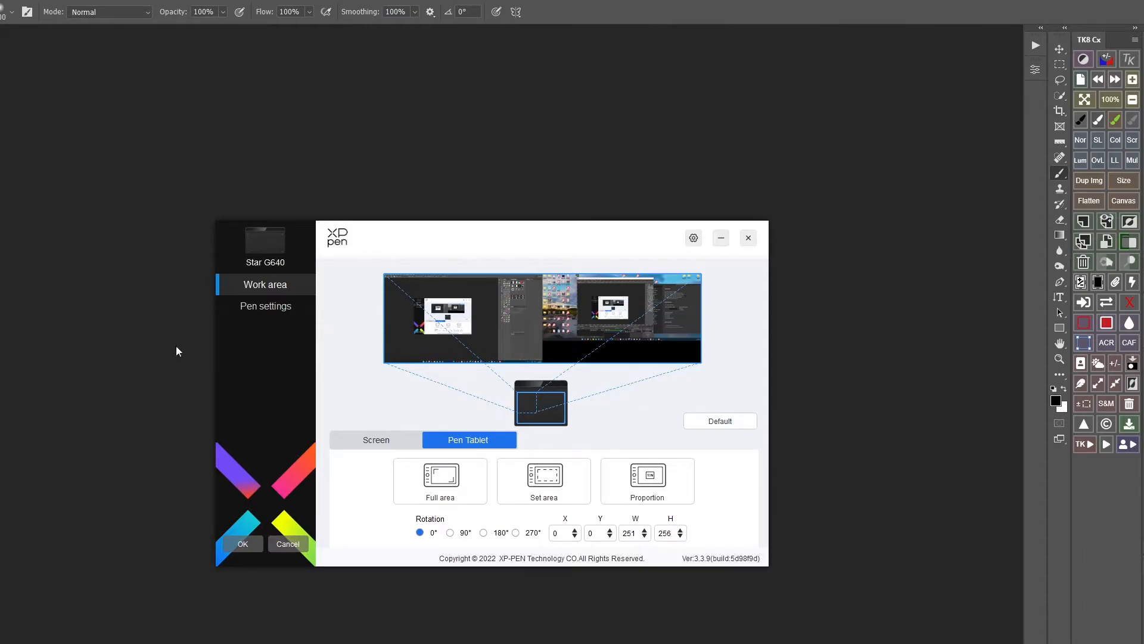
mouse_move(708, 586)
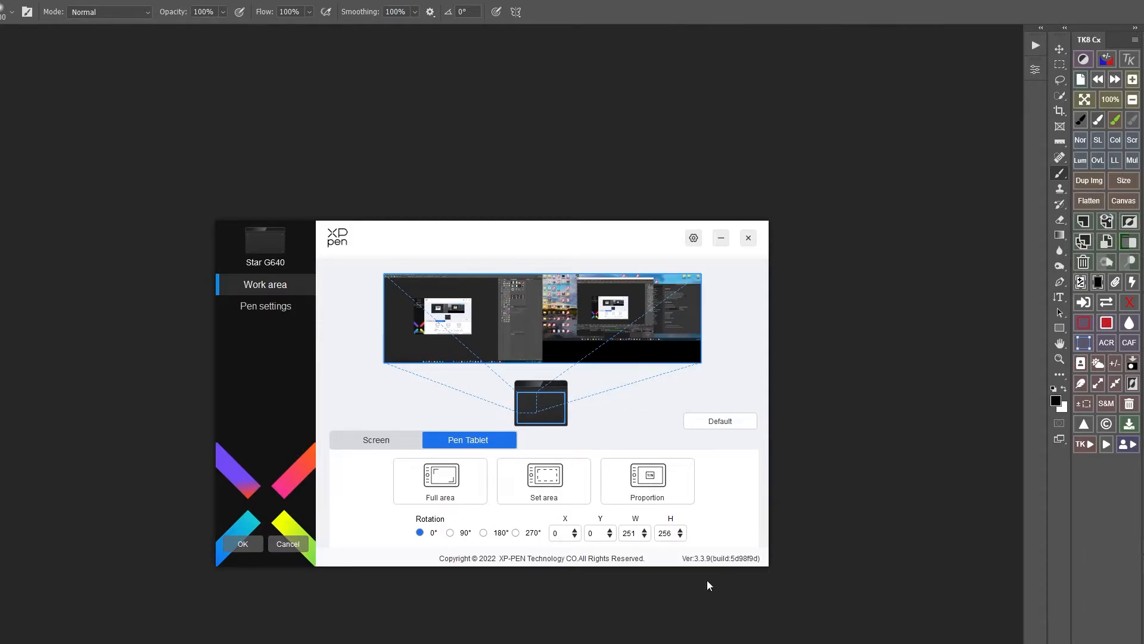
mouse_move(415, 455)
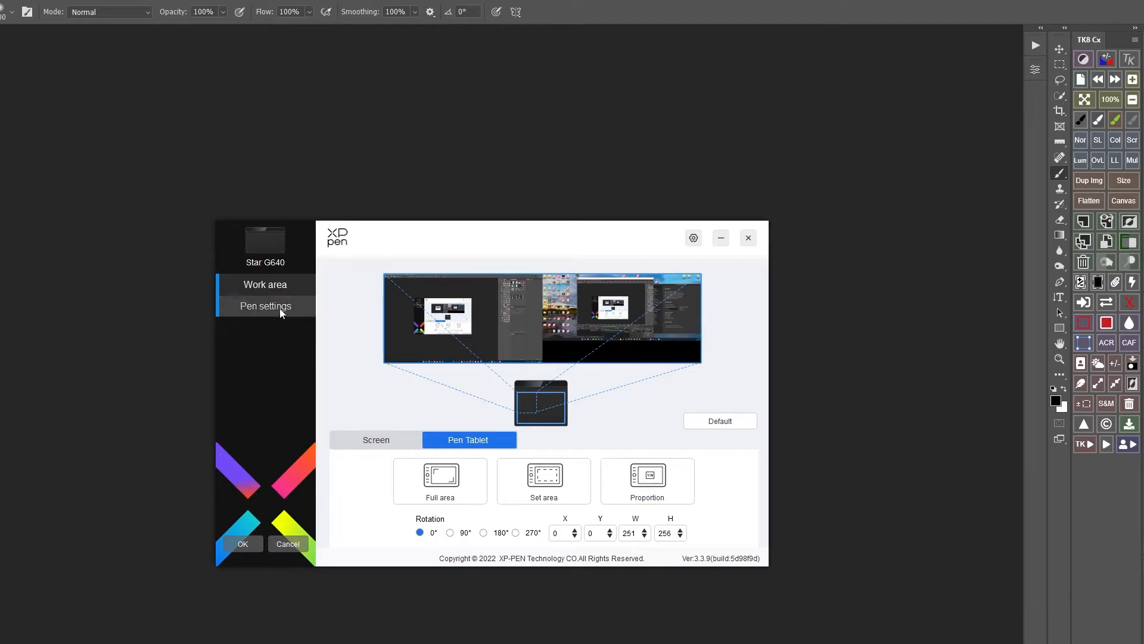
- Assign the upper pen button a custom Keyboard Ctrl+Z undo shortcut and confirm it
left_click(265, 305)
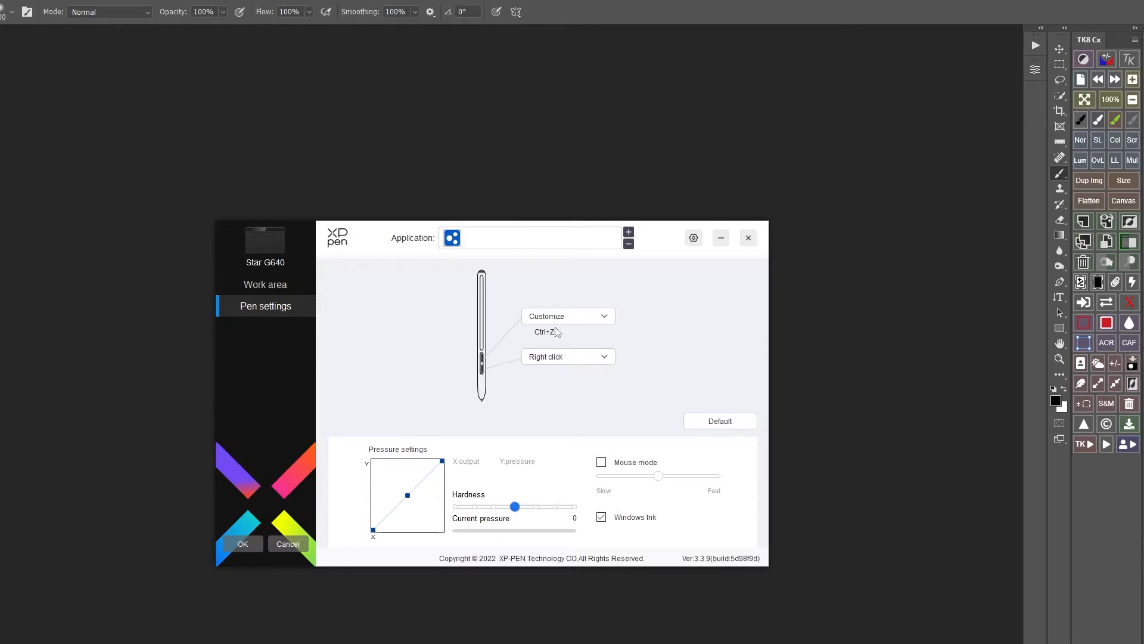
mouse_move(718, 305)
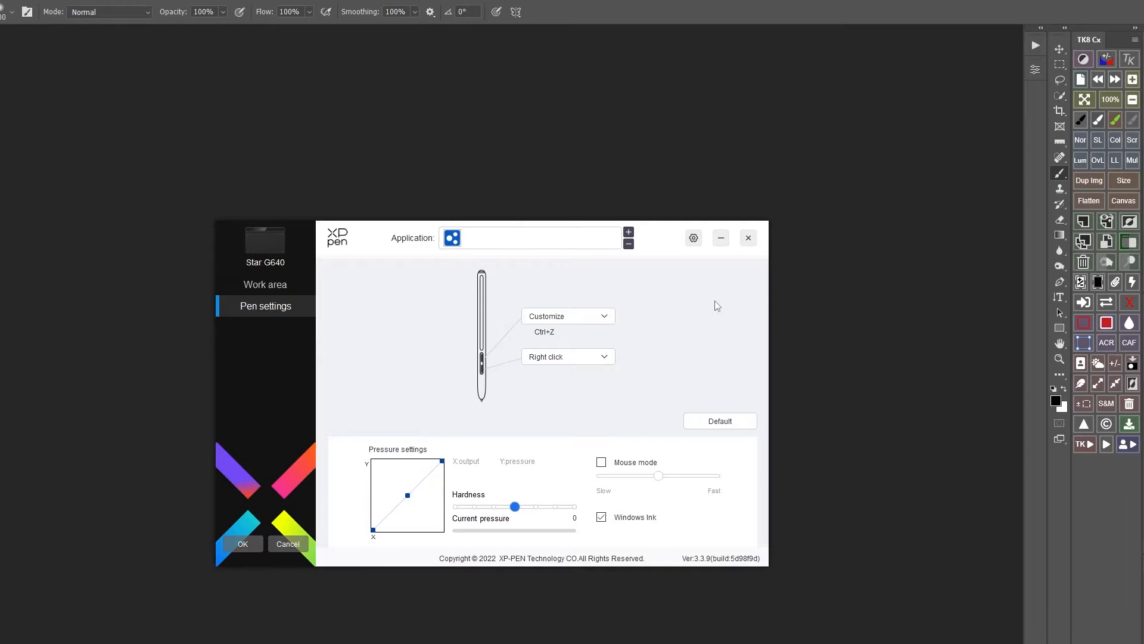
mouse_move(614, 308)
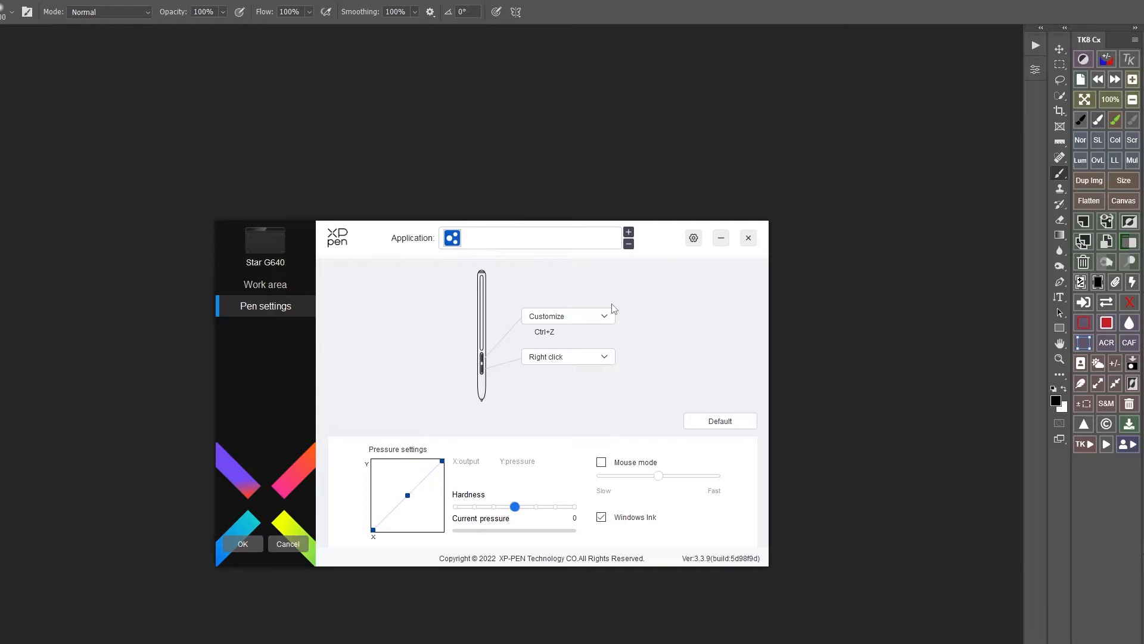
left_click(568, 315)
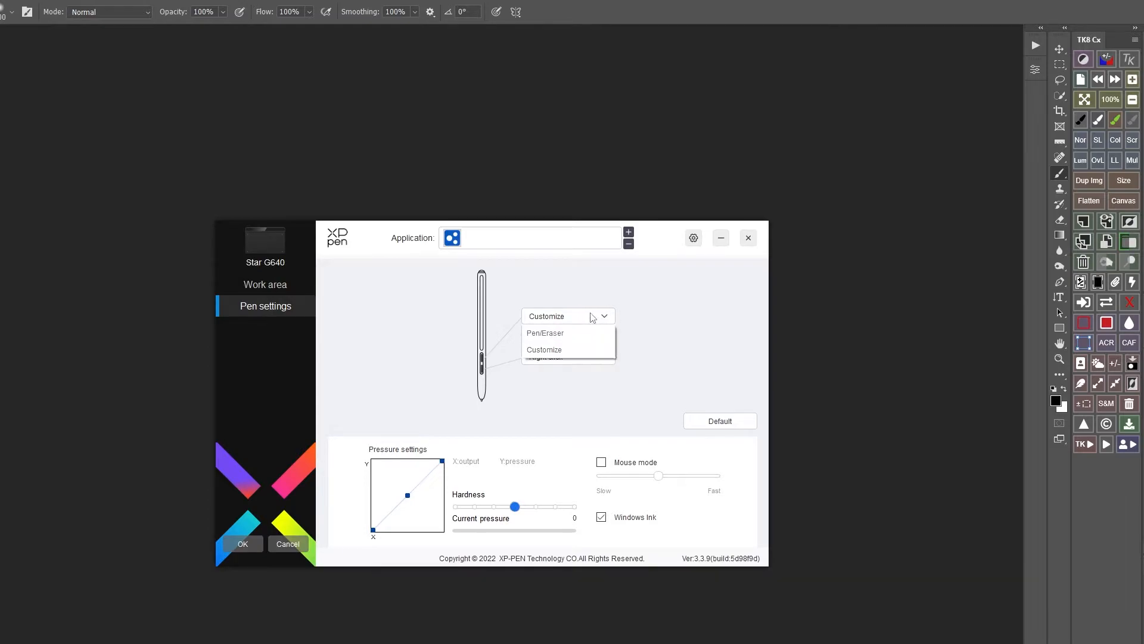
left_click(544, 349)
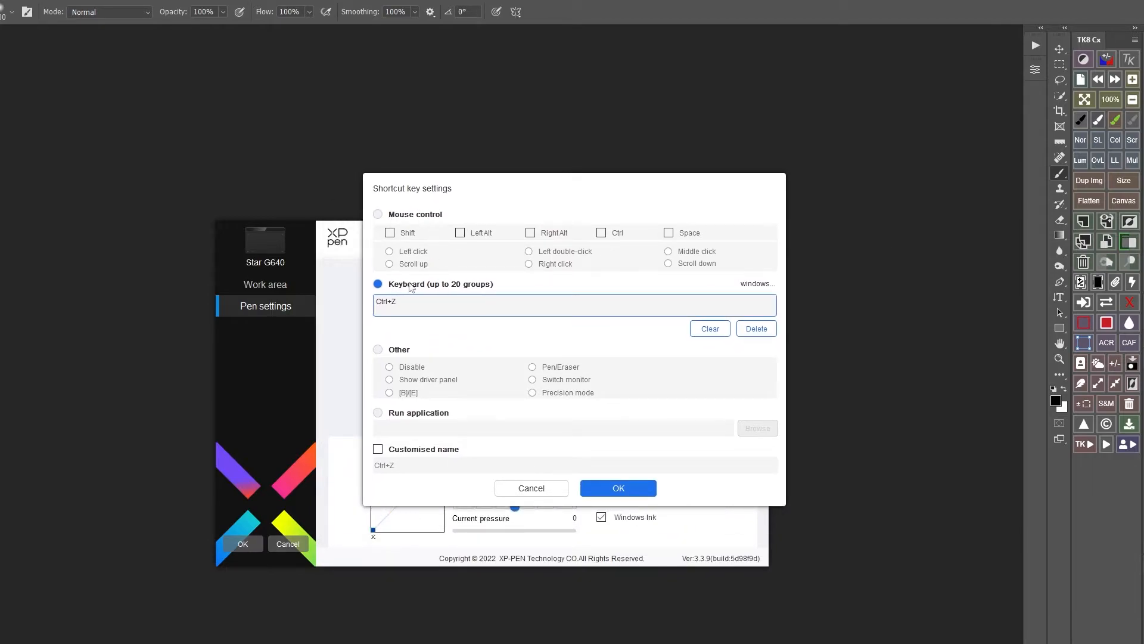
mouse_move(403, 290)
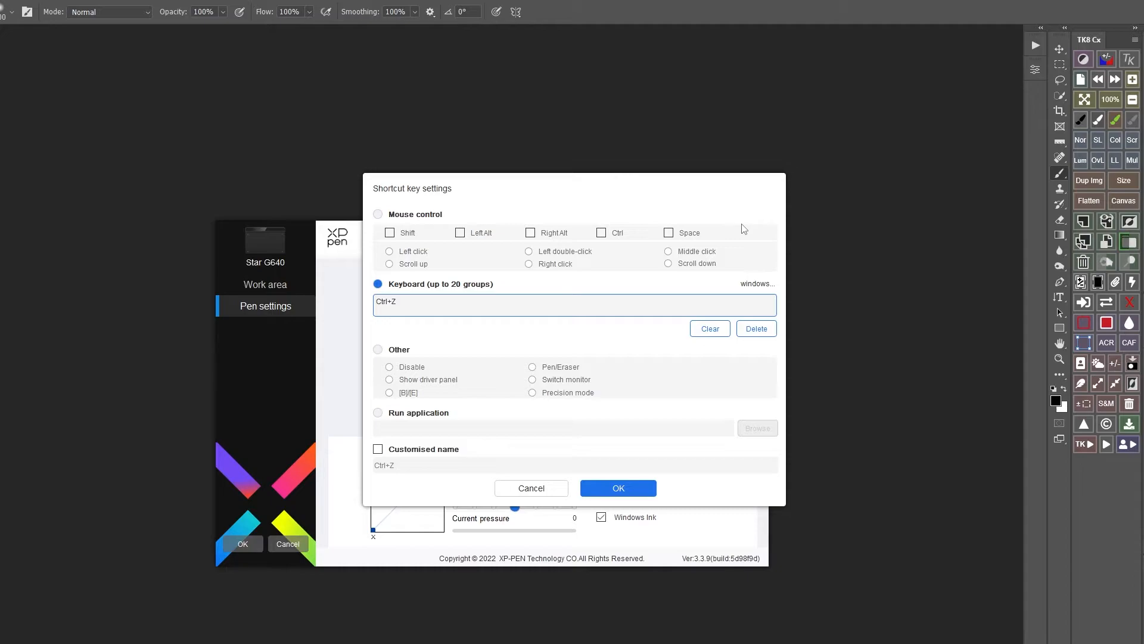
mouse_move(359, 332)
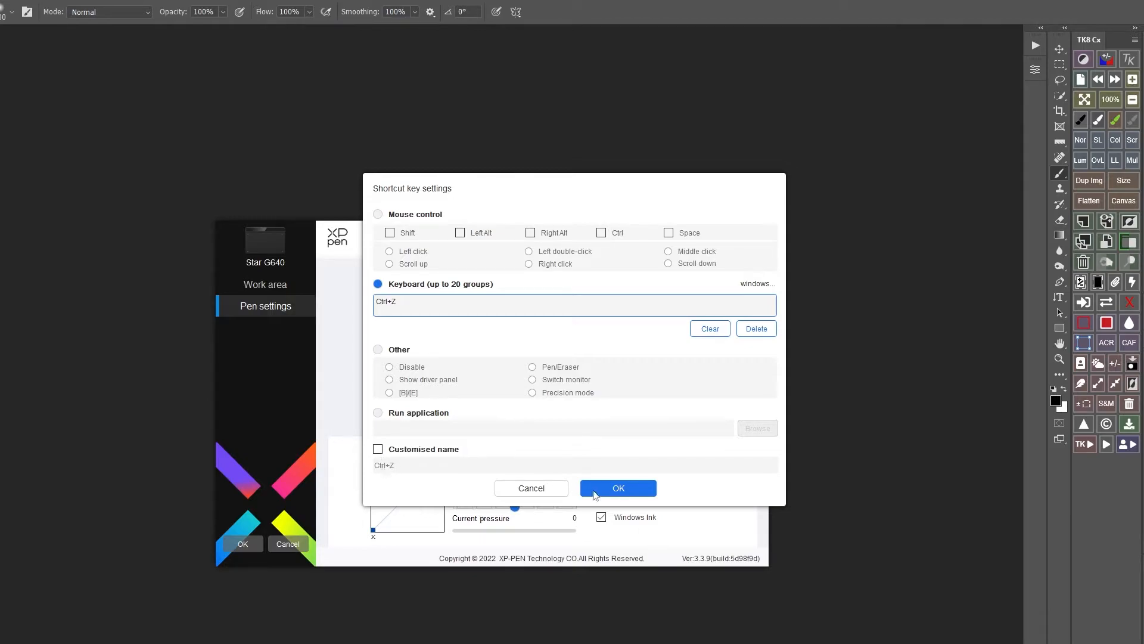
left_click(618, 487)
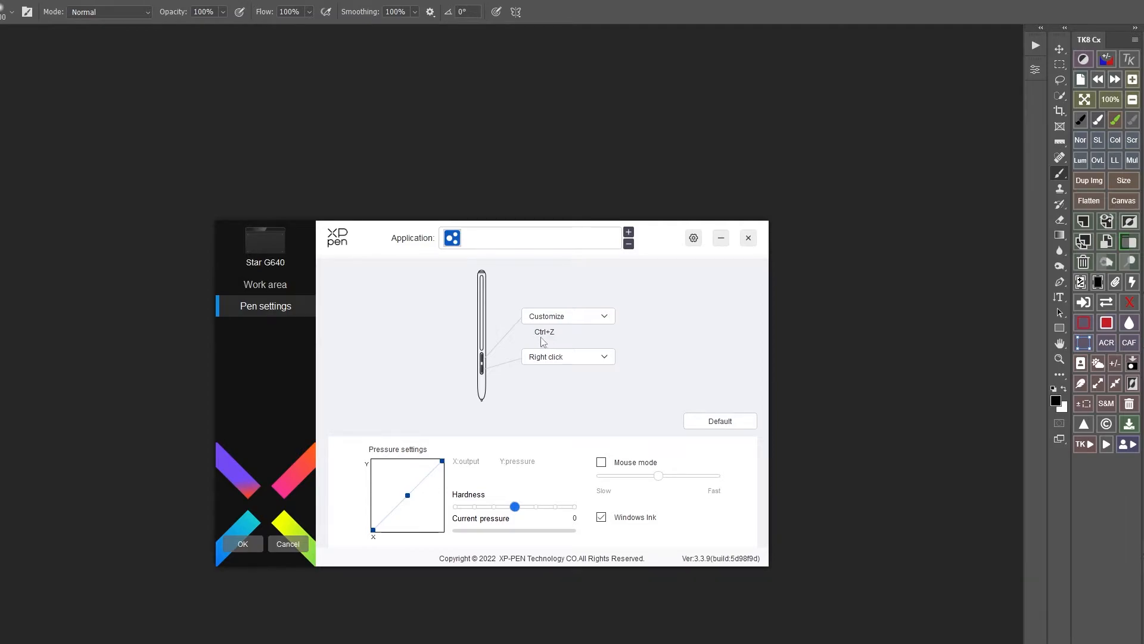
mouse_move(553, 341)
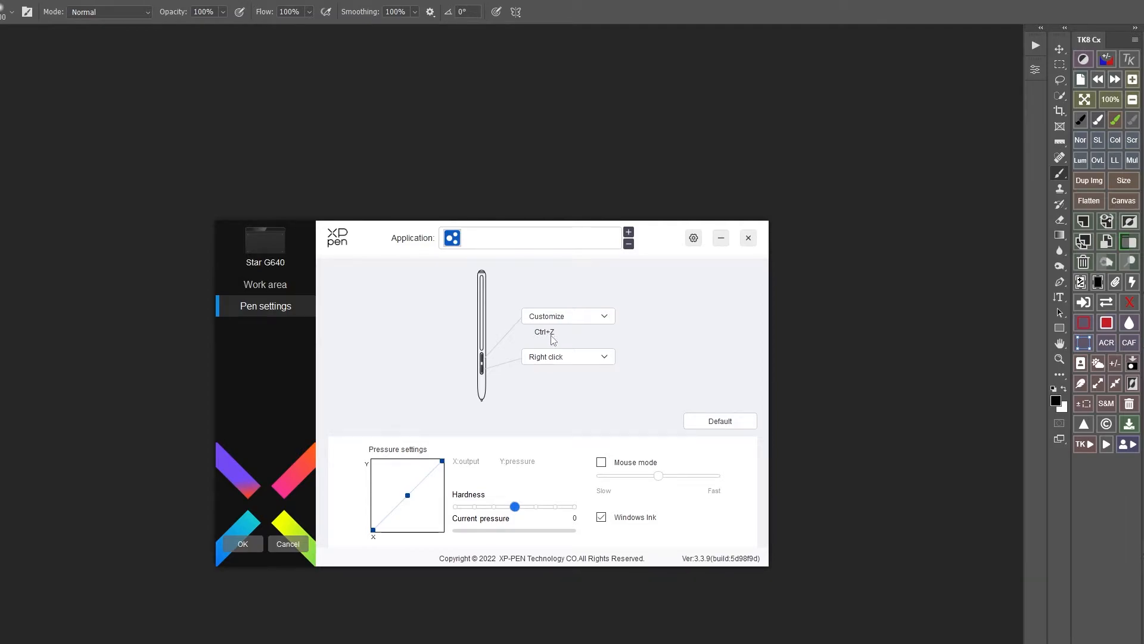
mouse_move(448, 478)
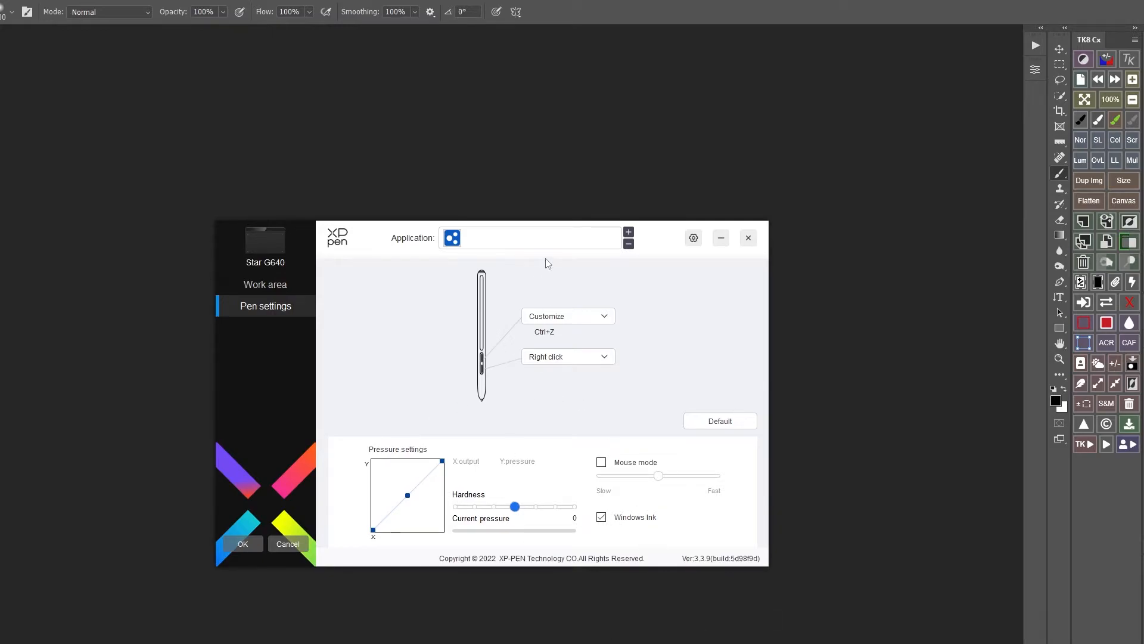
mouse_move(978, 90)
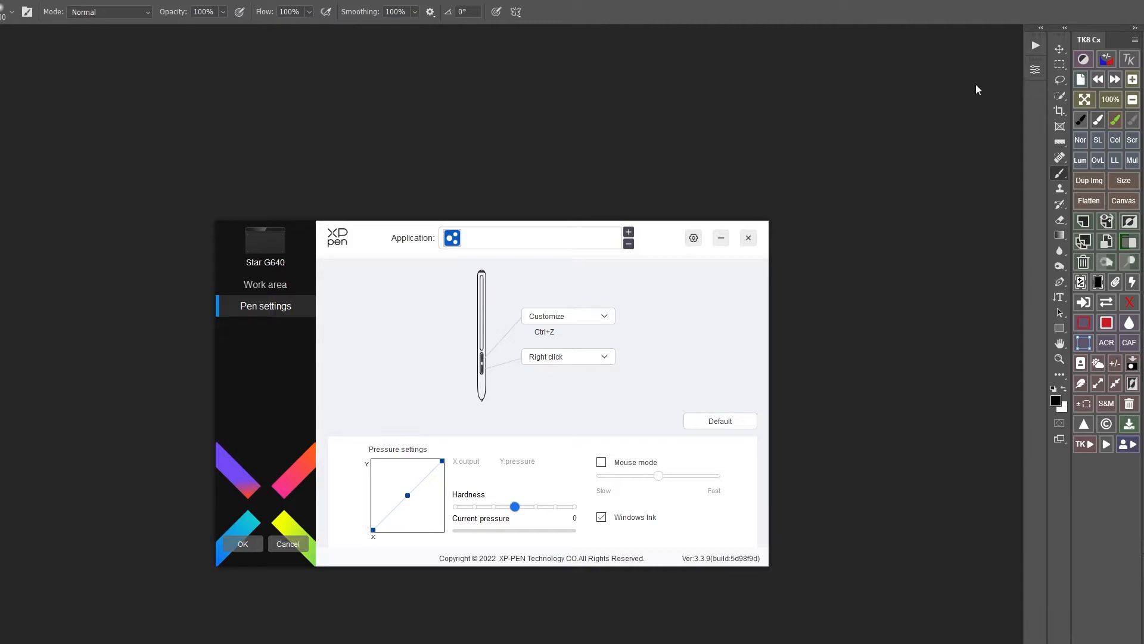
mouse_move(703, 341)
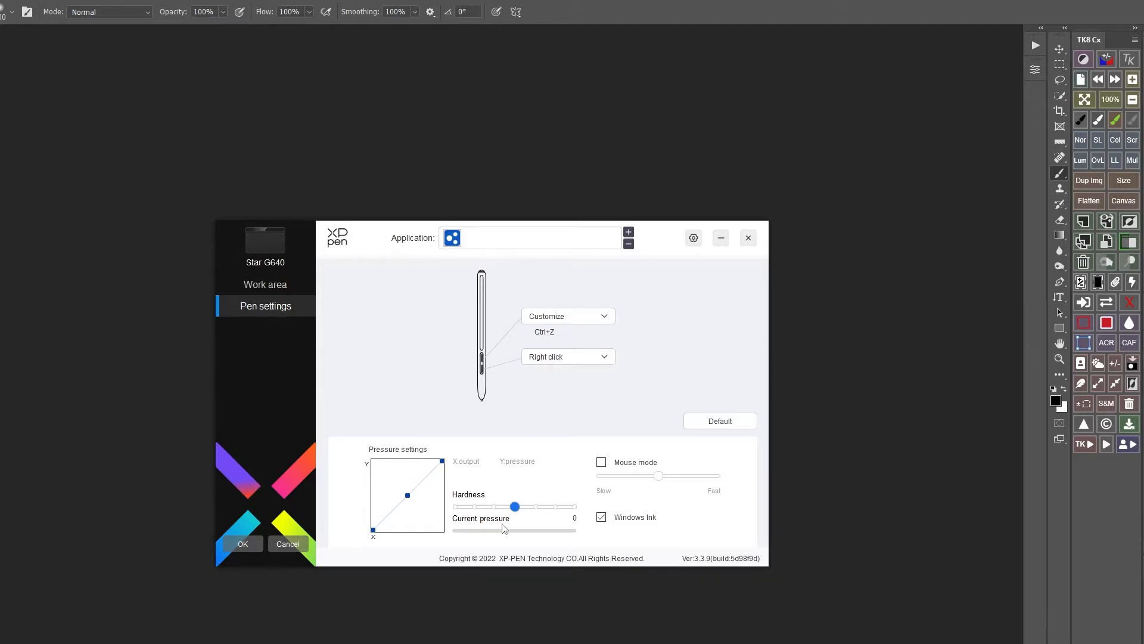
mouse_move(682, 336)
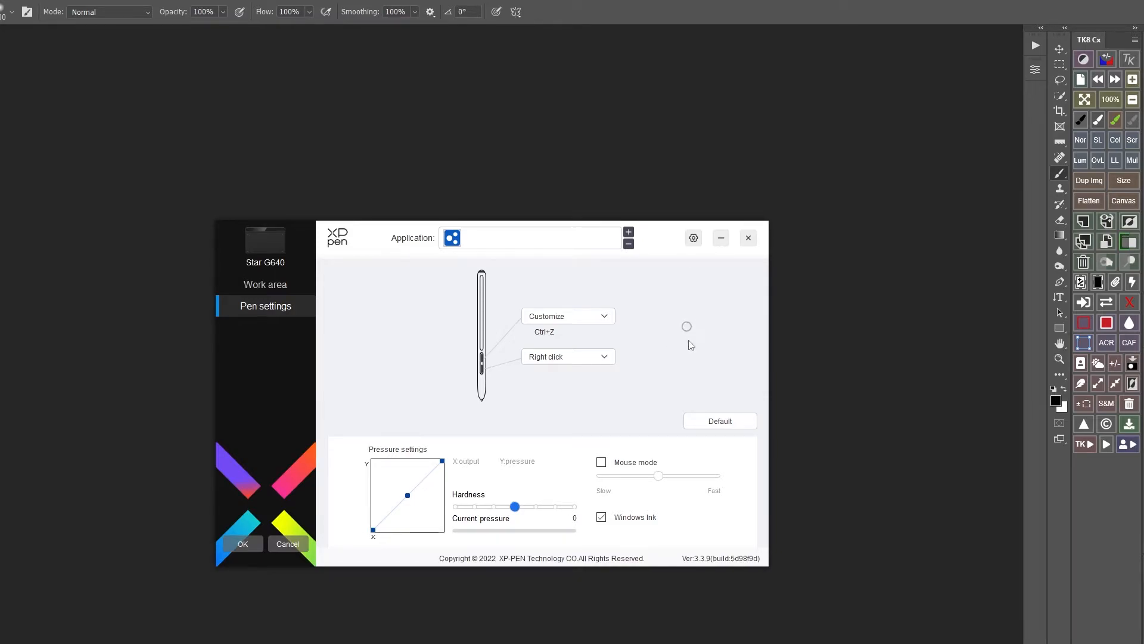
- Drag the pressure Hardness slider right for a firmer pen response curve
left_click_drag(515, 505, 534, 505)
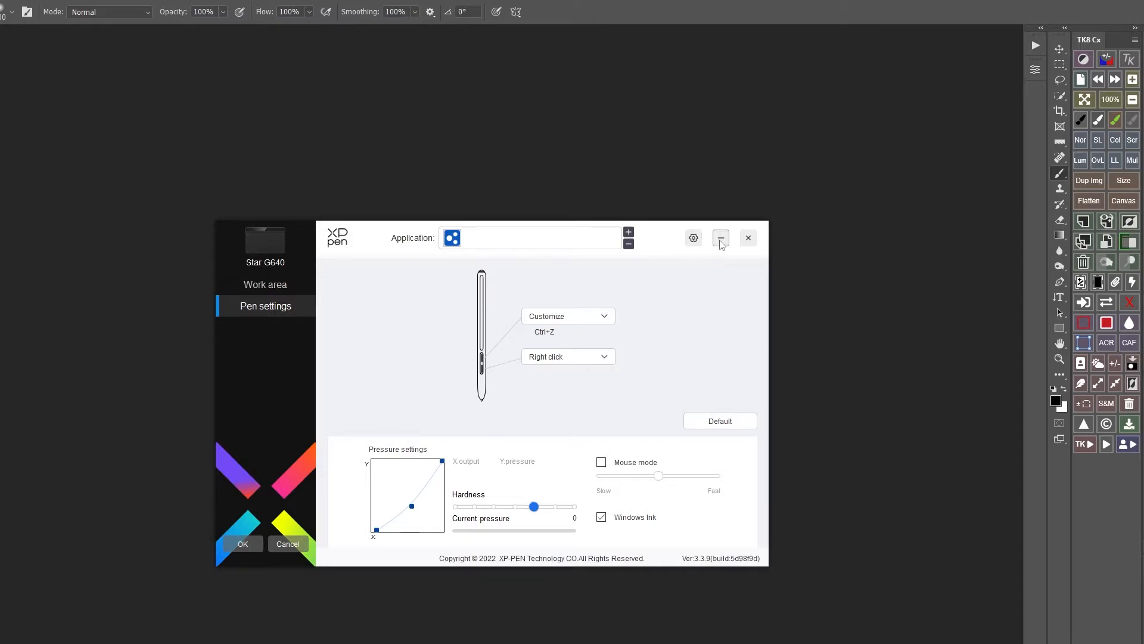
left_click(721, 237)
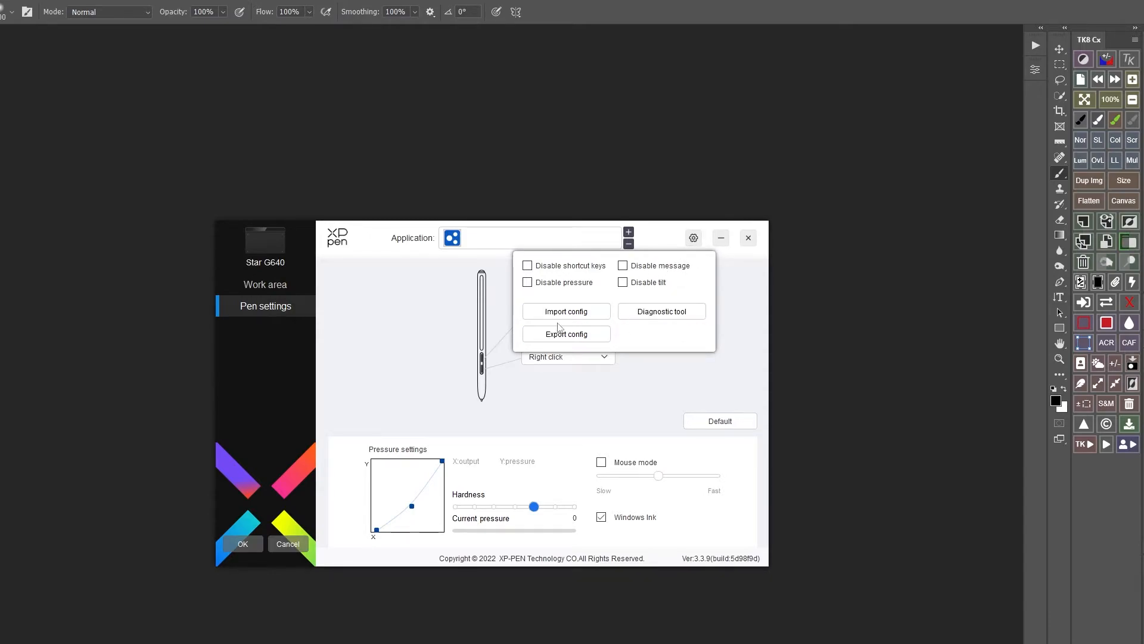
mouse_move(679, 341)
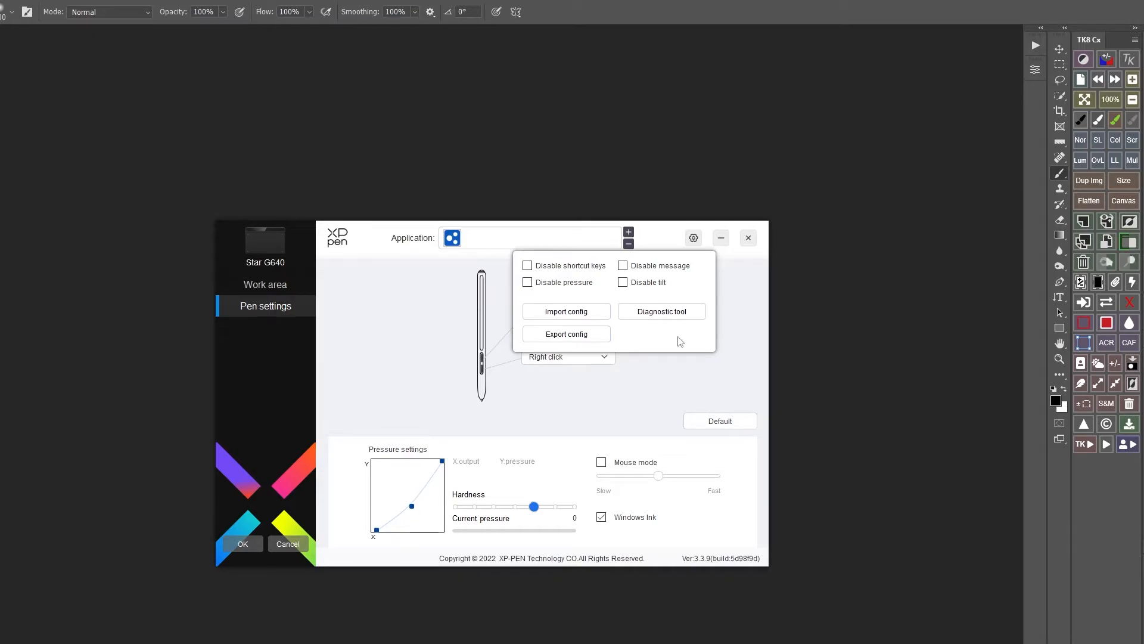
mouse_move(243, 341)
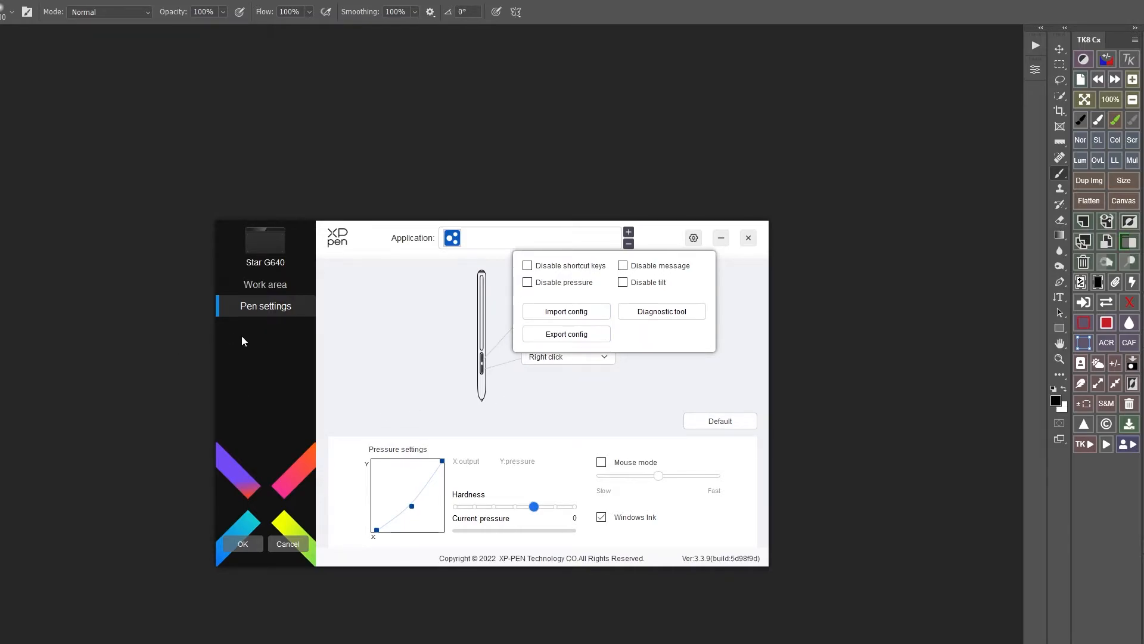
mouse_move(230, 331)
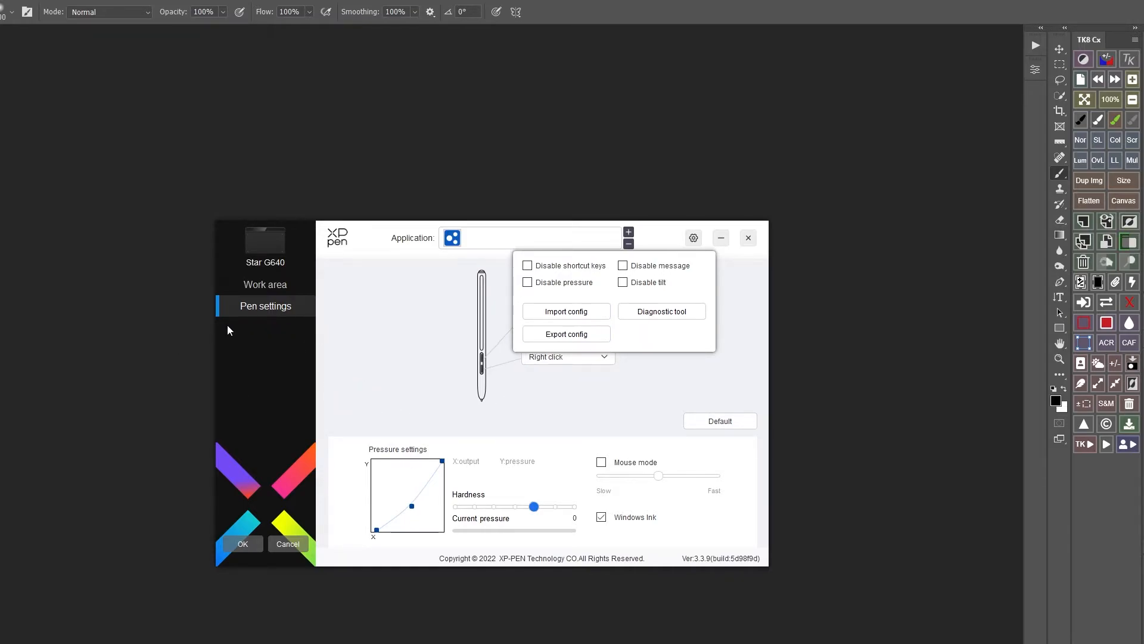
mouse_move(383, 455)
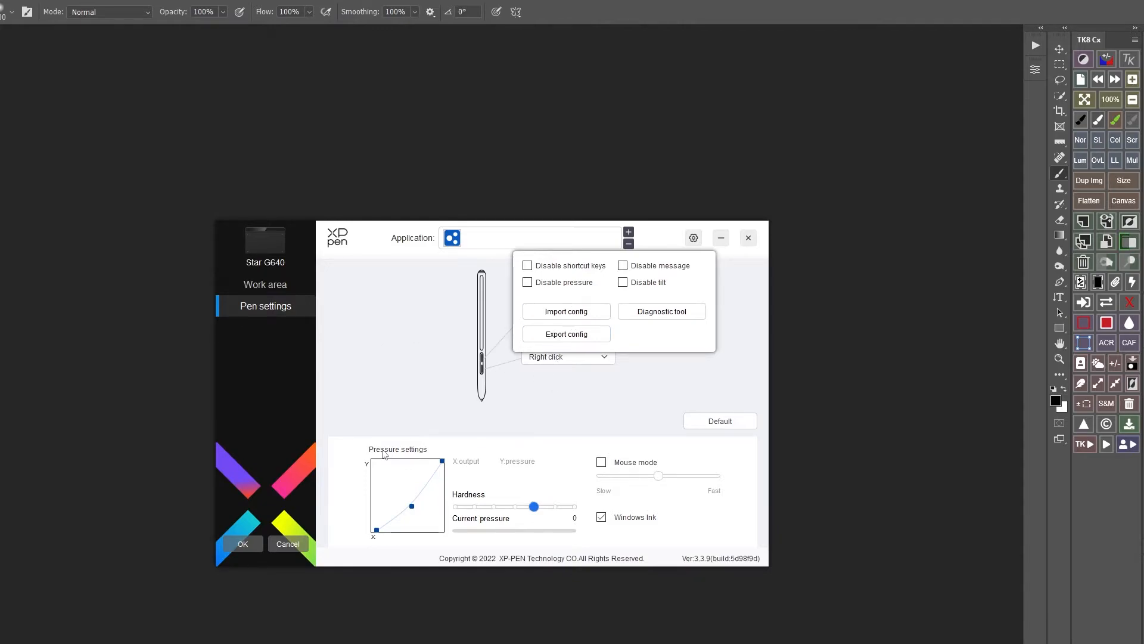
mouse_move(563, 320)
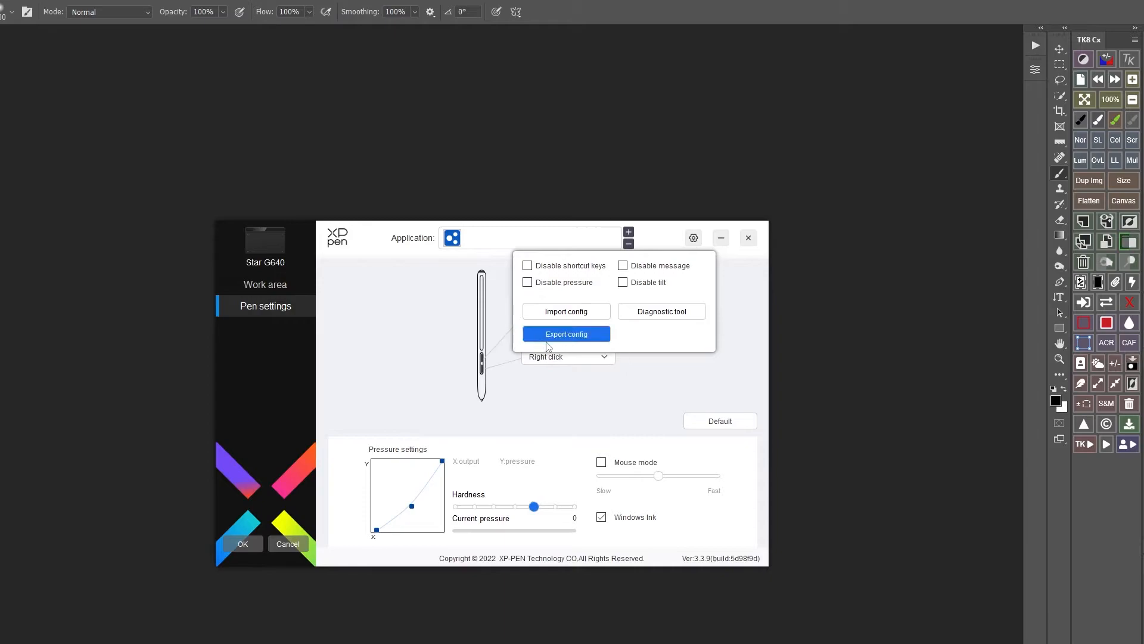
mouse_move(675, 323)
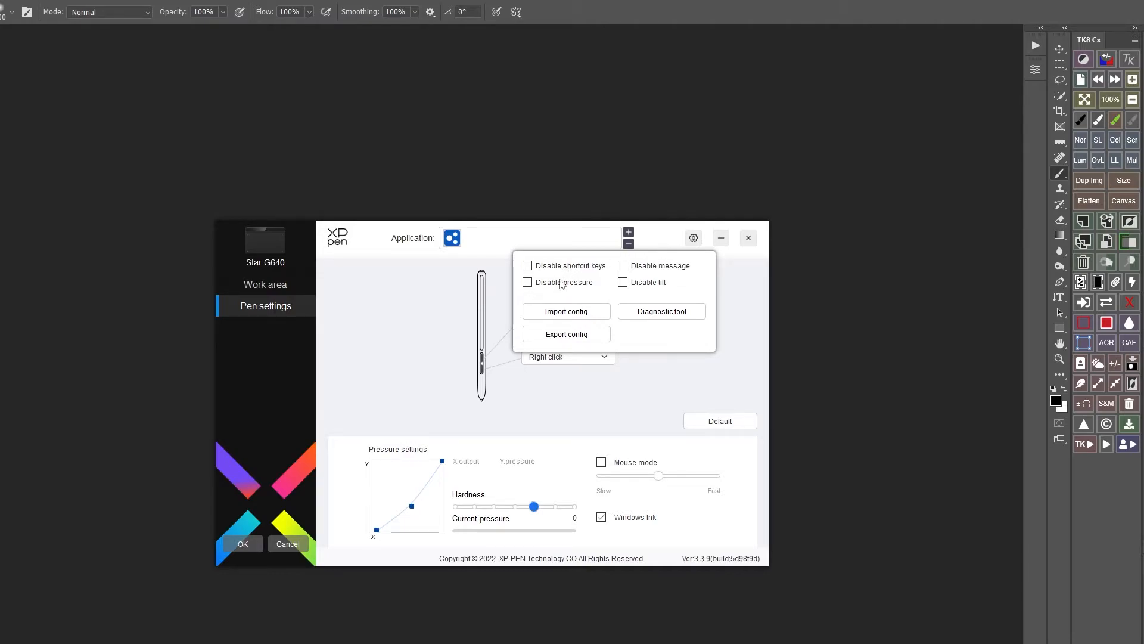
mouse_move(745, 368)
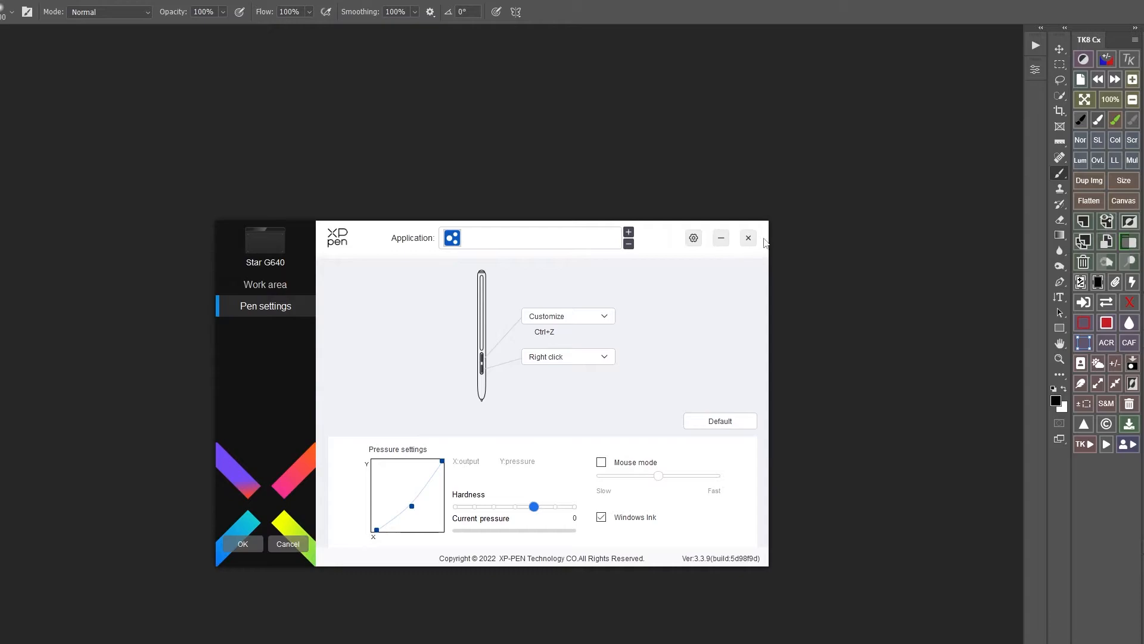
- Close the XP-Pen driver window, returning to the Photoshop workspace
left_click(749, 237)
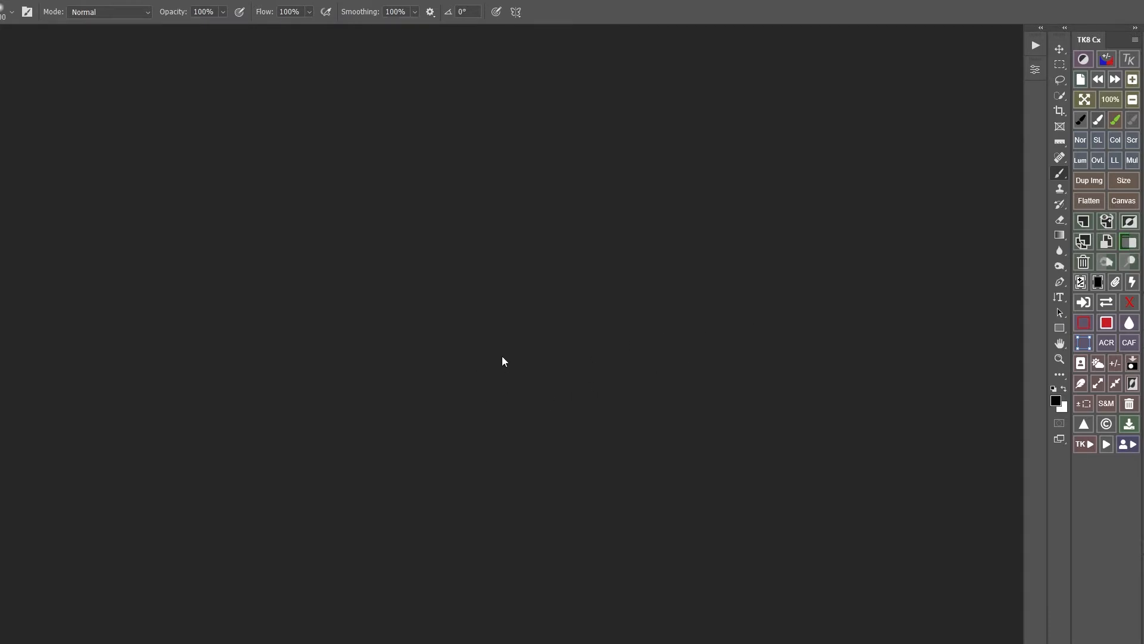
mouse_move(78, 127)
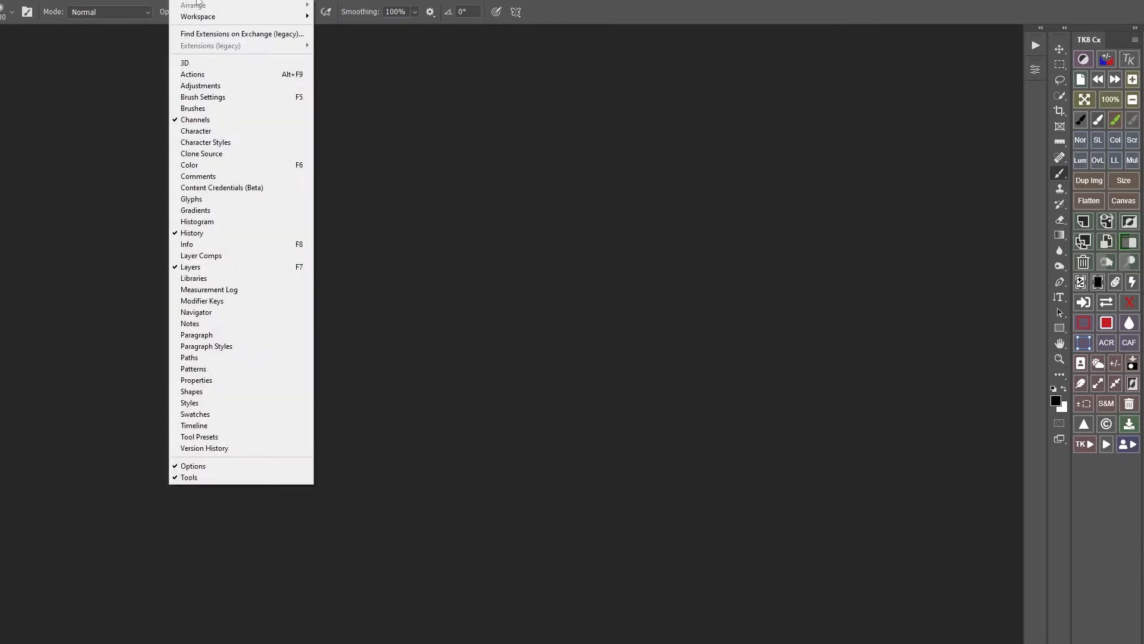
mouse_move(212, 99)
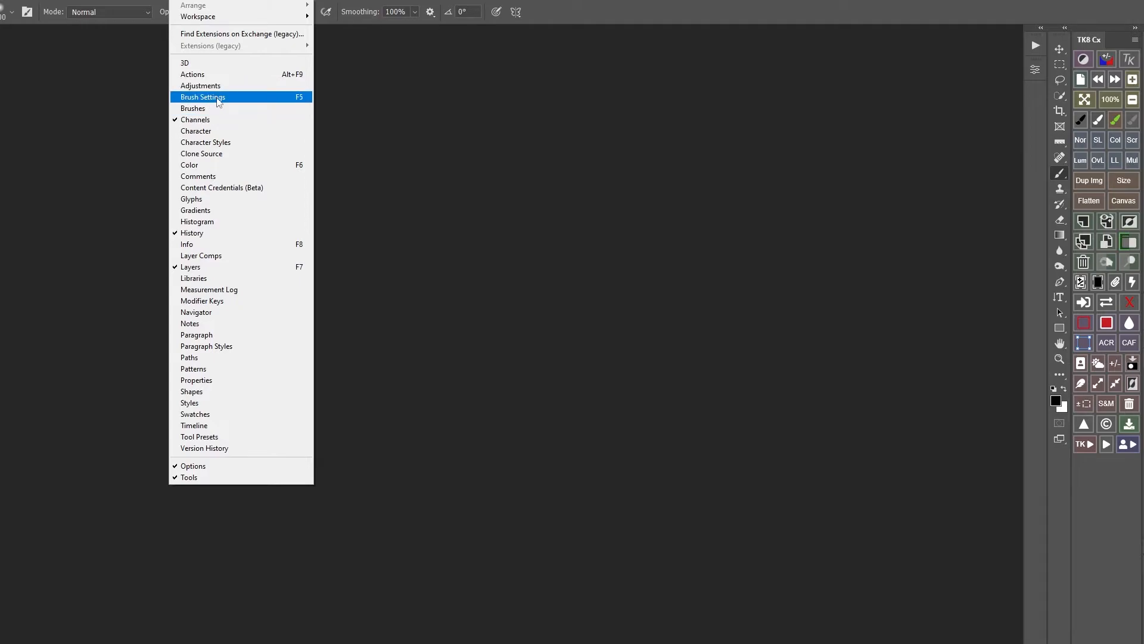
- In Brush Settings Shape Dynamics, set Size Jitter Control to Pen Pressure with 100% minimum diameter
left_click(202, 96)
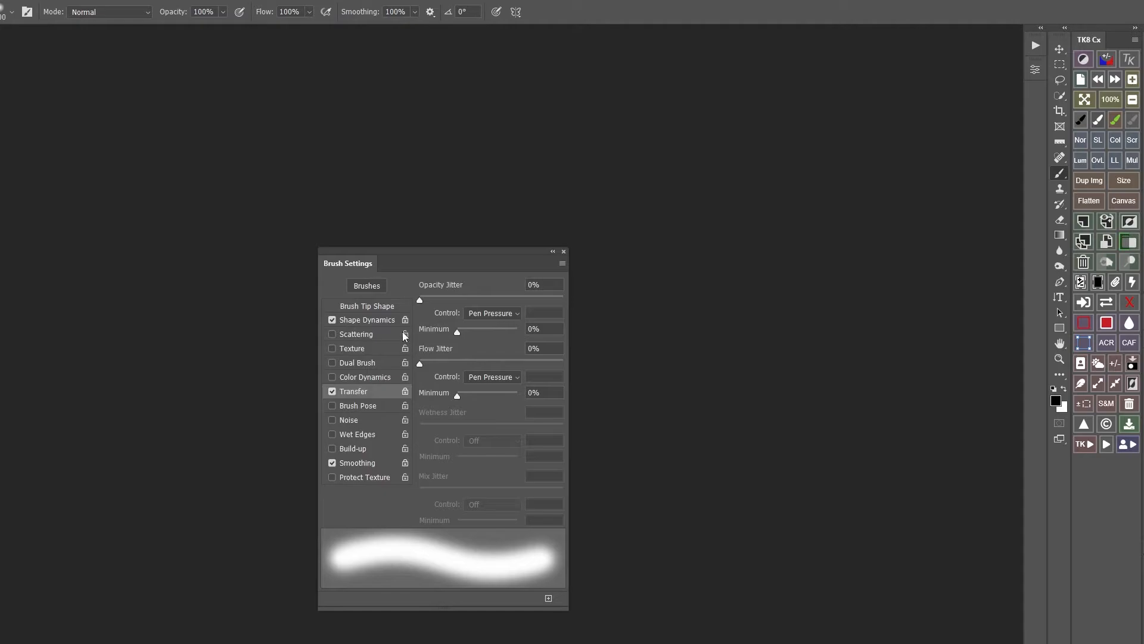
mouse_move(331, 372)
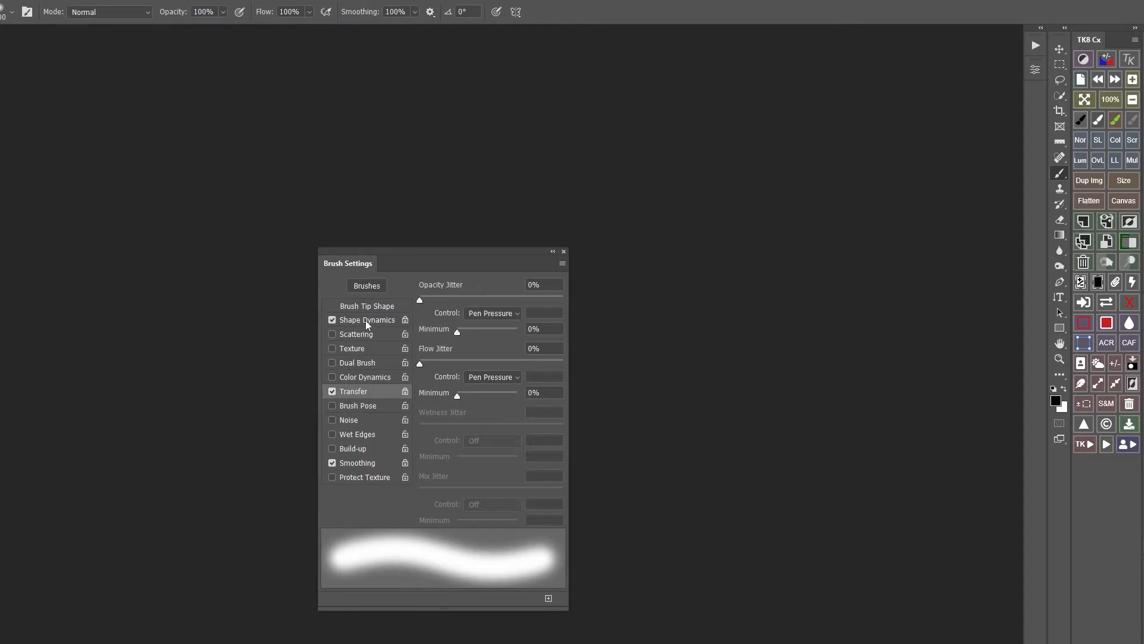
left_click(367, 319)
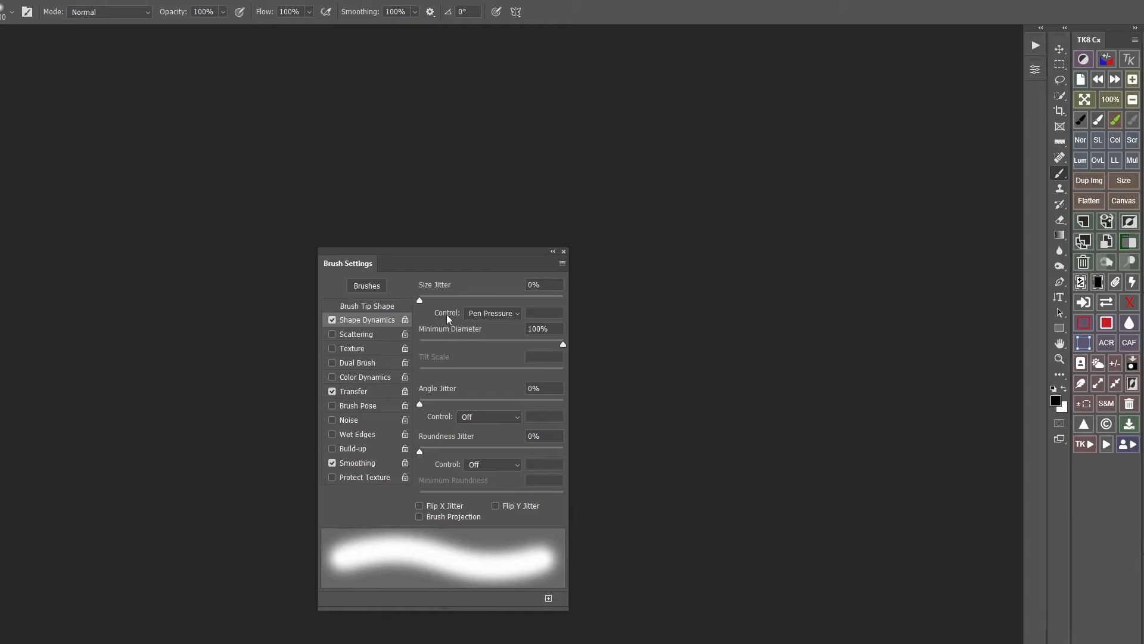
left_click(493, 312)
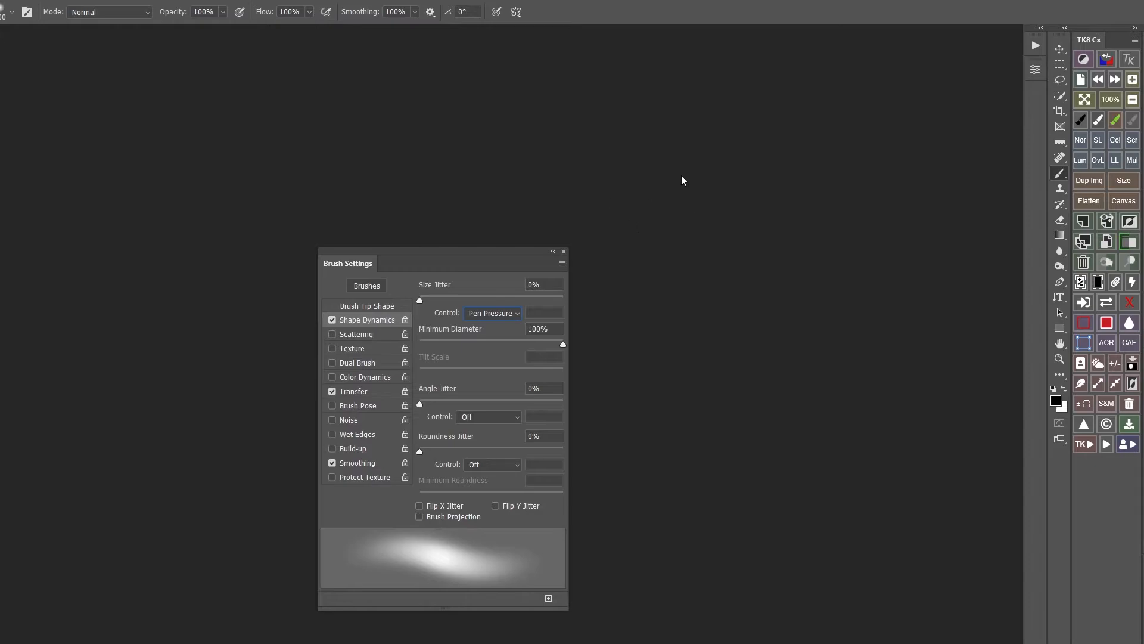
mouse_move(614, 184)
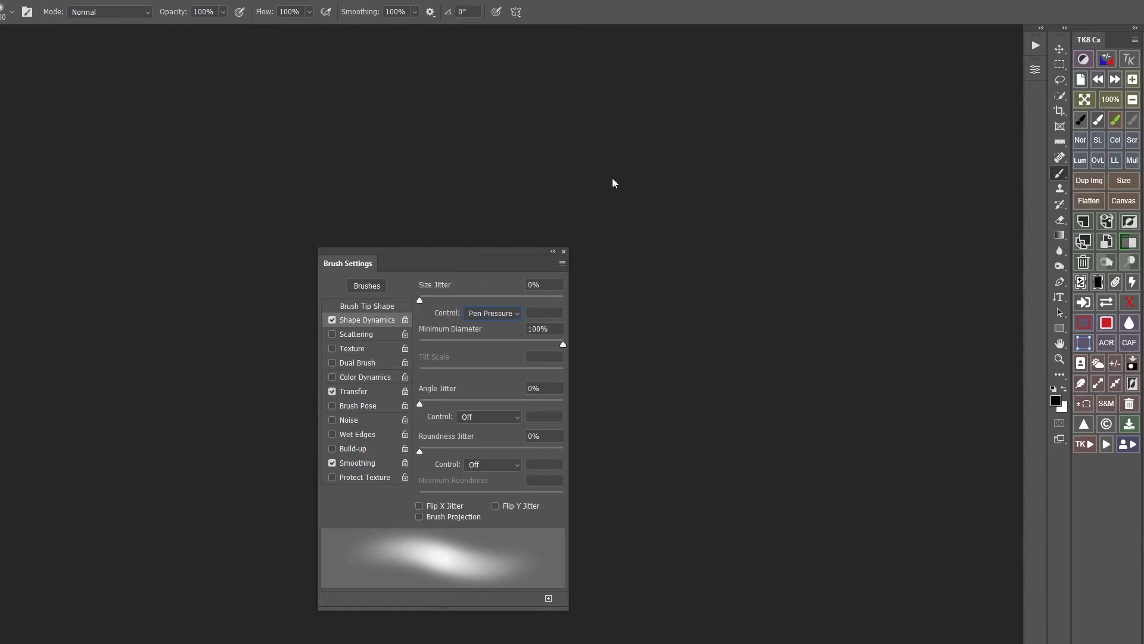
mouse_move(565, 204)
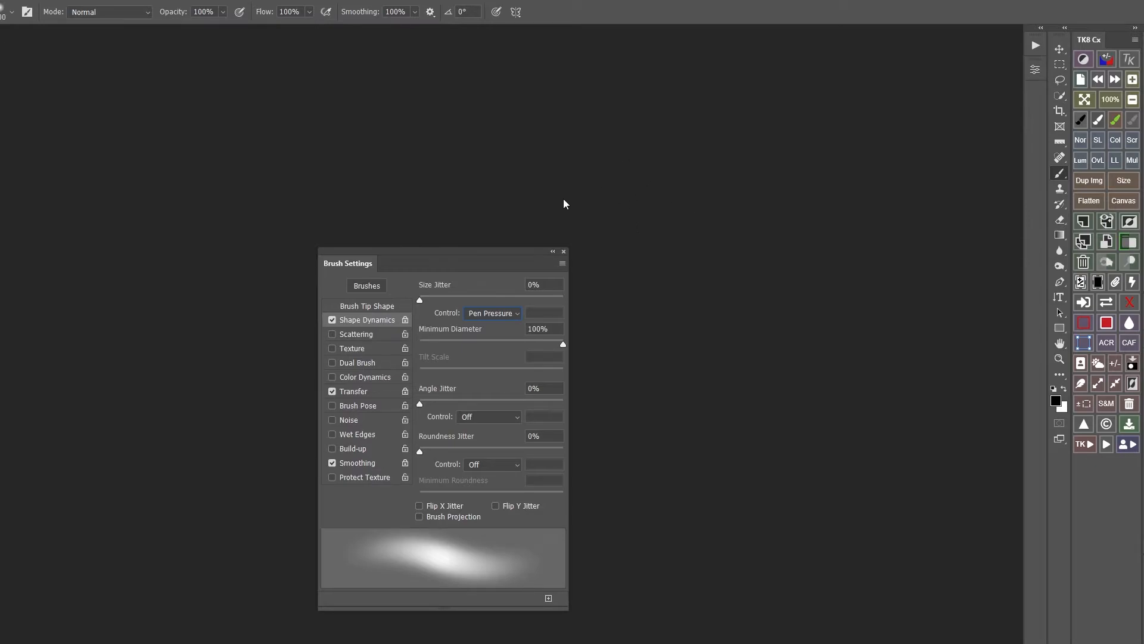
mouse_move(529, 351)
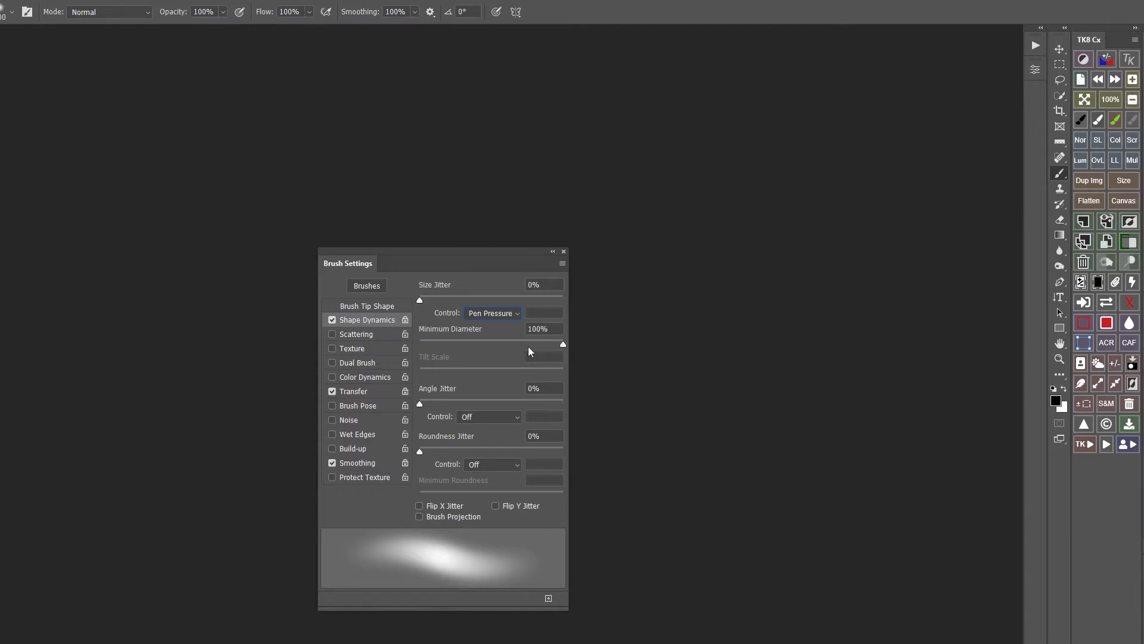
mouse_move(426, 345)
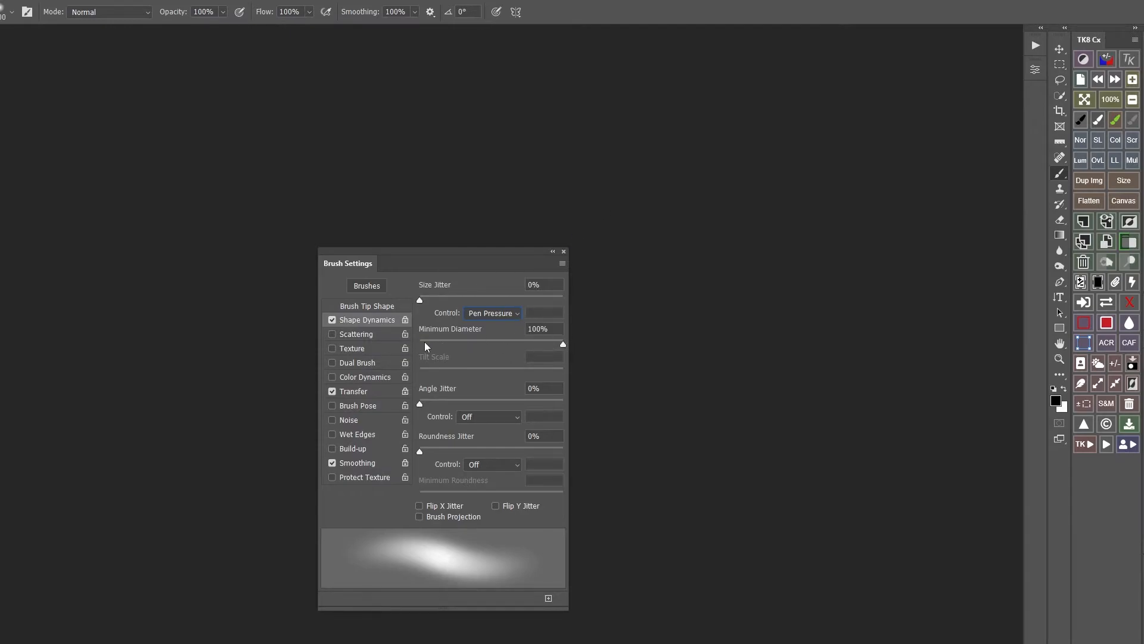
left_click(543, 329)
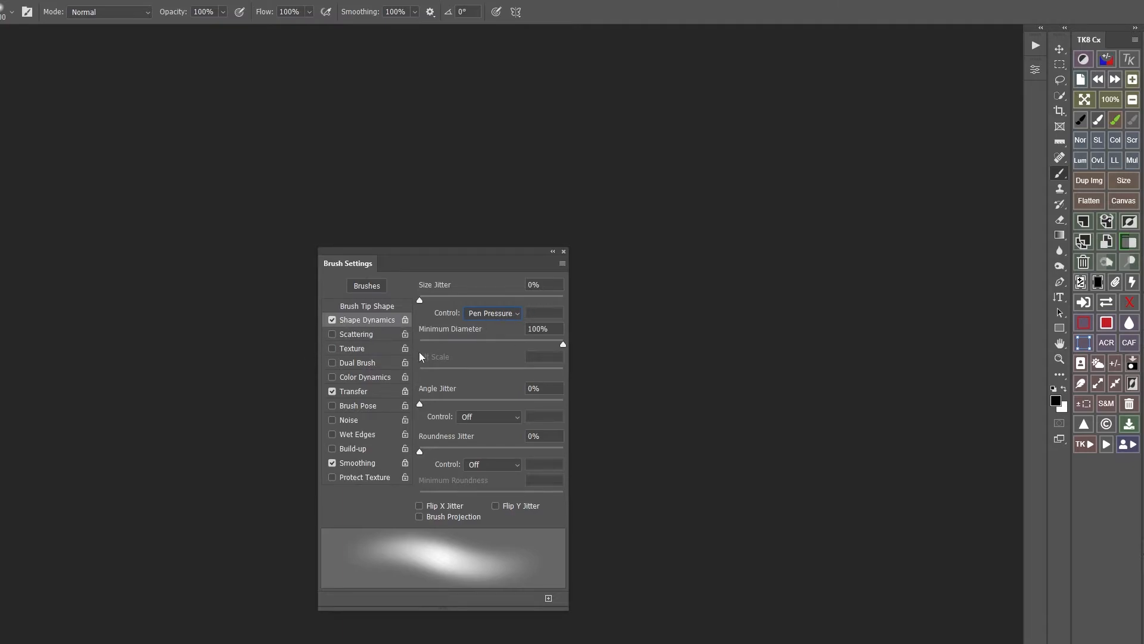
- Keep Transfer opacity and flow on pen pressure, toggle Smoothing back on, and close Brush Settings
left_click(354, 391)
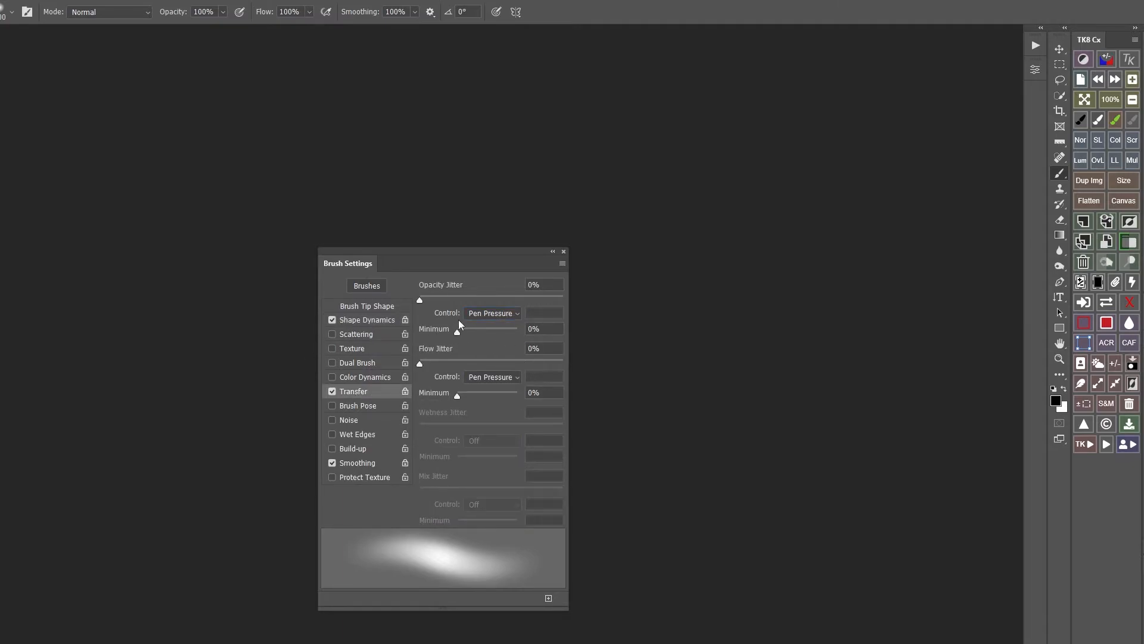
mouse_move(503, 317)
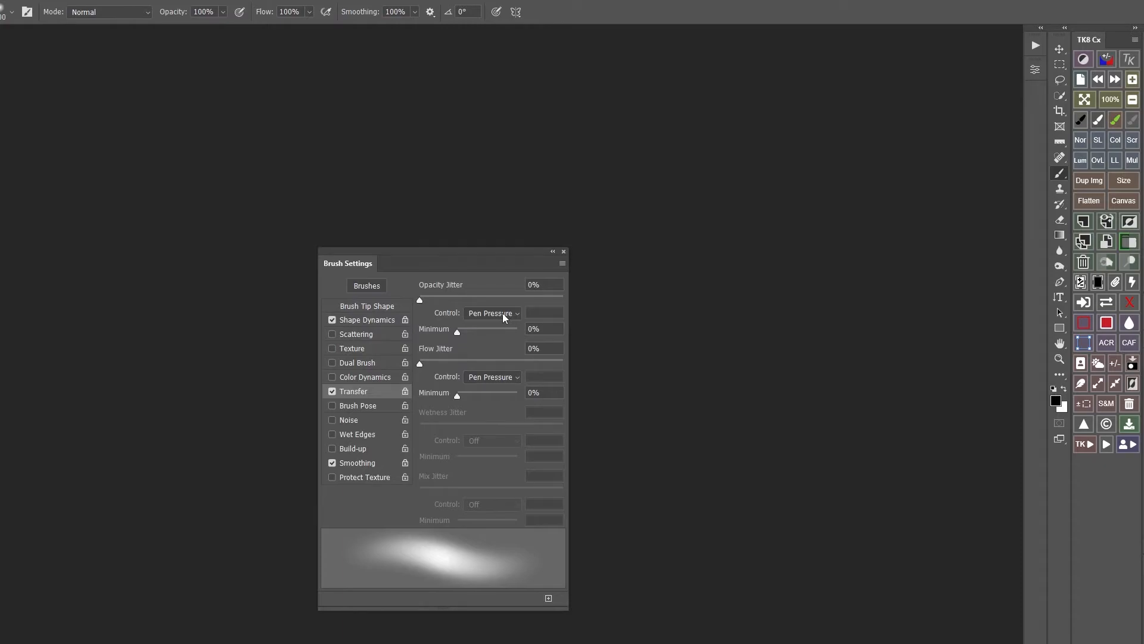
mouse_move(582, 374)
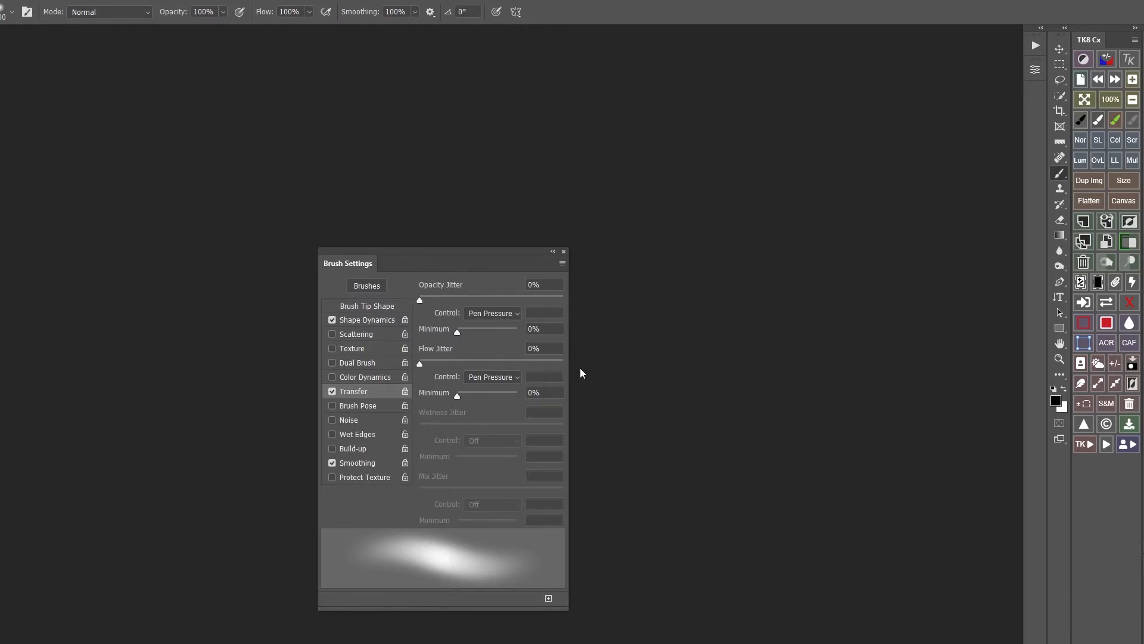
mouse_move(366, 356)
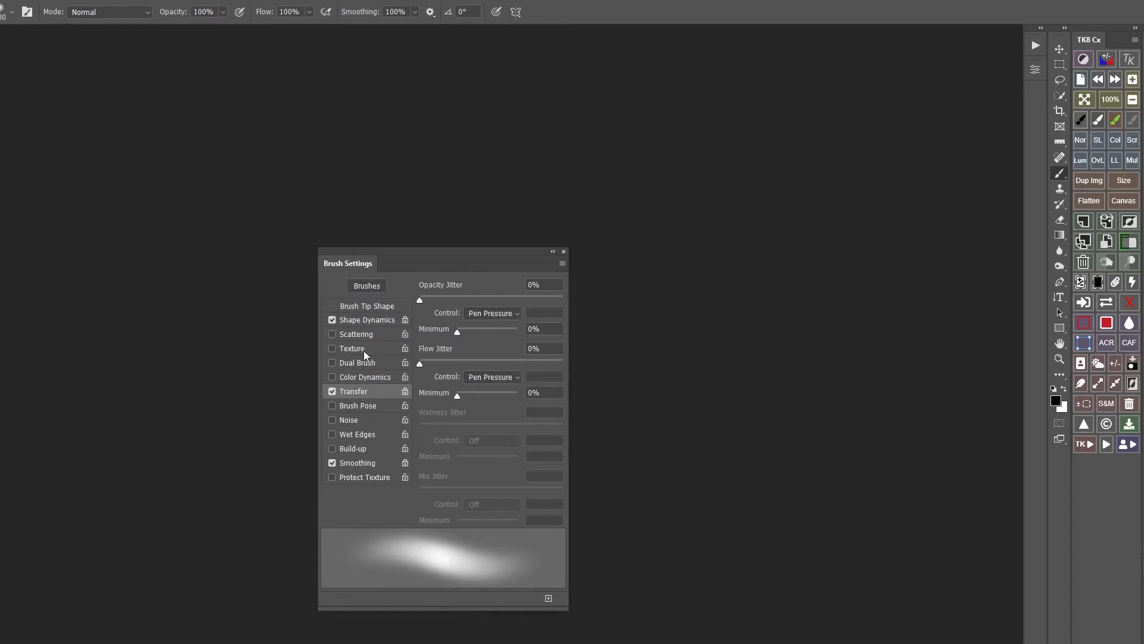
mouse_move(453, 343)
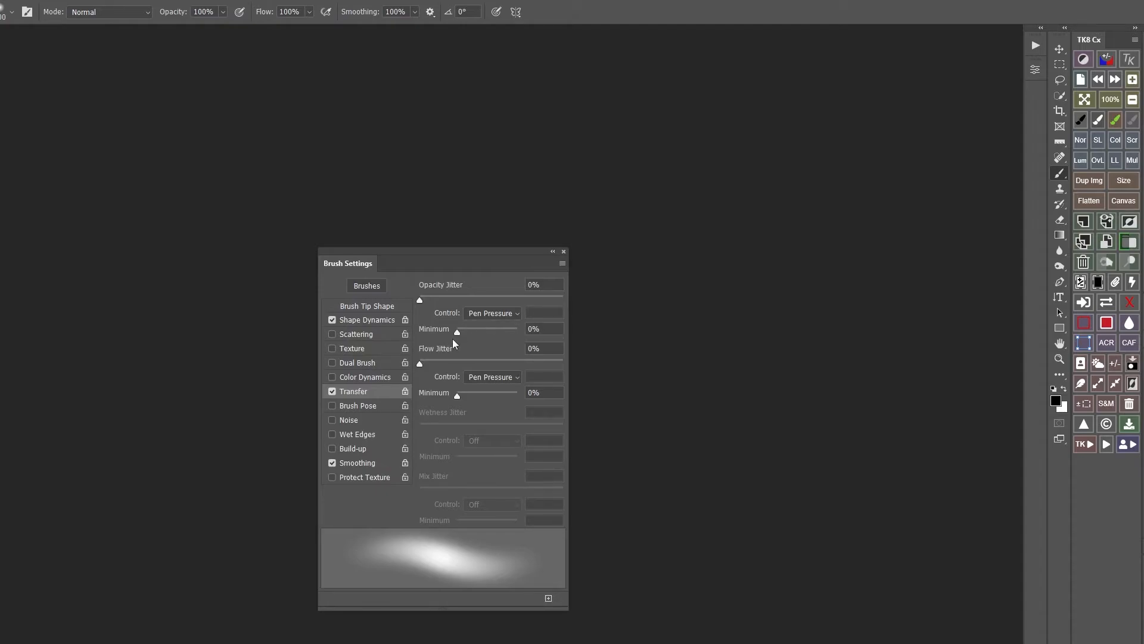
mouse_move(497, 313)
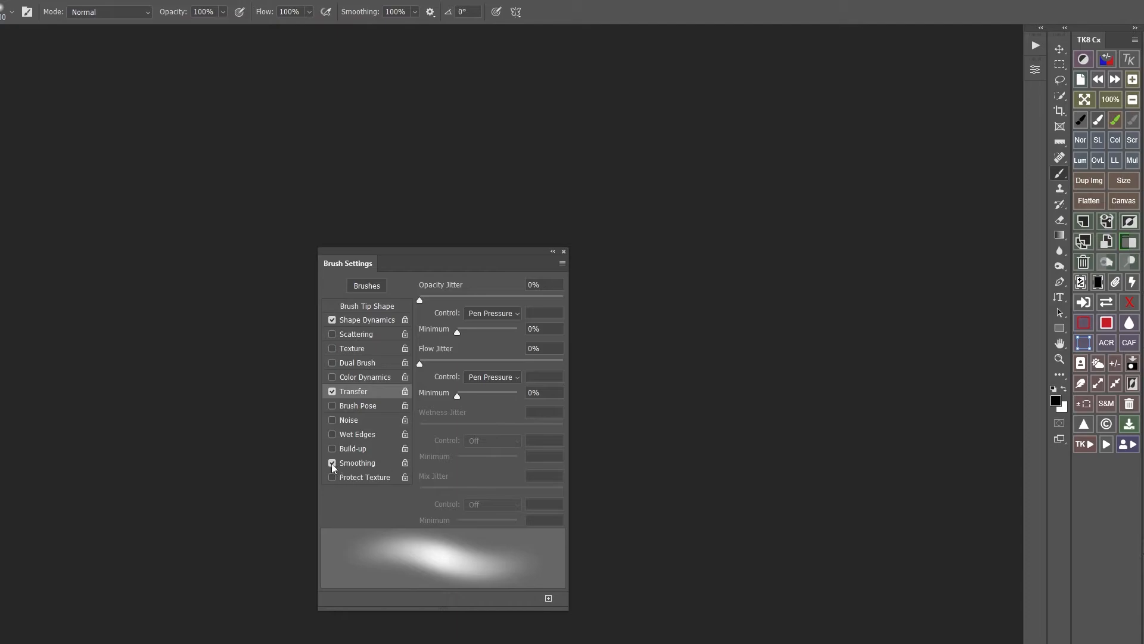
left_click(331, 463)
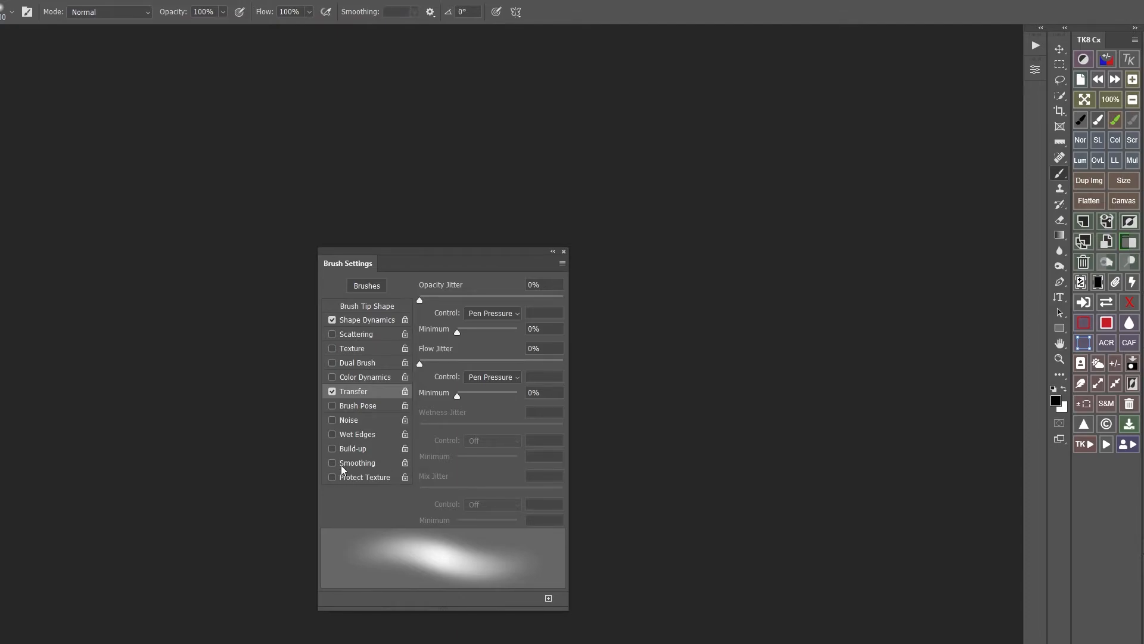
left_click(331, 462)
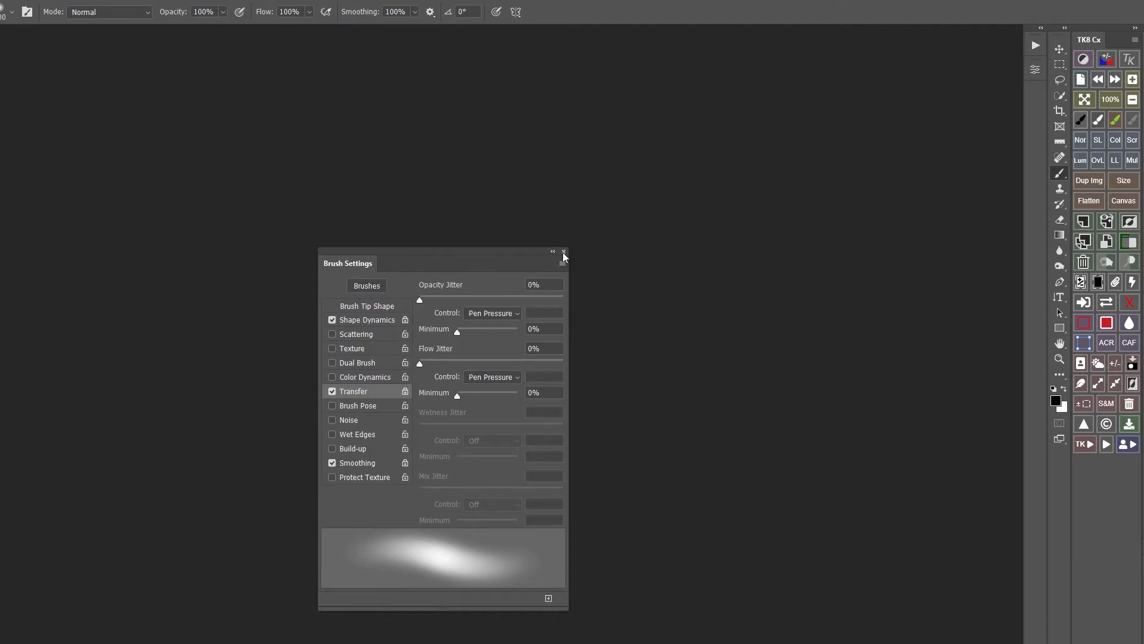
left_click(564, 253)
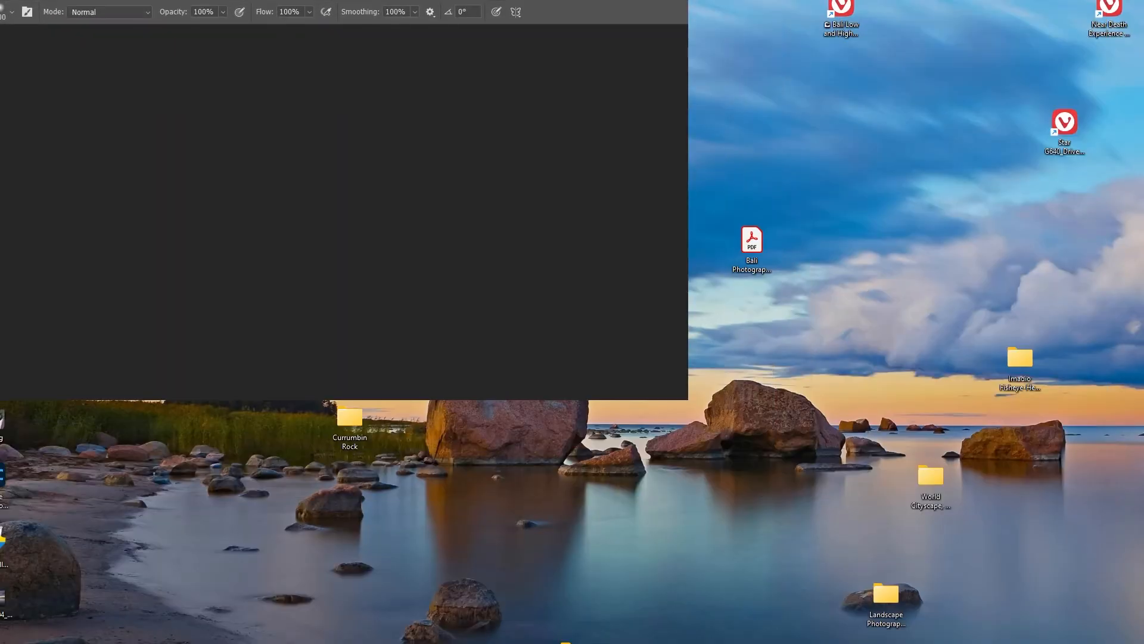
mouse_move(563, 3)
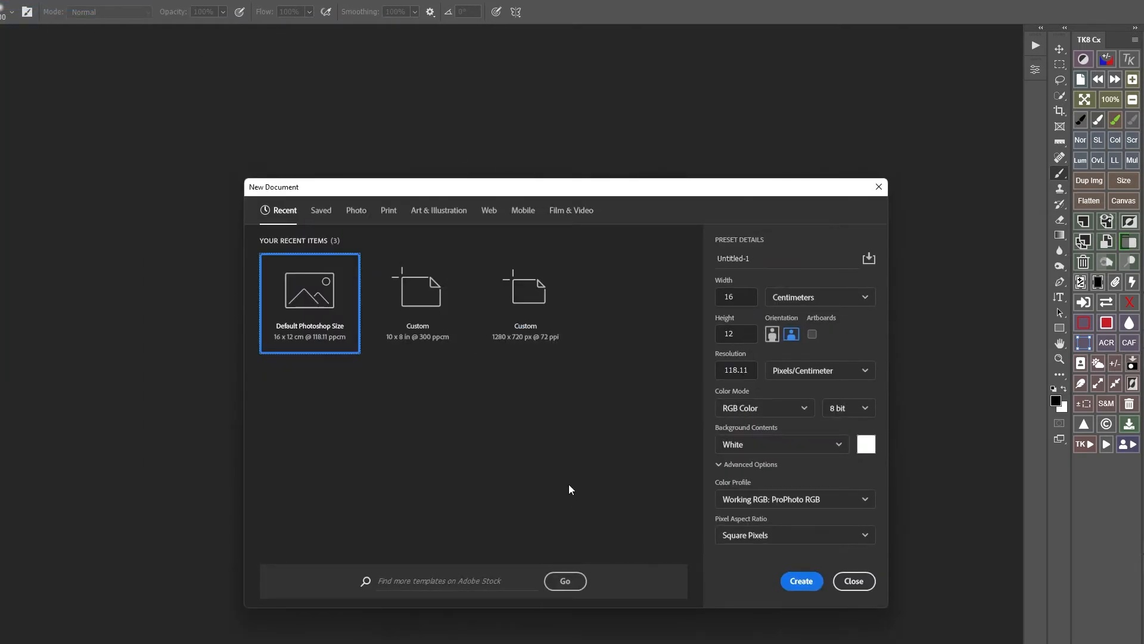
mouse_move(518, 453)
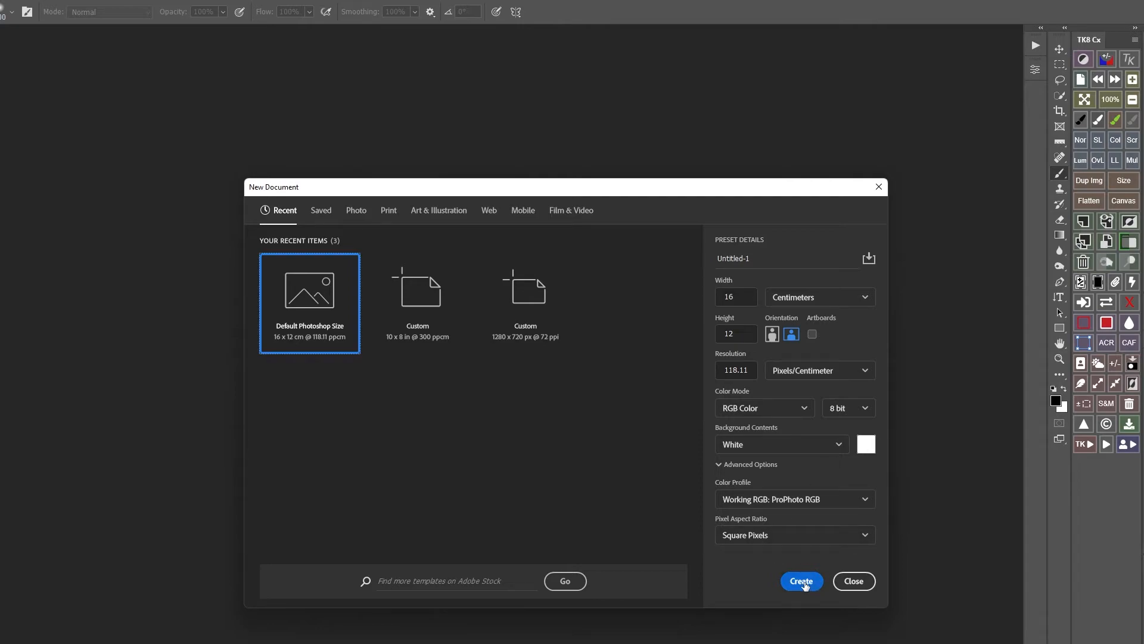
- Create the default-size 16 by 12 cm white document
left_click(801, 582)
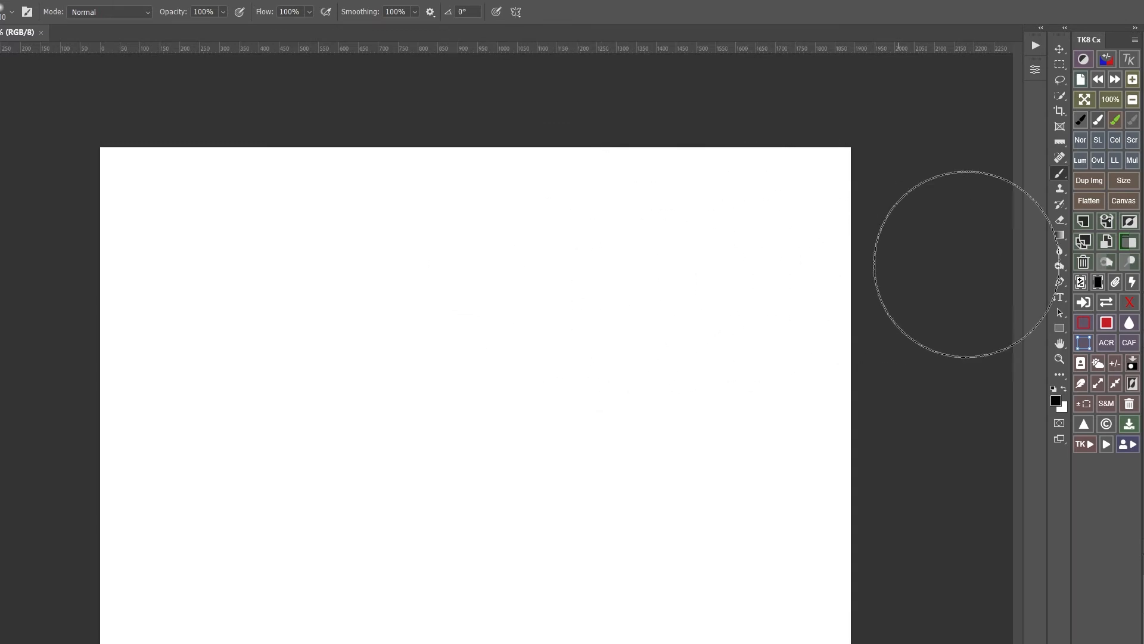
mouse_move(1059, 183)
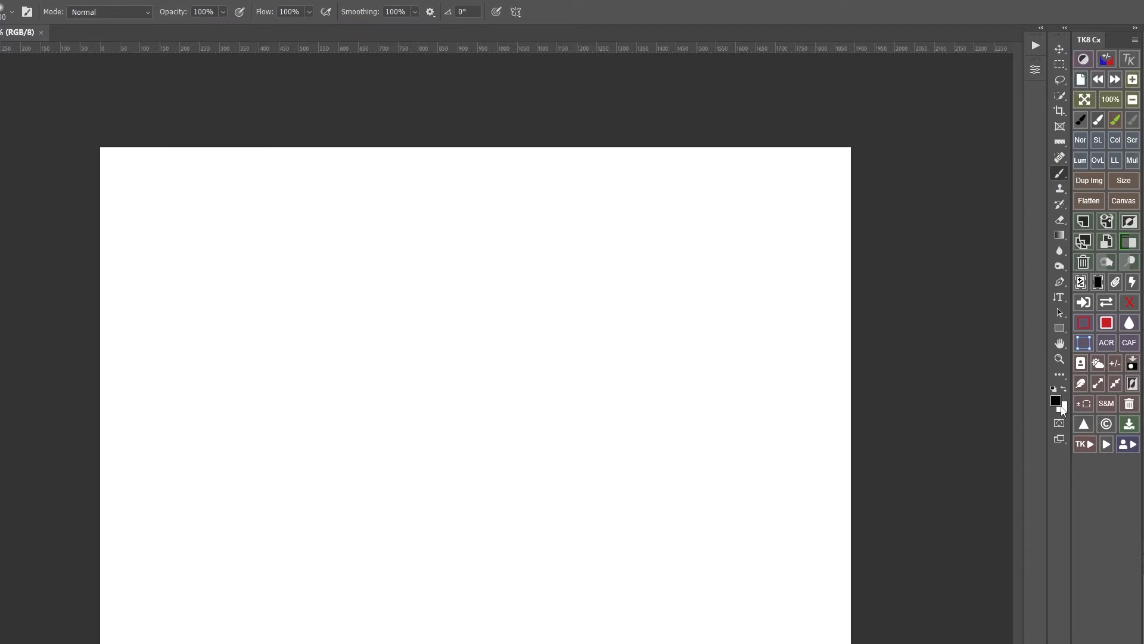
mouse_move(1083, 403)
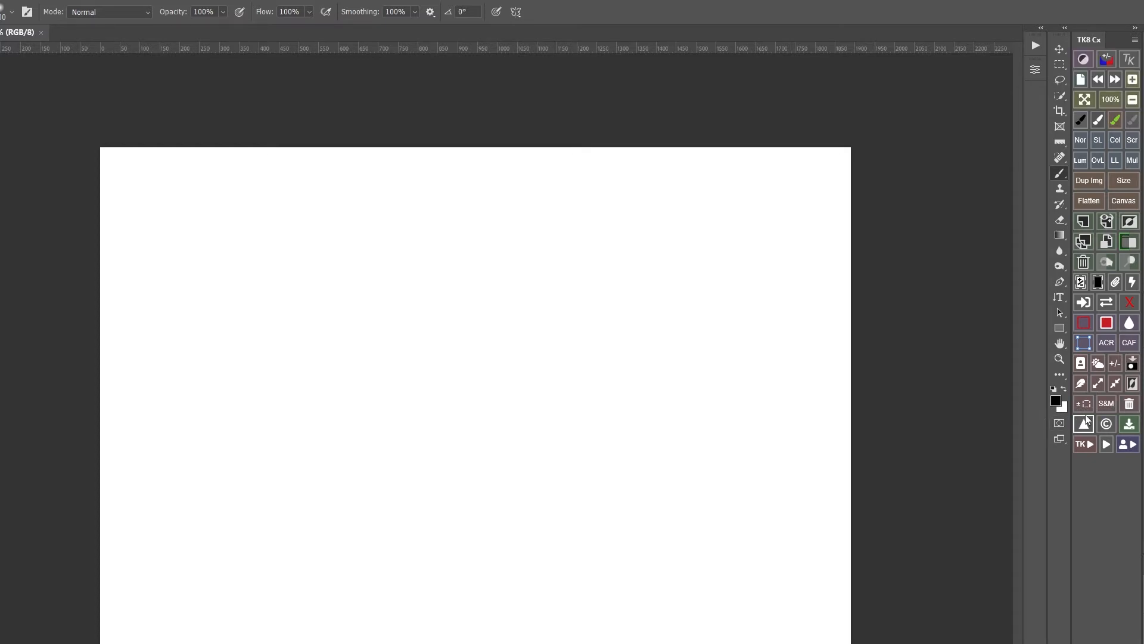
mouse_move(1129, 403)
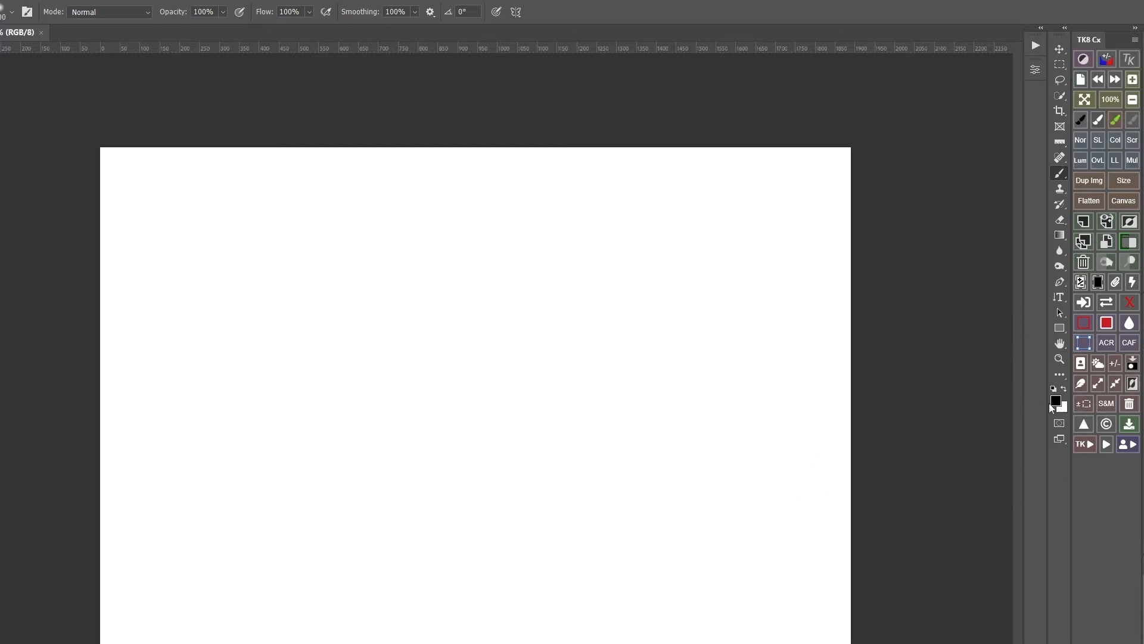
left_click(1055, 402)
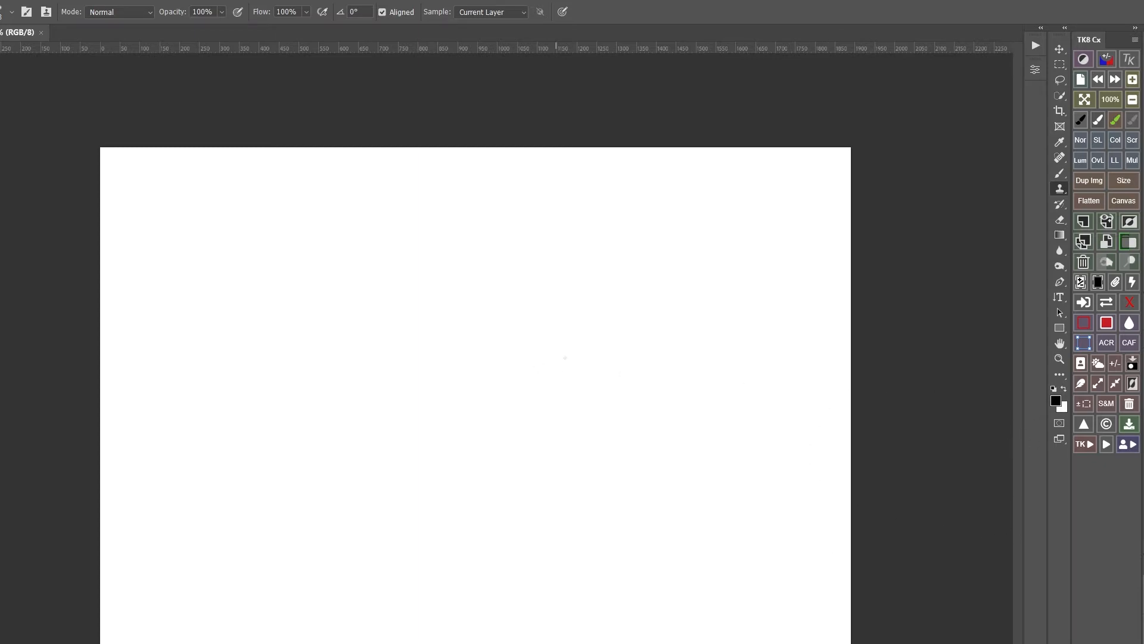
mouse_move(1048, 179)
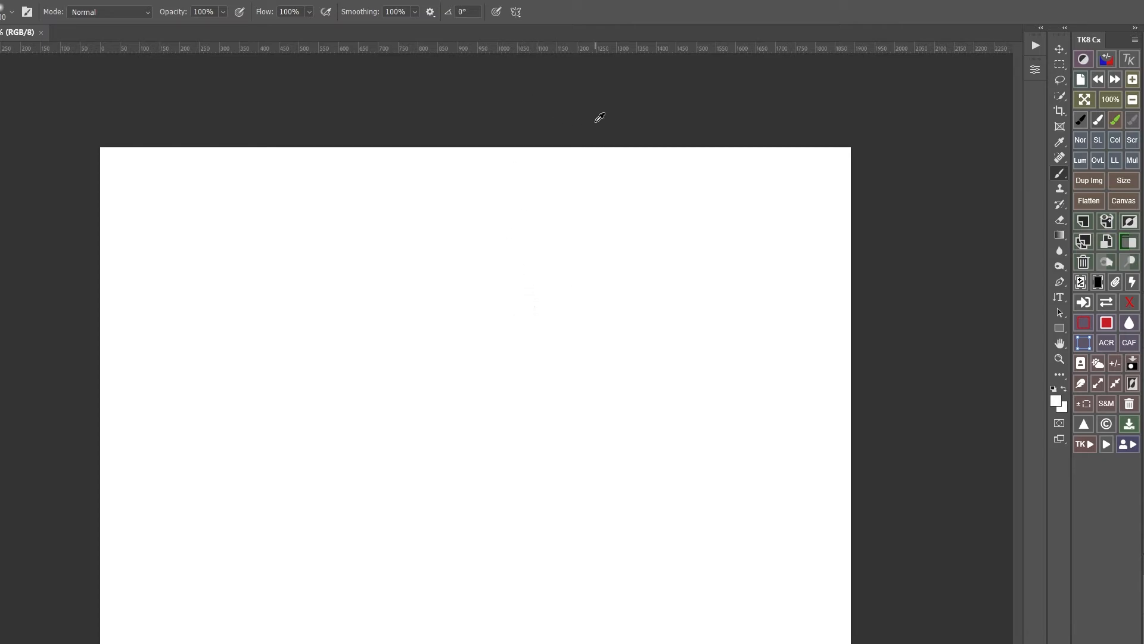
mouse_move(701, 289)
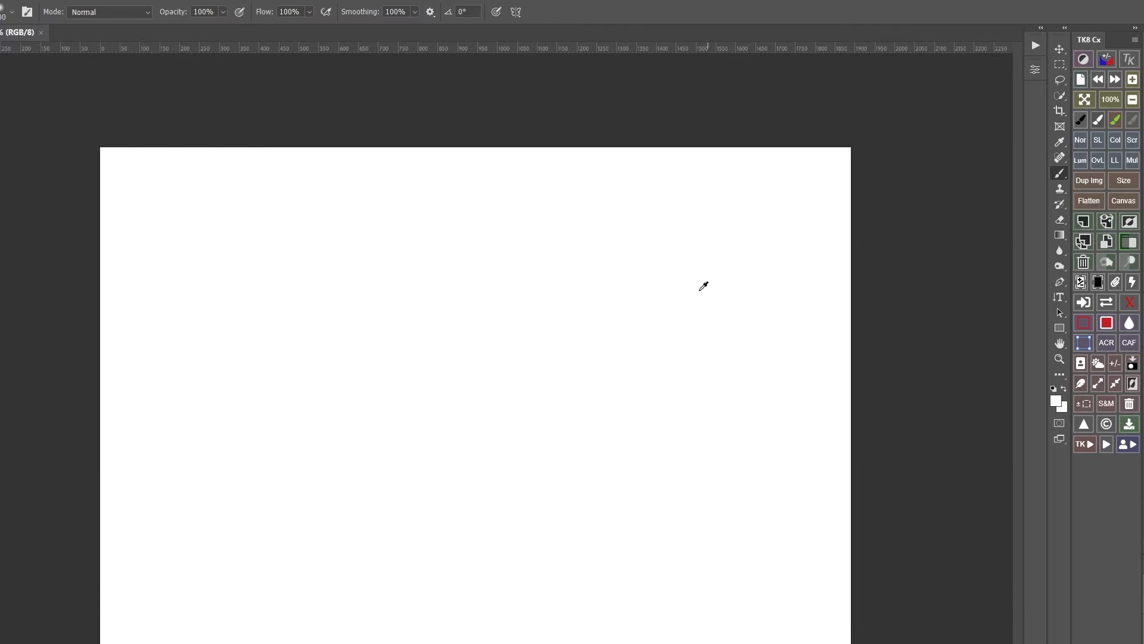
mouse_move(465, 326)
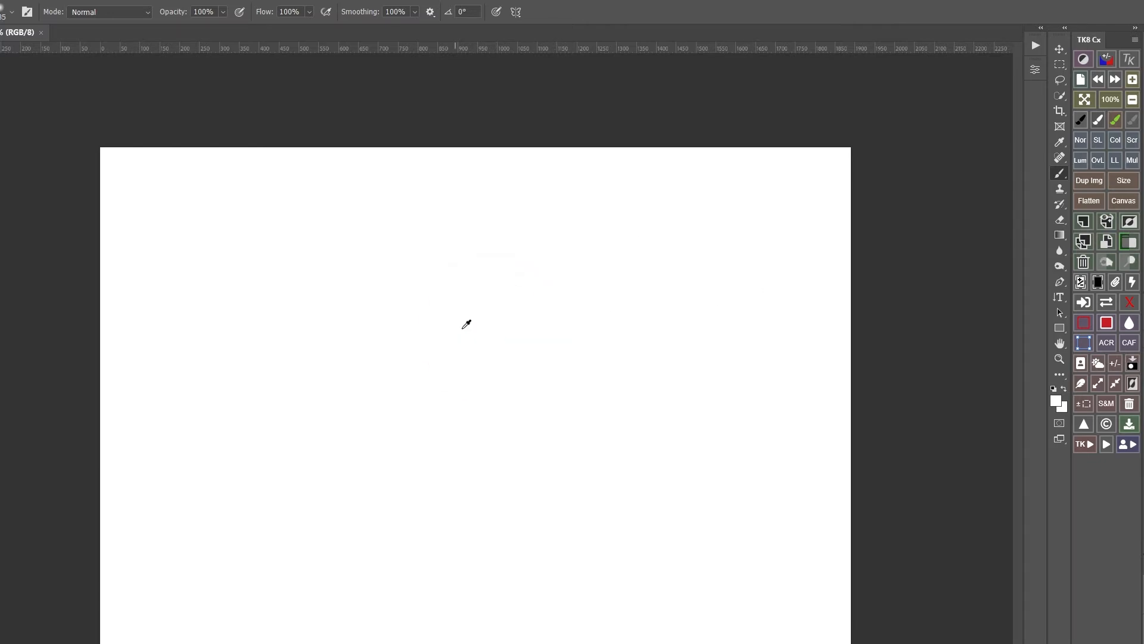
mouse_move(479, 303)
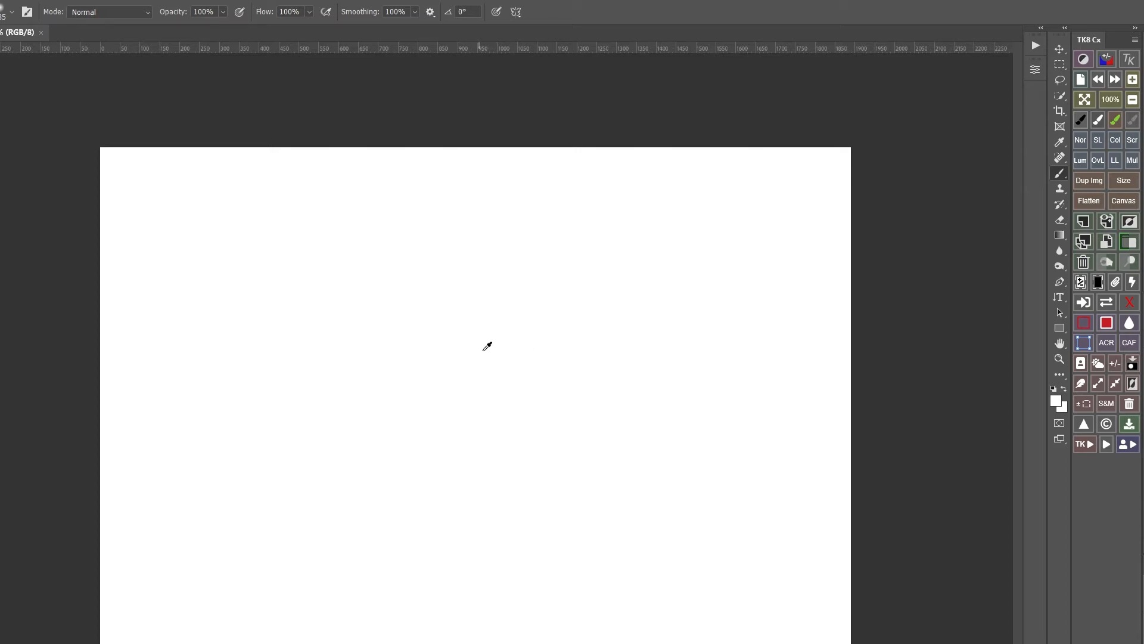
mouse_move(436, 357)
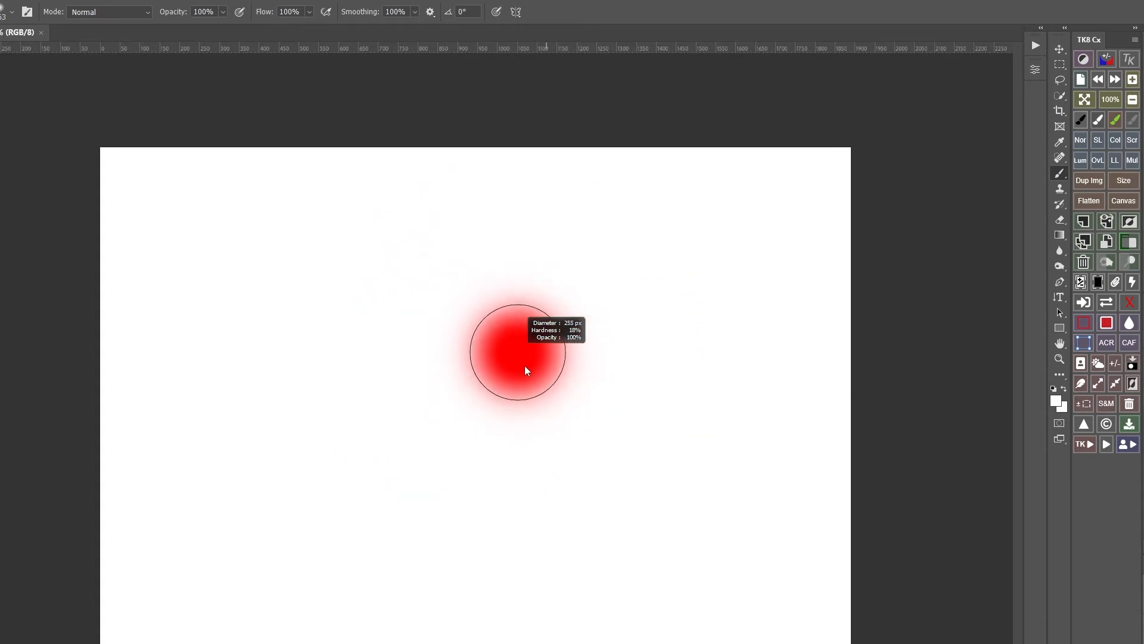
- Enlarge the brush and raise its edge hardness with an on-canvas drag
key("[")
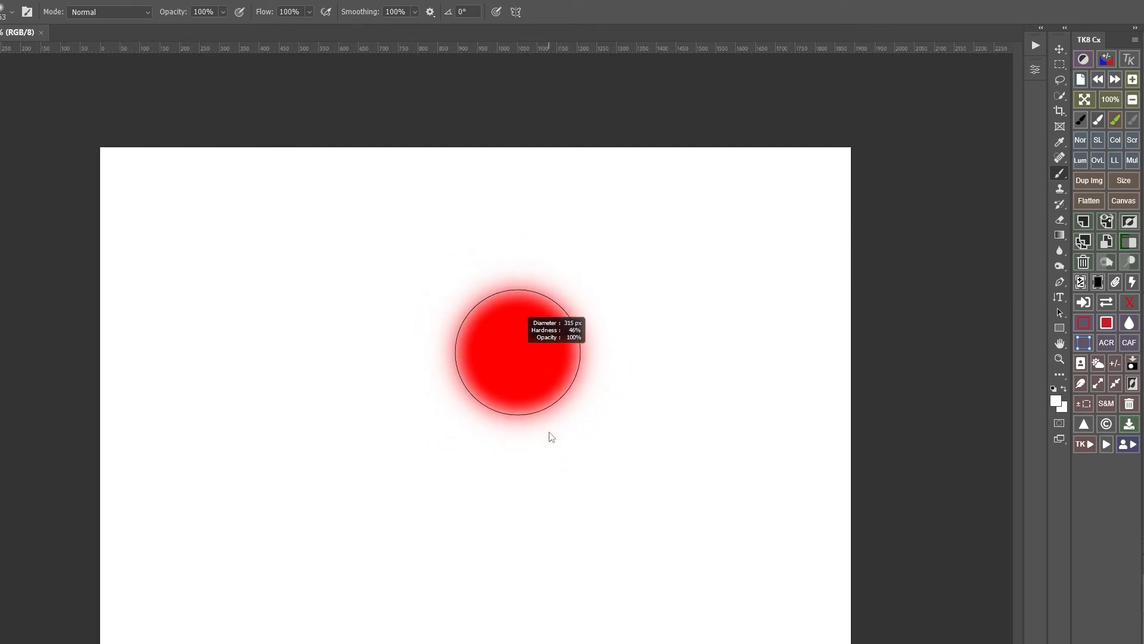
left_click_drag(551, 436, 539, 317)
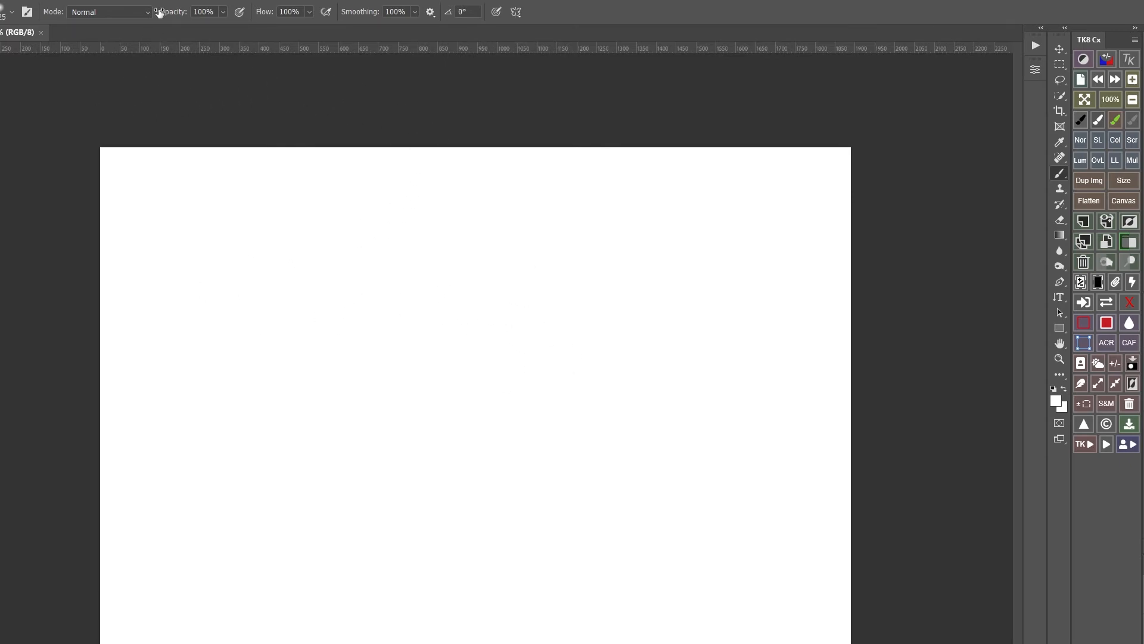
mouse_move(166, 17)
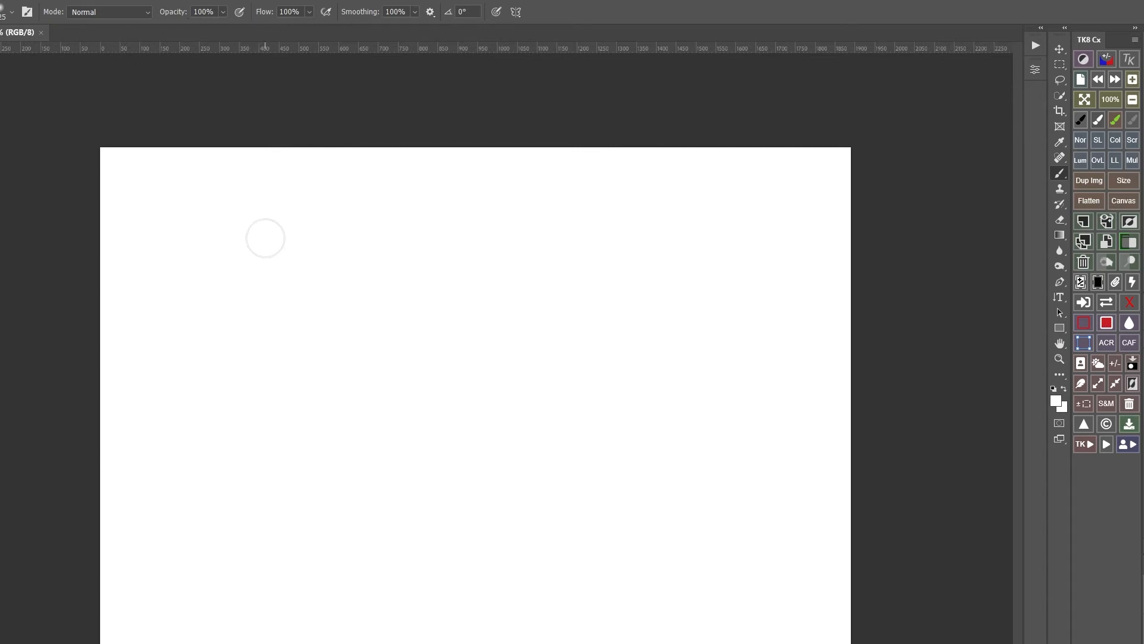
mouse_move(304, 243)
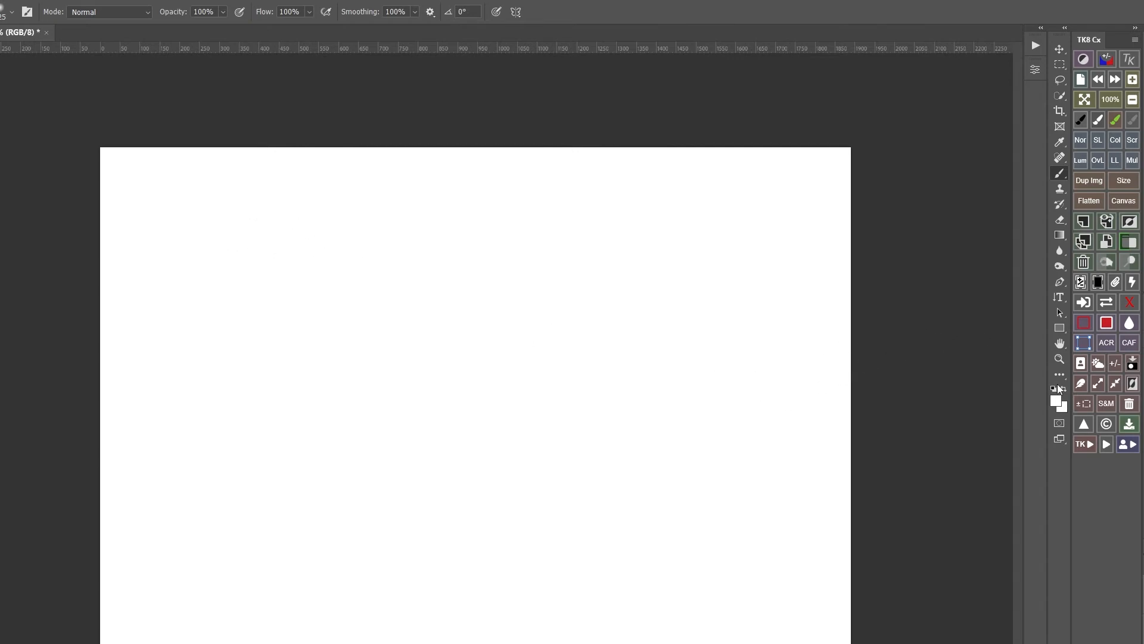
mouse_move(937, 352)
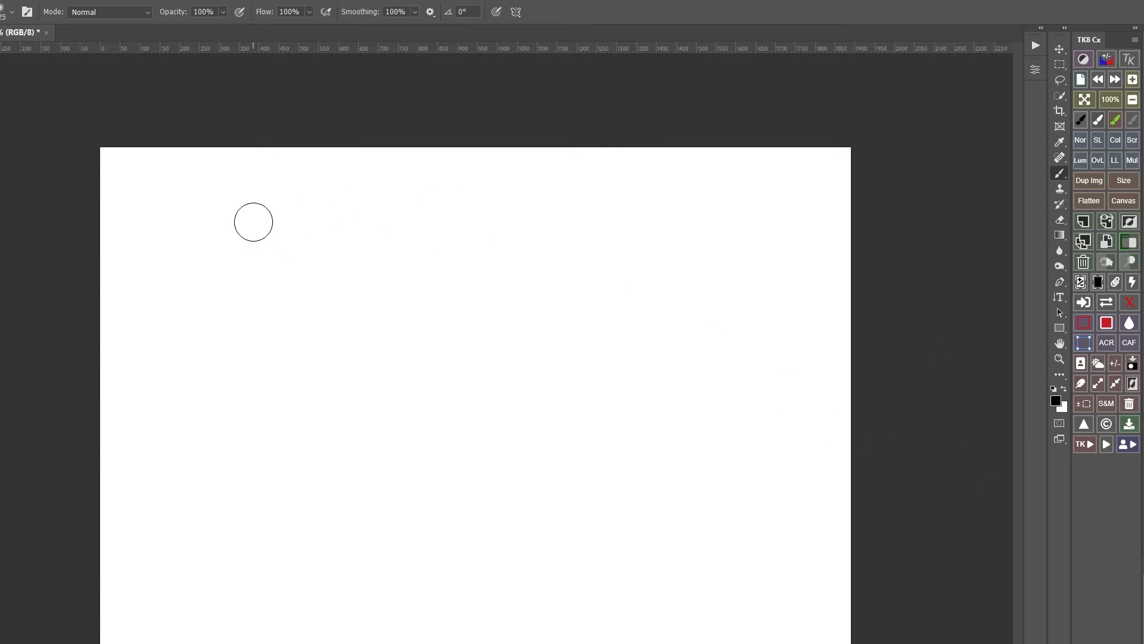
left_click_drag(253, 223, 444, 220)
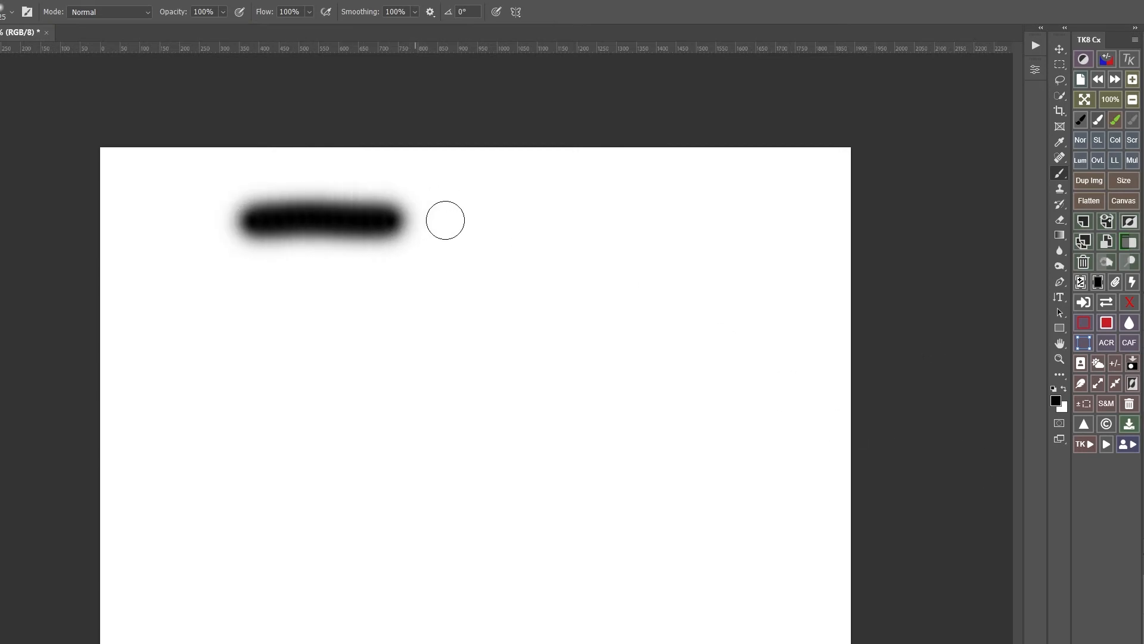
left_click_drag(445, 220, 682, 225)
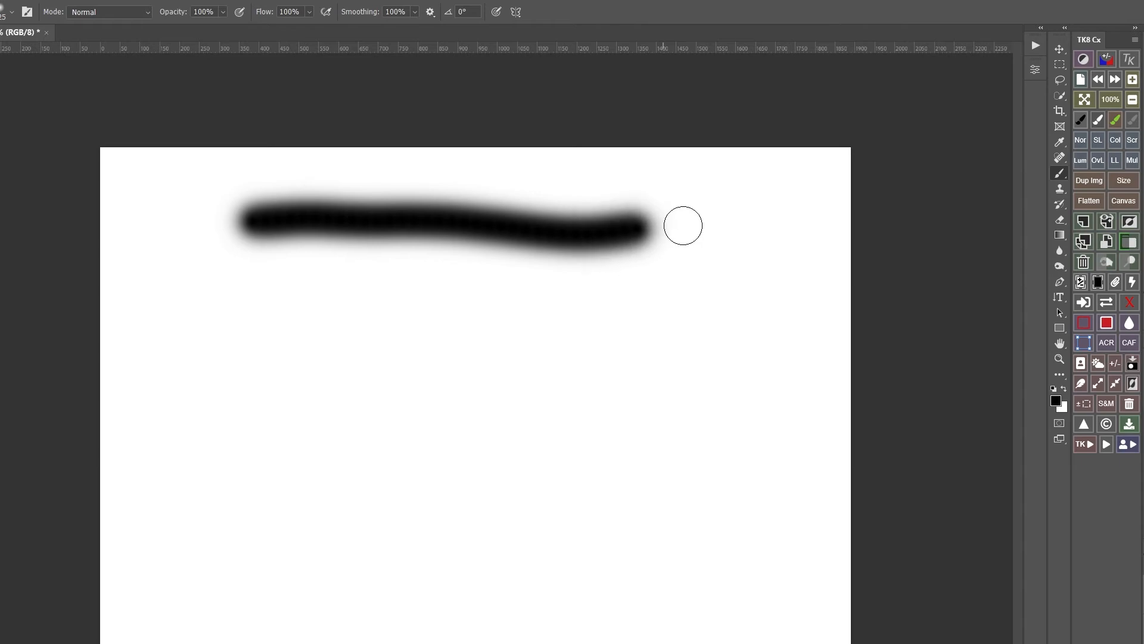
left_click_drag(682, 226, 573, 265)
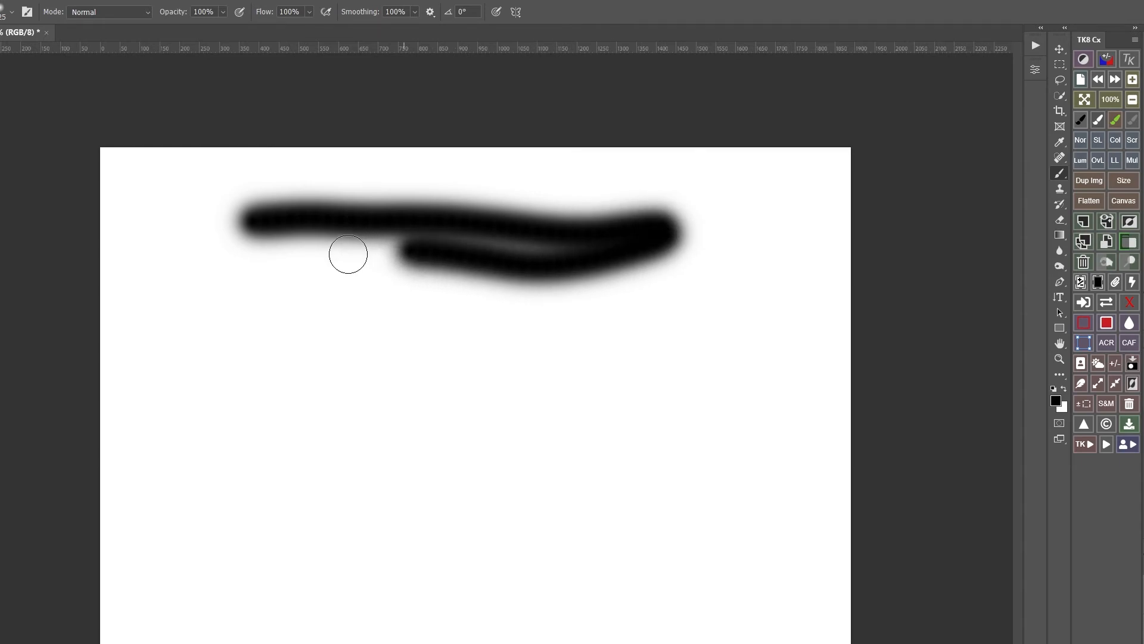
left_click_drag(348, 253, 463, 295)
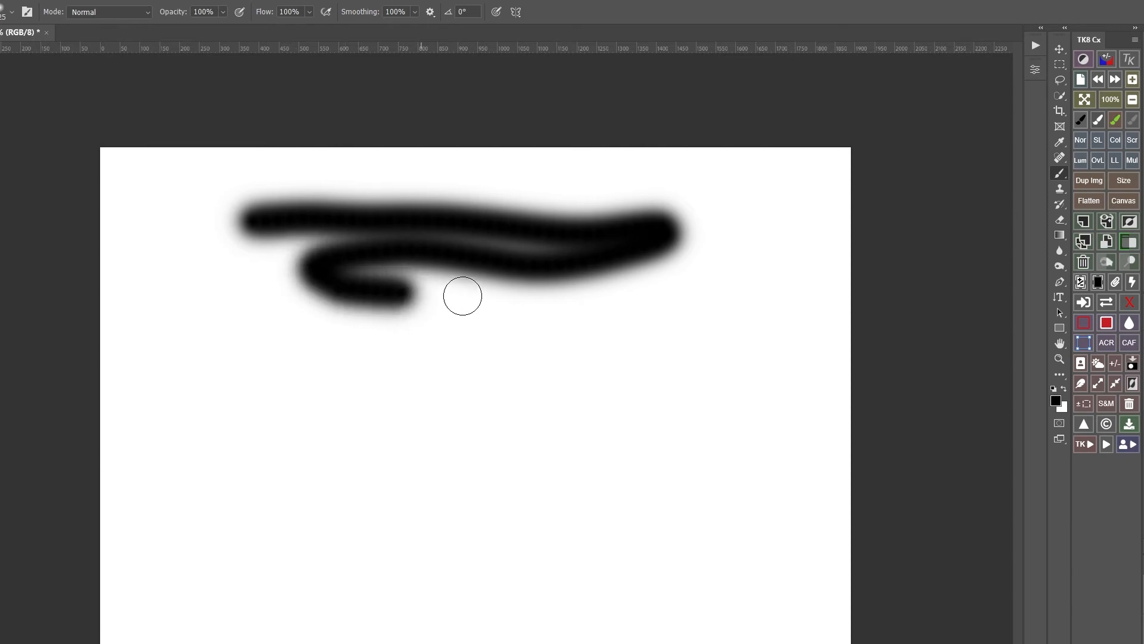
left_click_drag(463, 296, 592, 297)
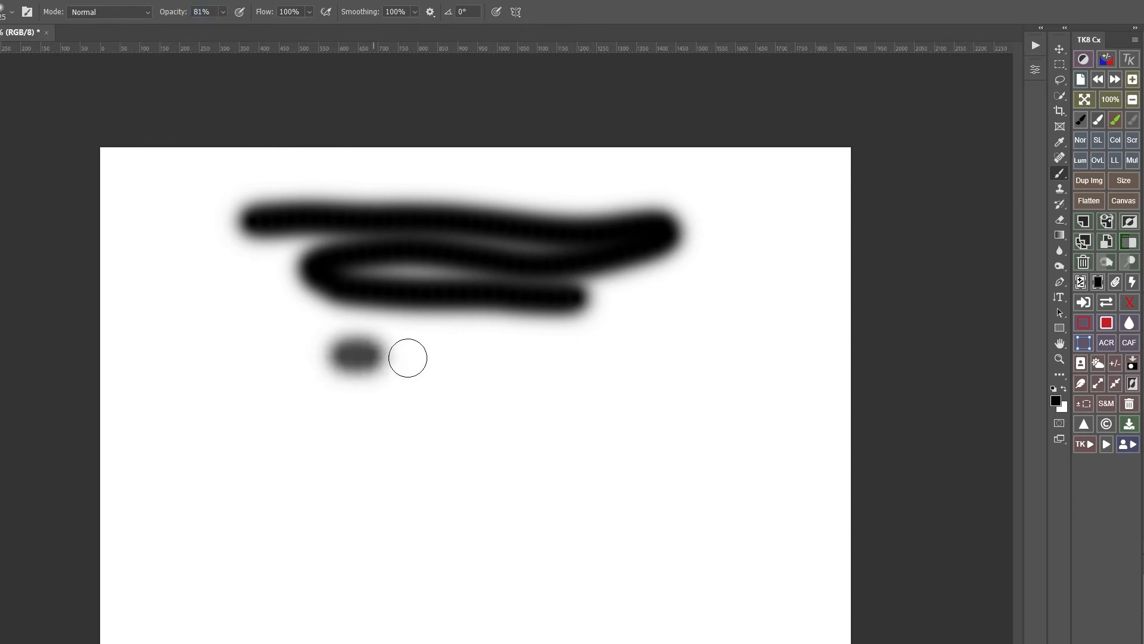
left_click_drag(343, 358, 599, 358)
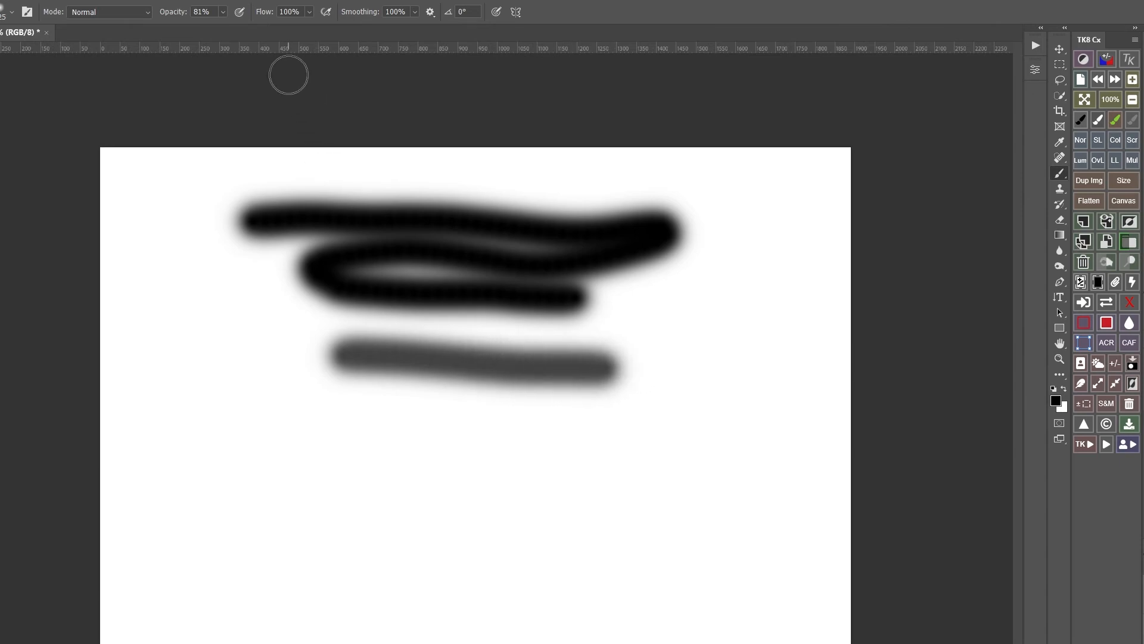
left_click(201, 11)
type("100")
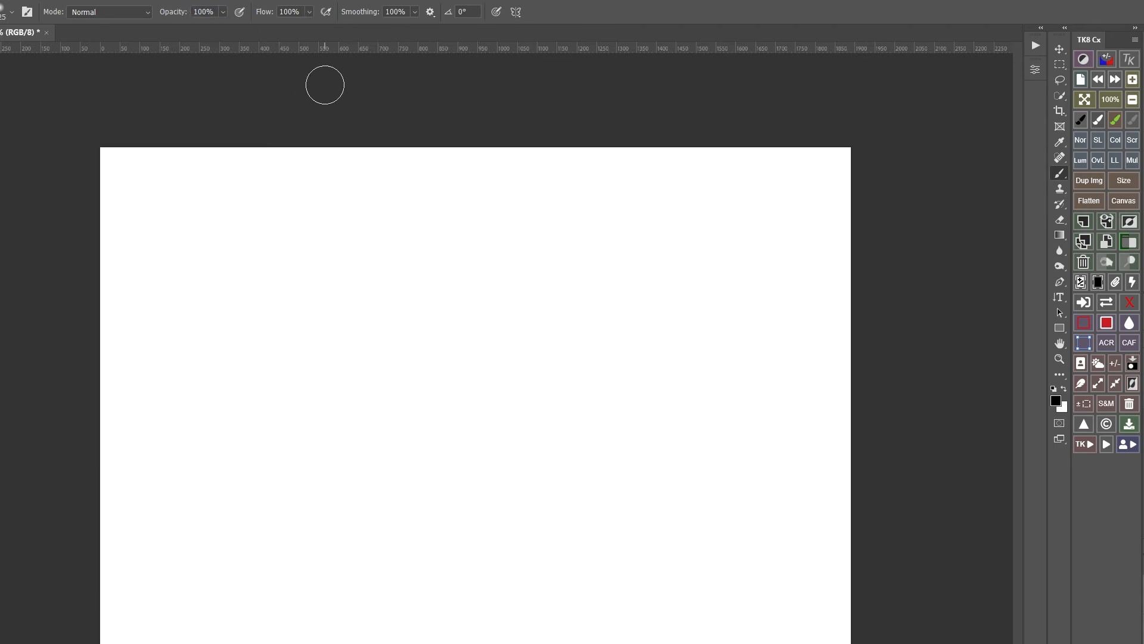
mouse_move(451, 241)
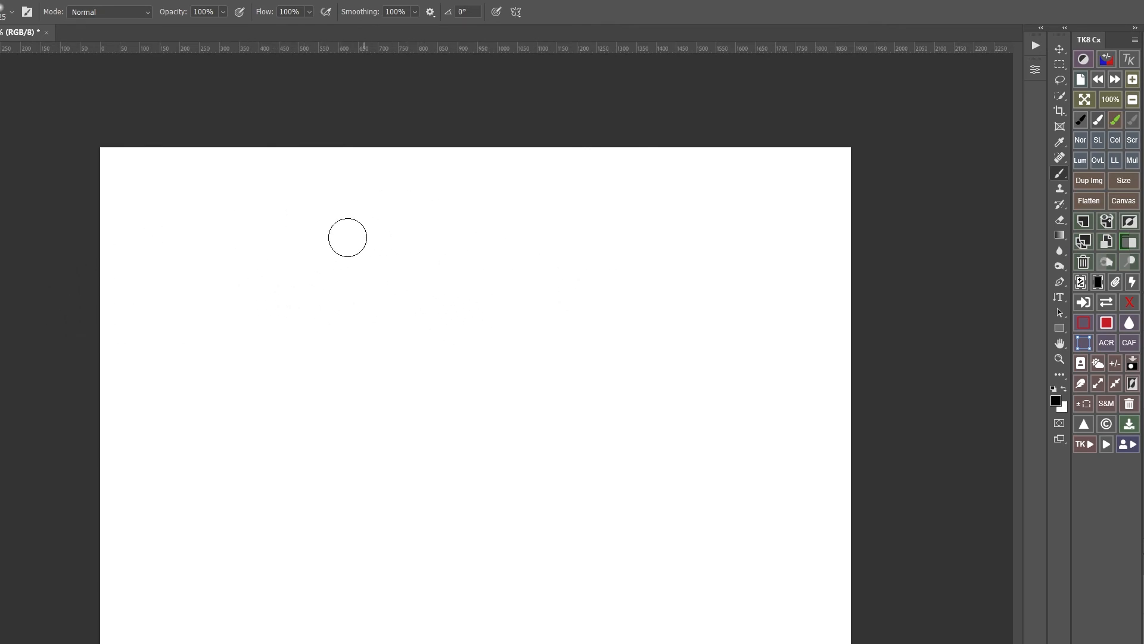
- Paint pen strokes down the page from faint grey to solid black, ending with a dark zigzag
left_click_drag(347, 238, 505, 208)
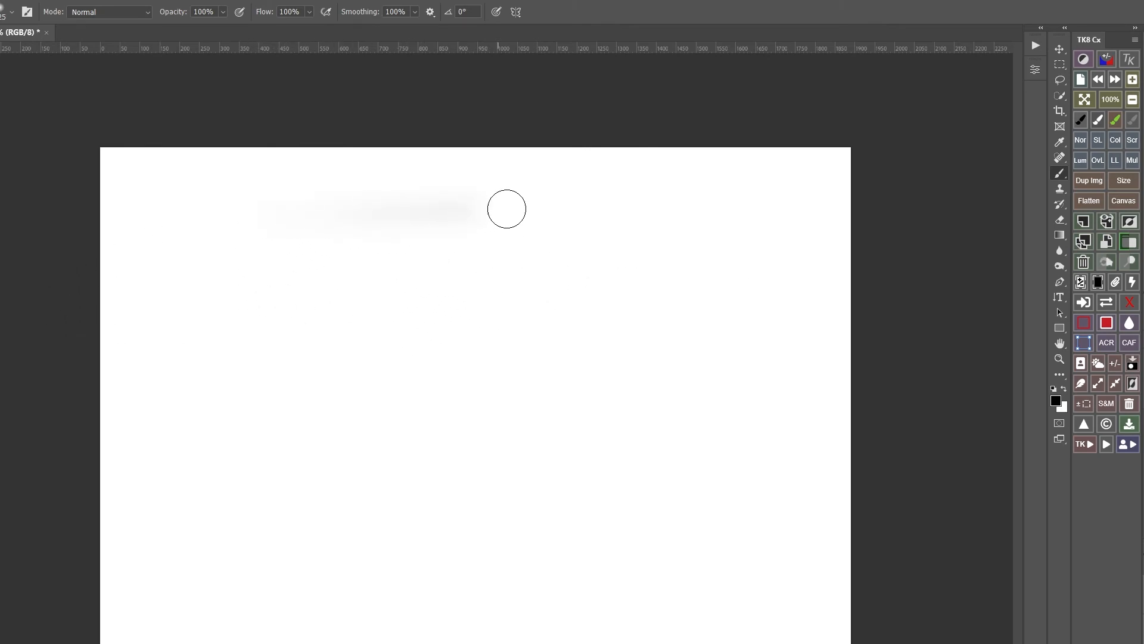
left_click_drag(508, 210, 283, 250)
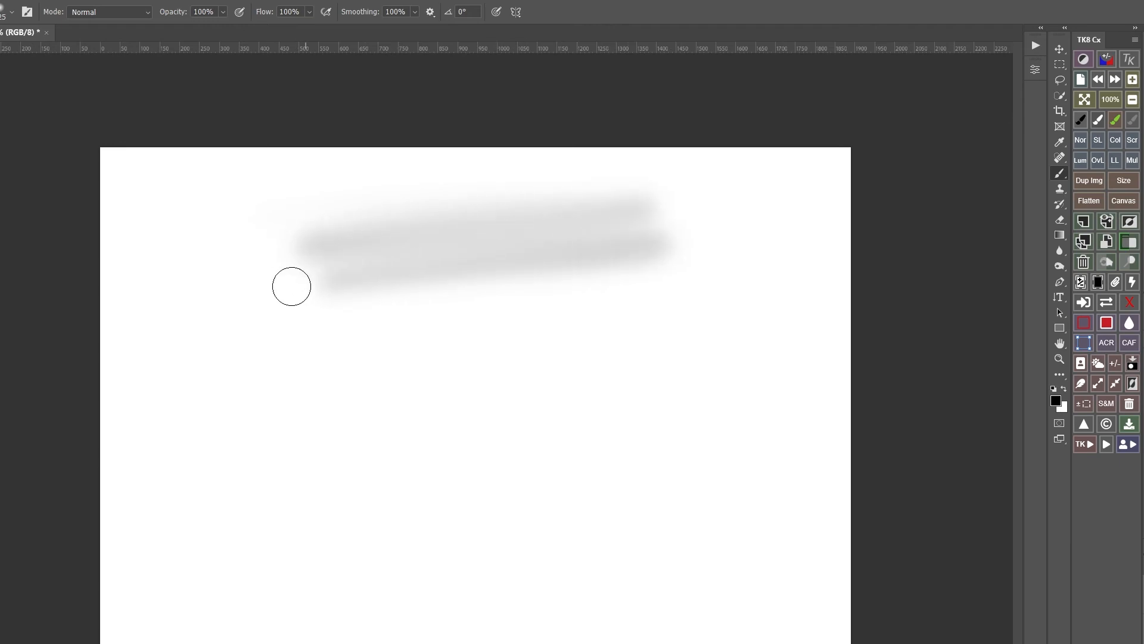
left_click_drag(291, 285, 472, 308)
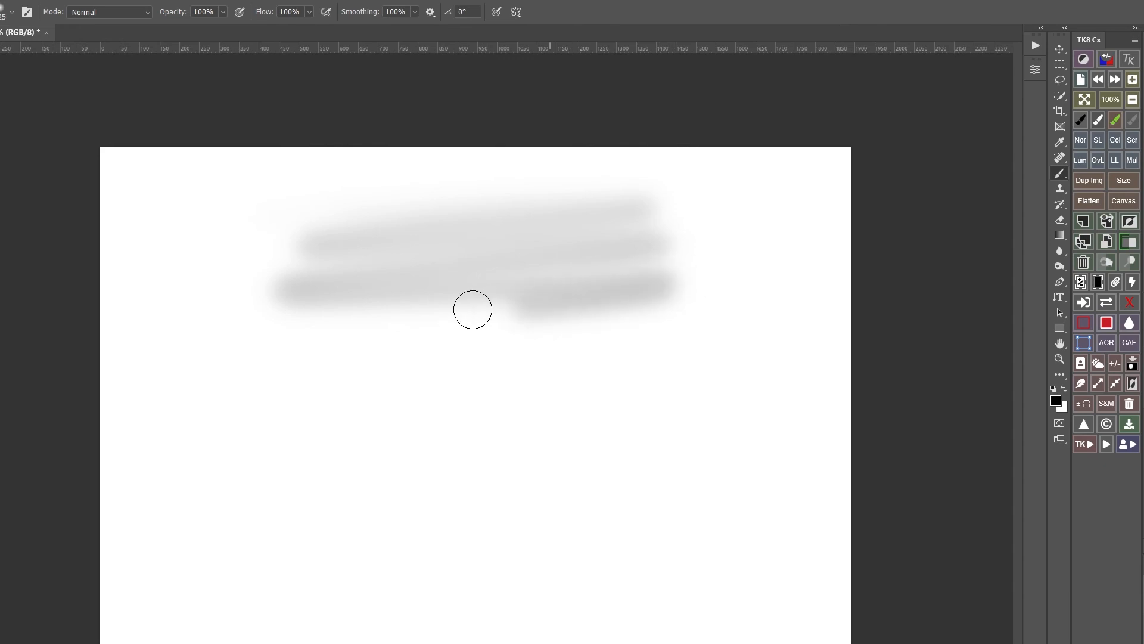
left_click_drag(472, 309, 493, 362)
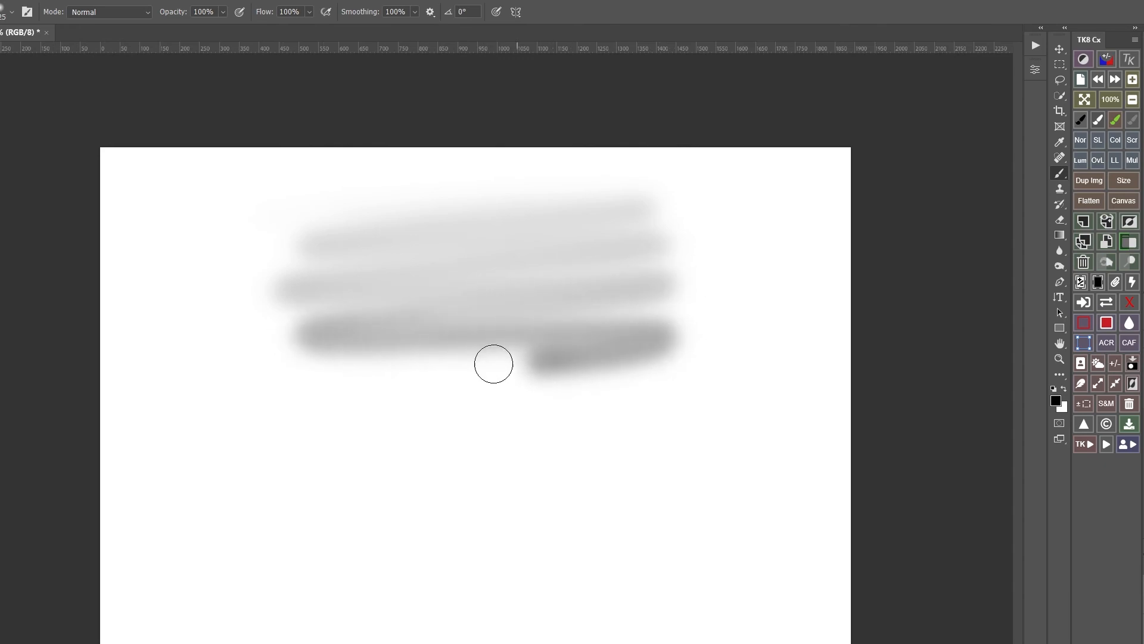
left_click_drag(494, 363, 759, 607)
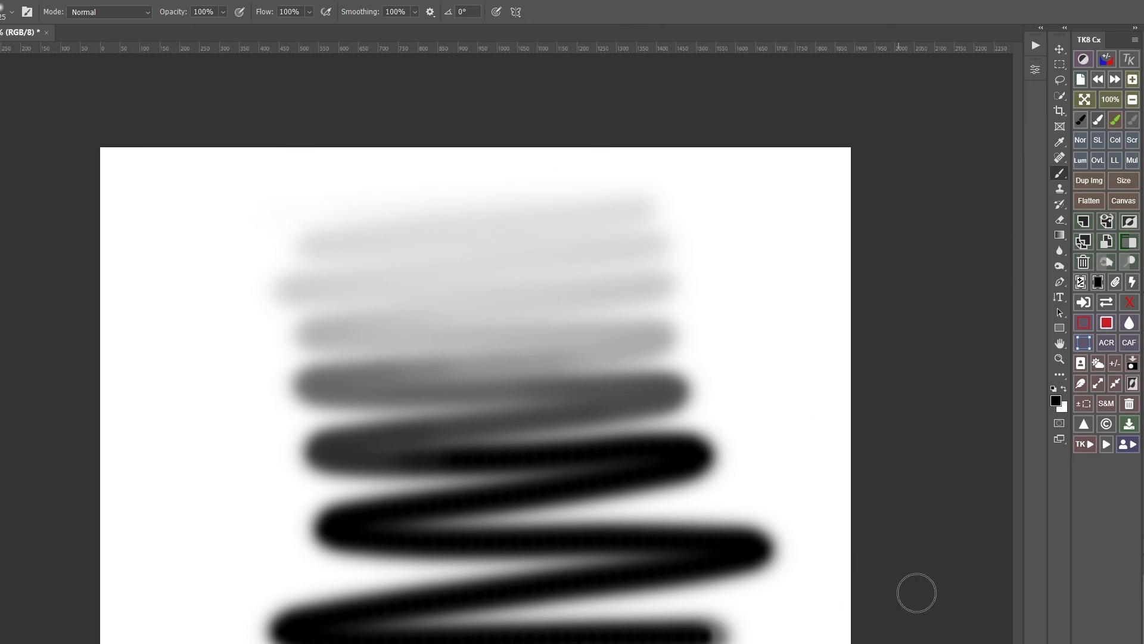
mouse_move(548, 532)
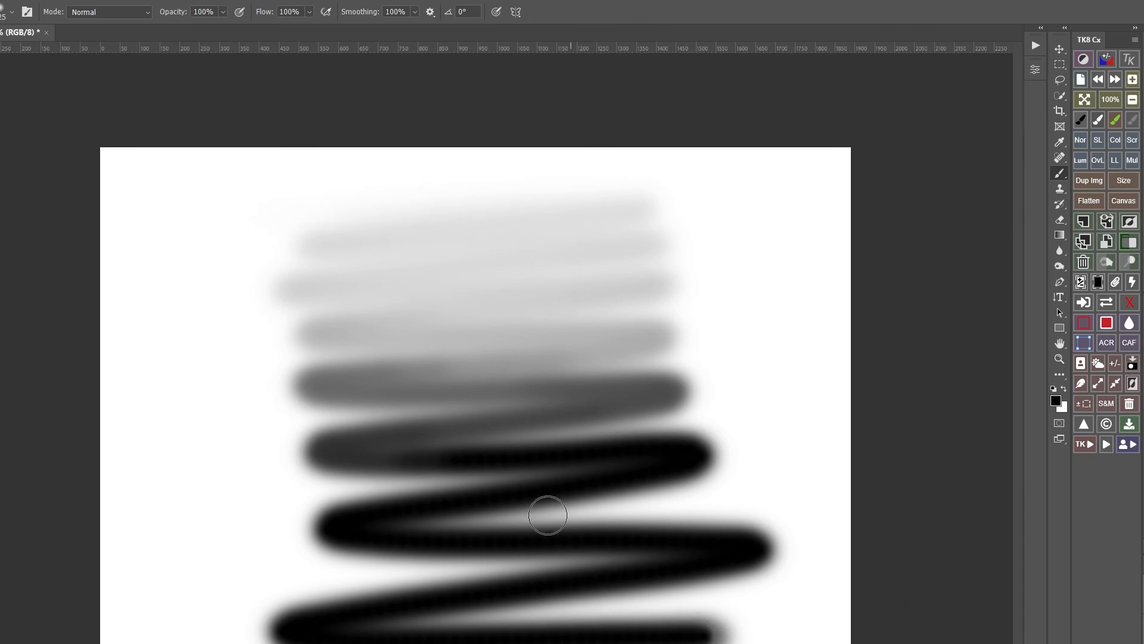
mouse_move(460, 193)
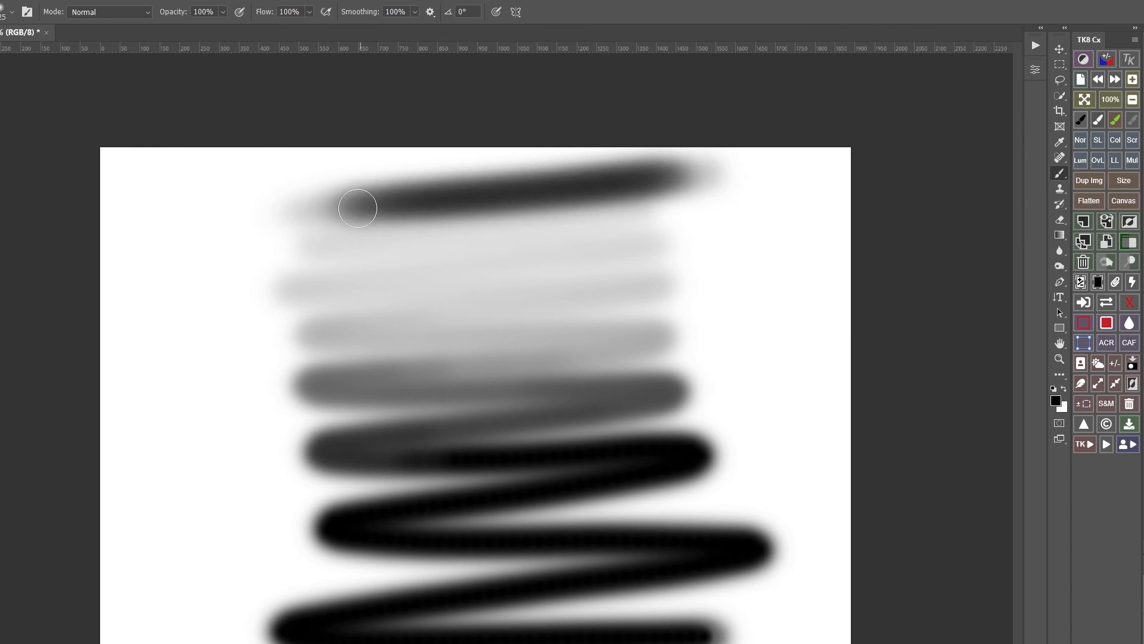
left_click_drag(358, 207, 750, 153)
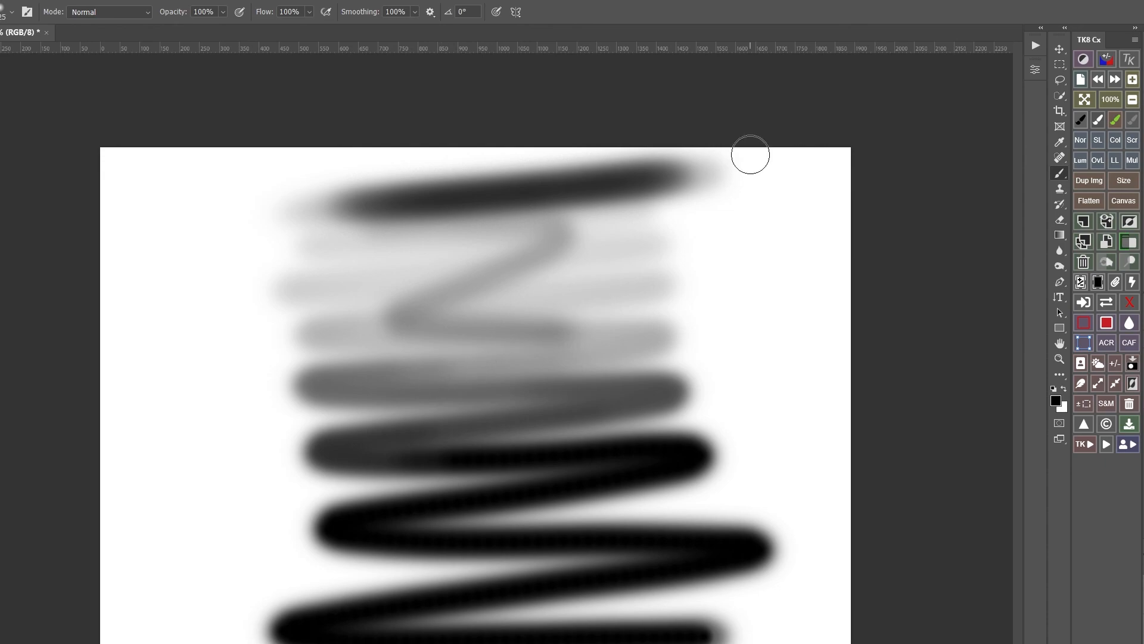
mouse_move(726, 489)
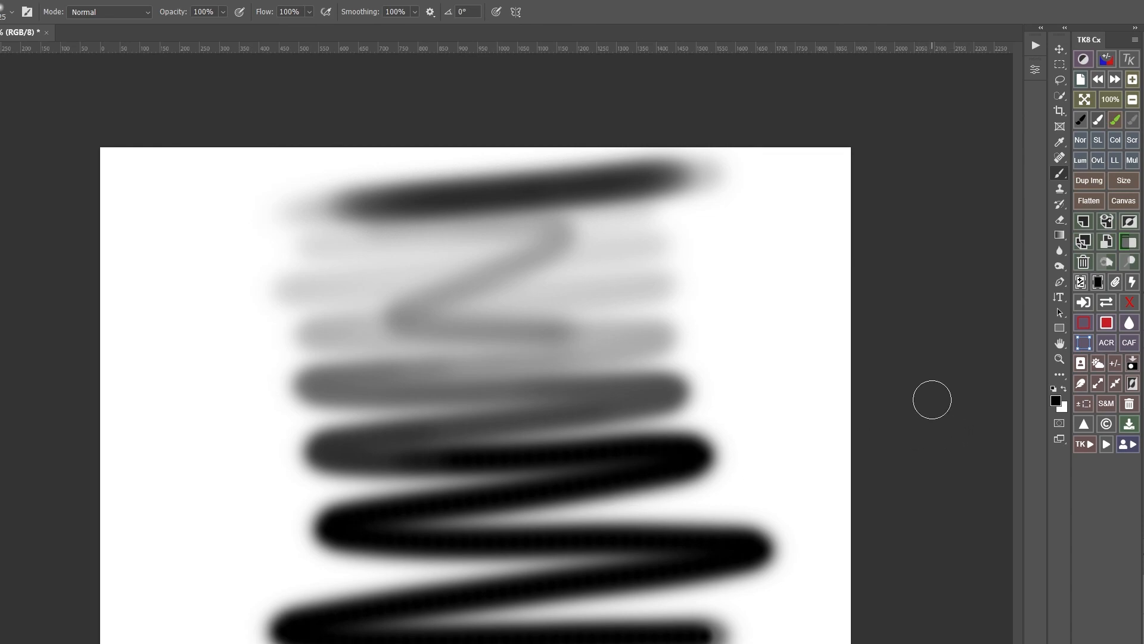
mouse_move(920, 405)
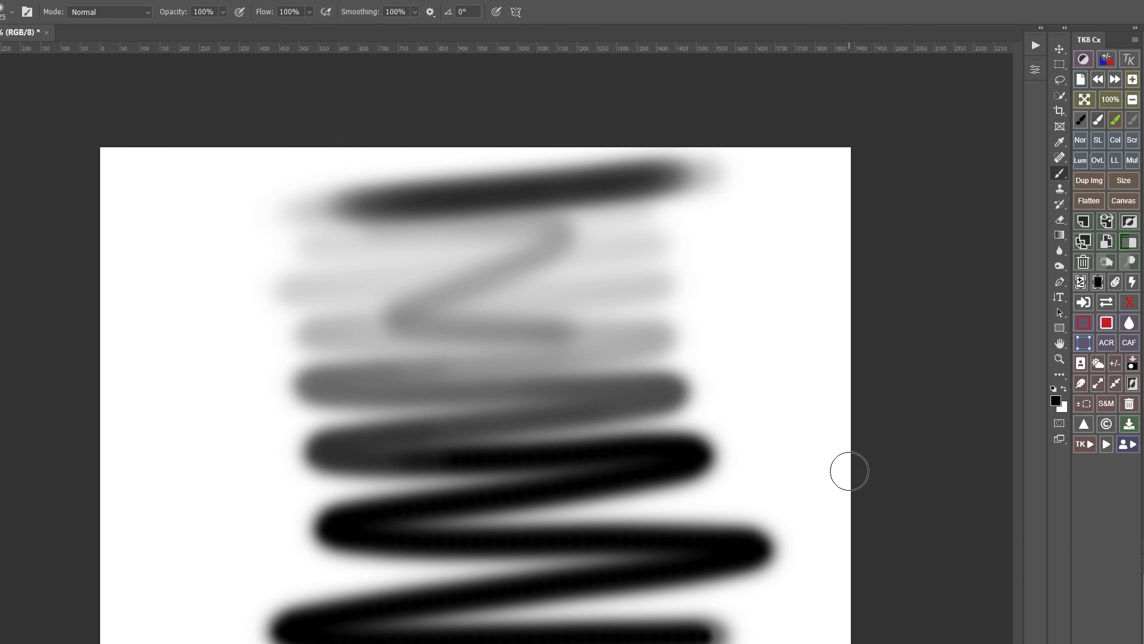
mouse_move(897, 371)
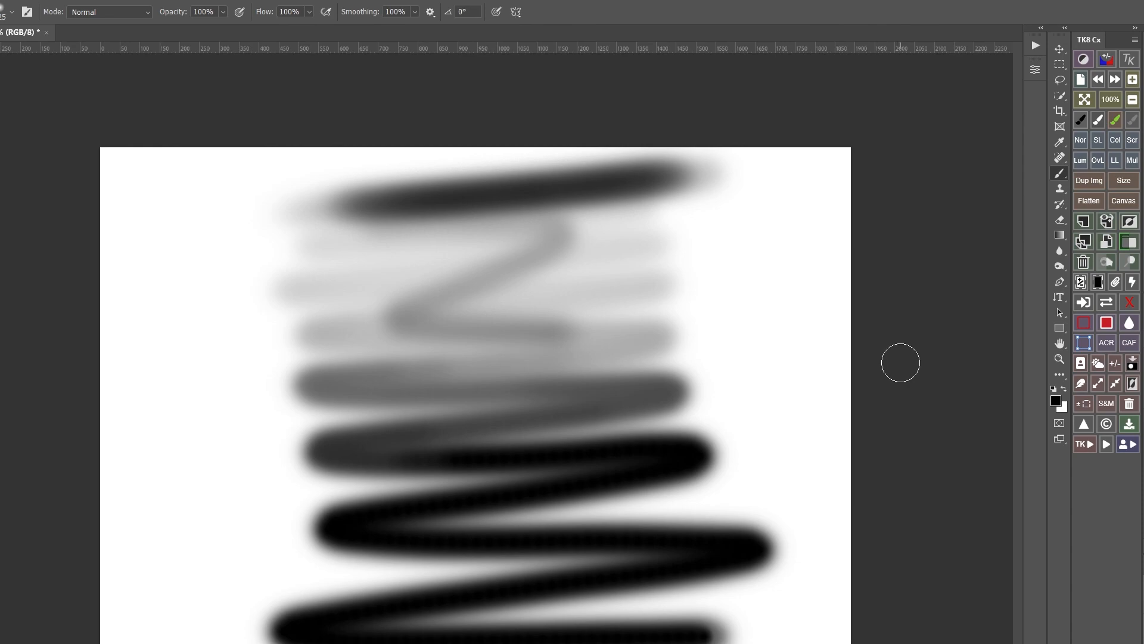
mouse_move(903, 346)
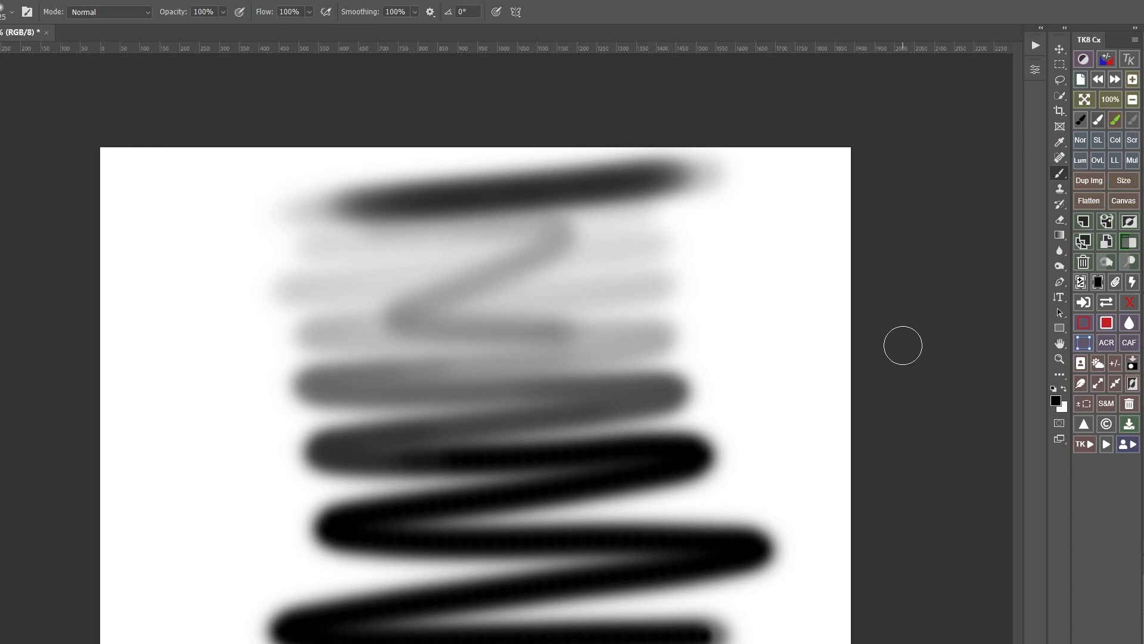
mouse_move(903, 353)
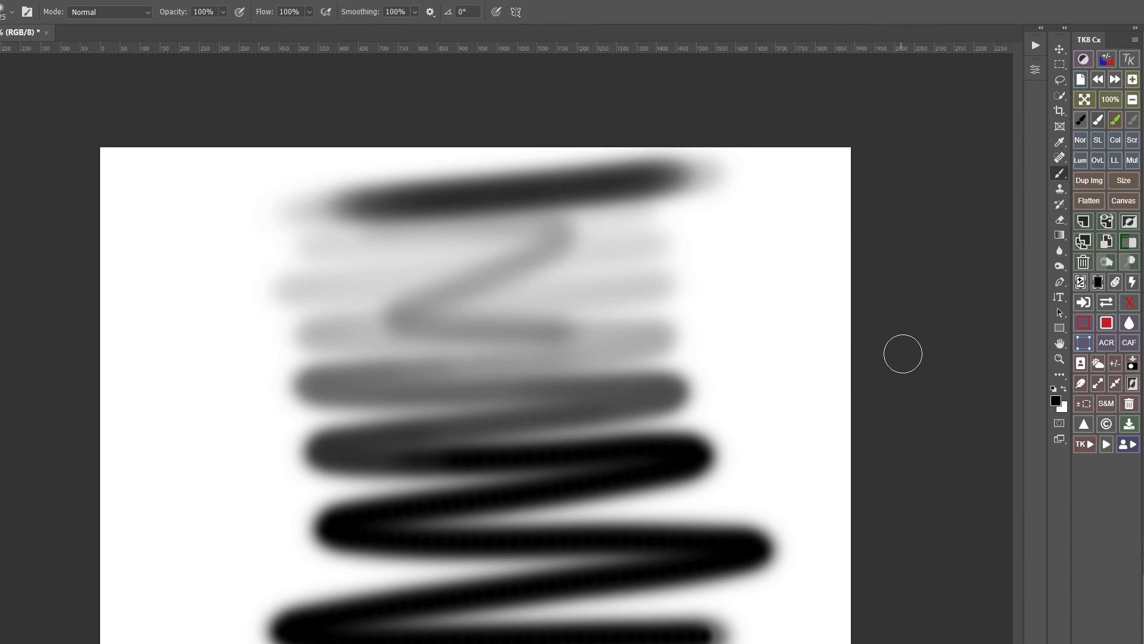